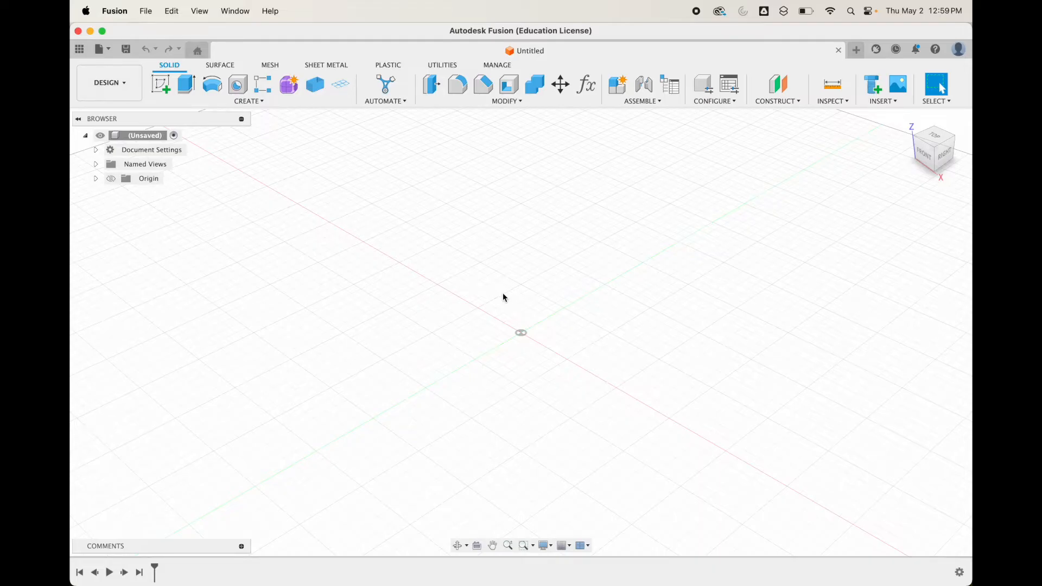
mouse_move(579, 354)
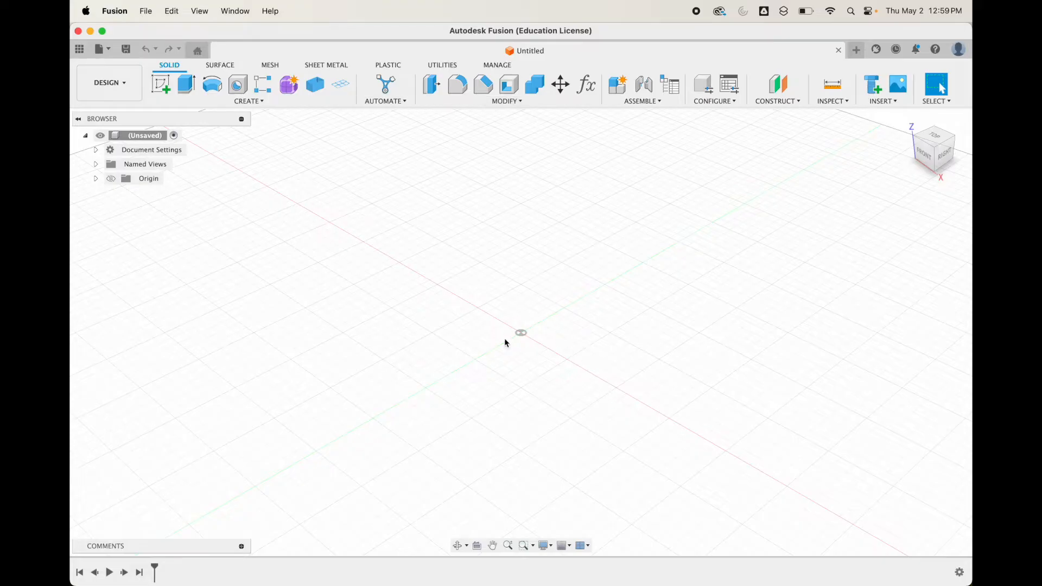
mouse_move(534, 359)
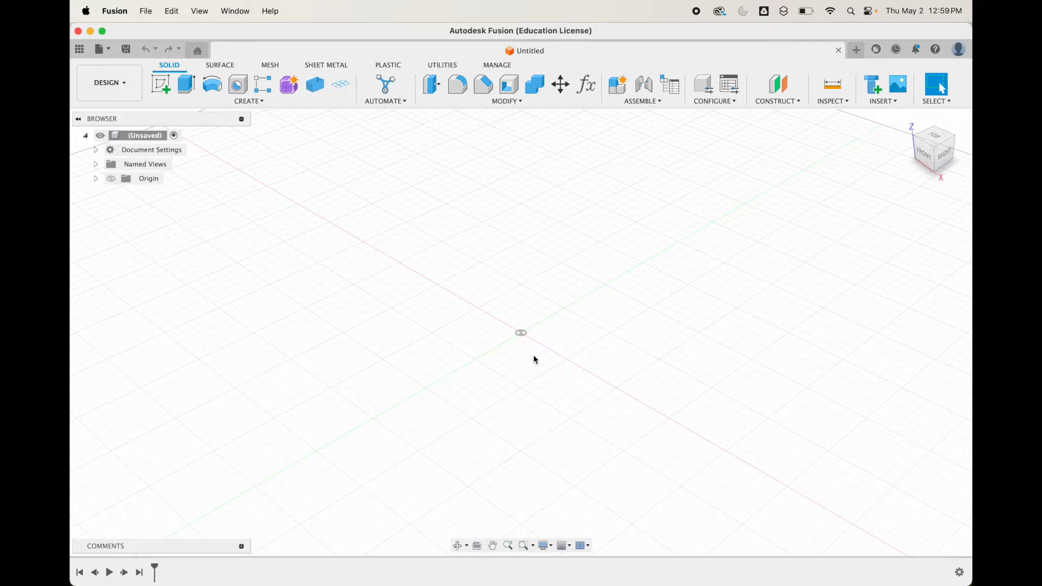
mouse_move(529, 349)
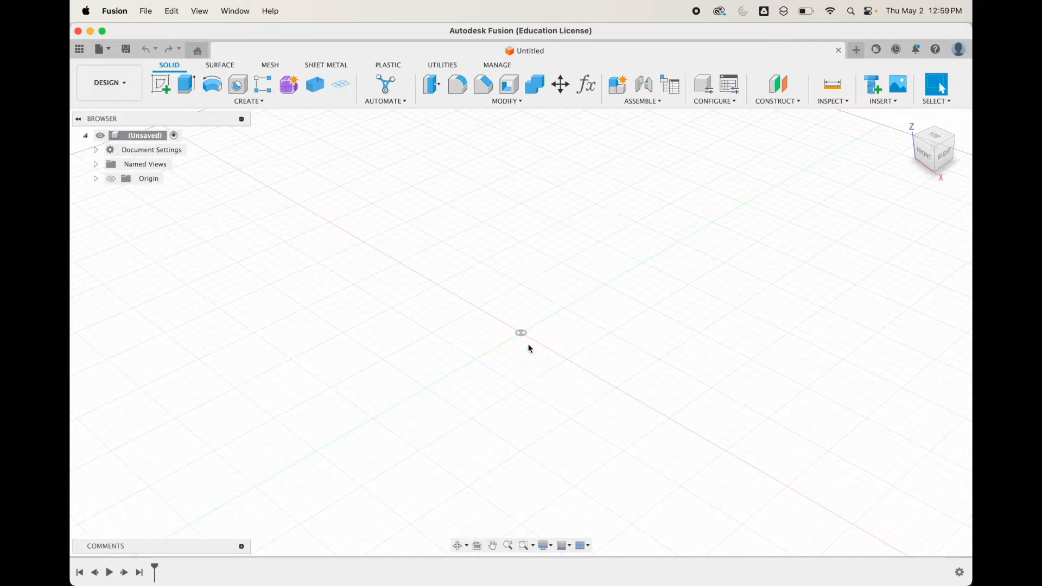
mouse_move(520, 297)
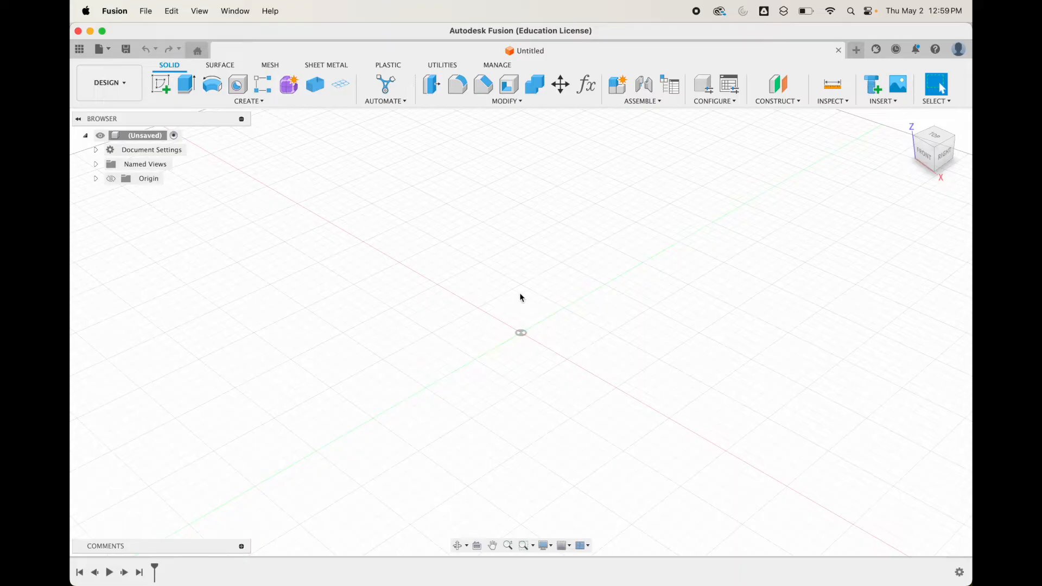
Sketch a 60 mm center-diameter circle on the ground plane and extrude it 60 mm into a solid cylinder.
click(160, 85)
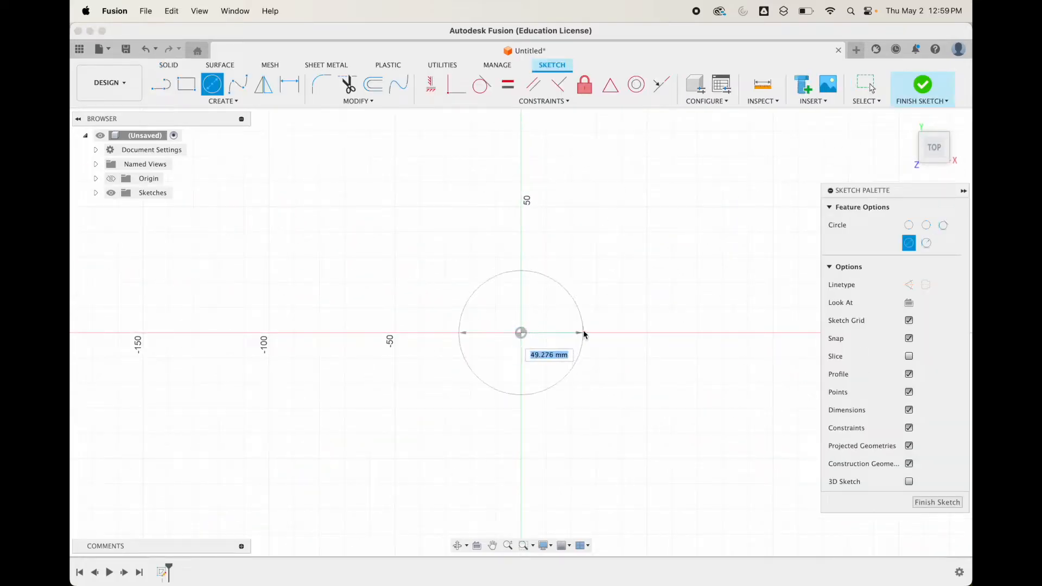
text(60)
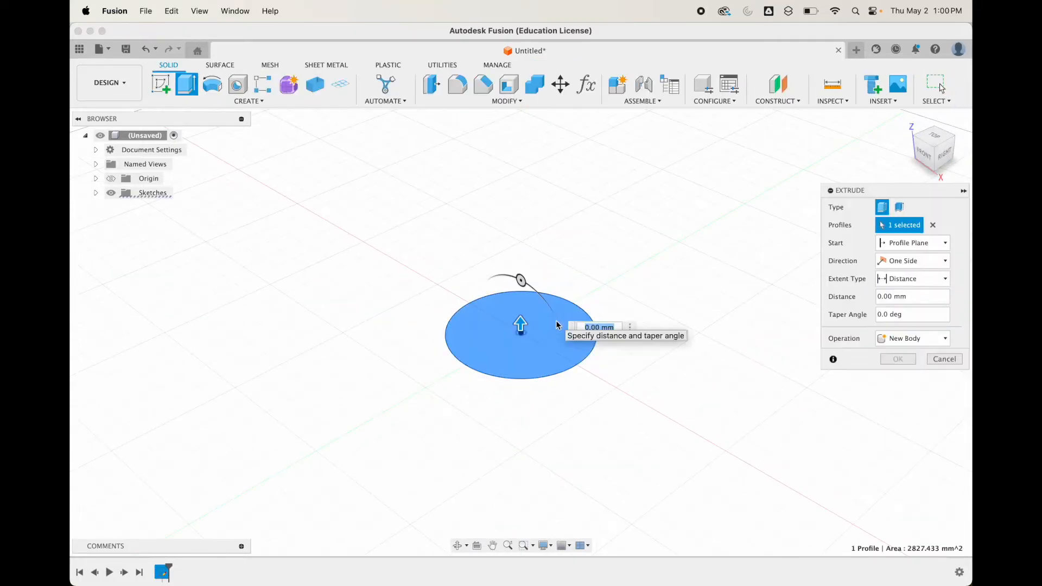
text(60)
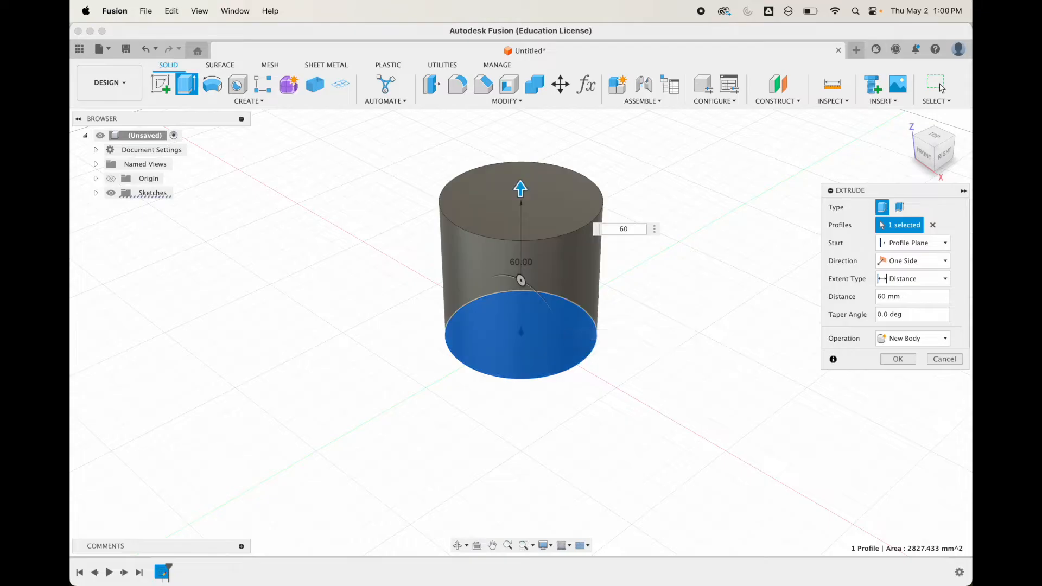
click(897, 360)
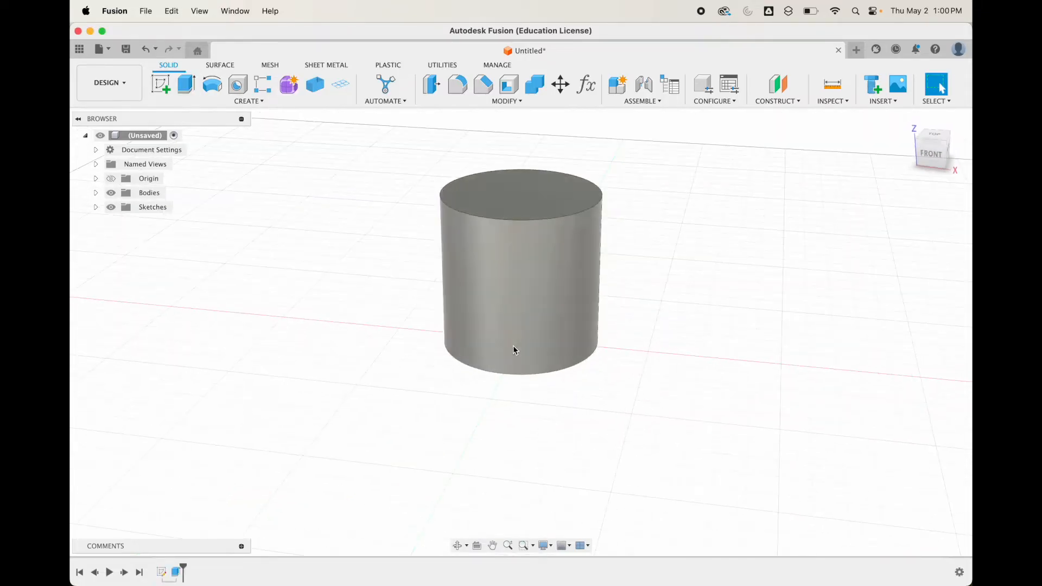
click(248, 100)
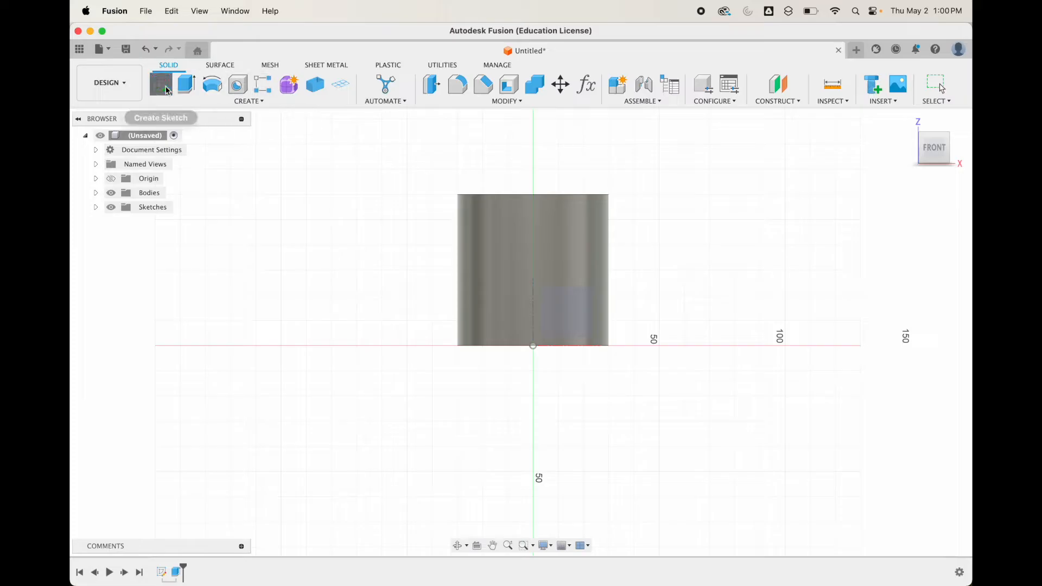
Create a torus beside the cylinder with 4 mm inner diameter and 2 mm tube diameter.
click(161, 84)
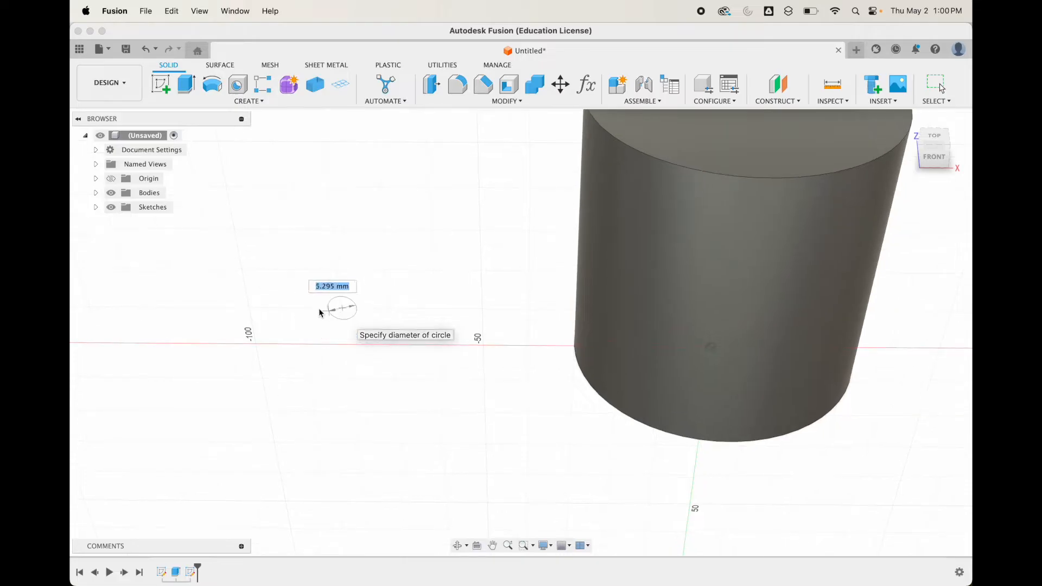
text(4)
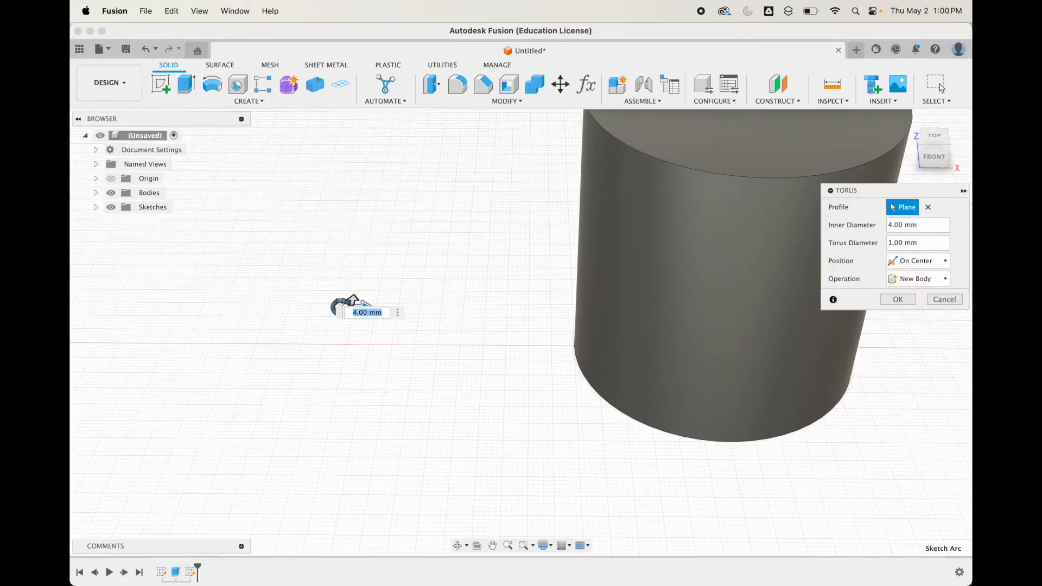
text(3)
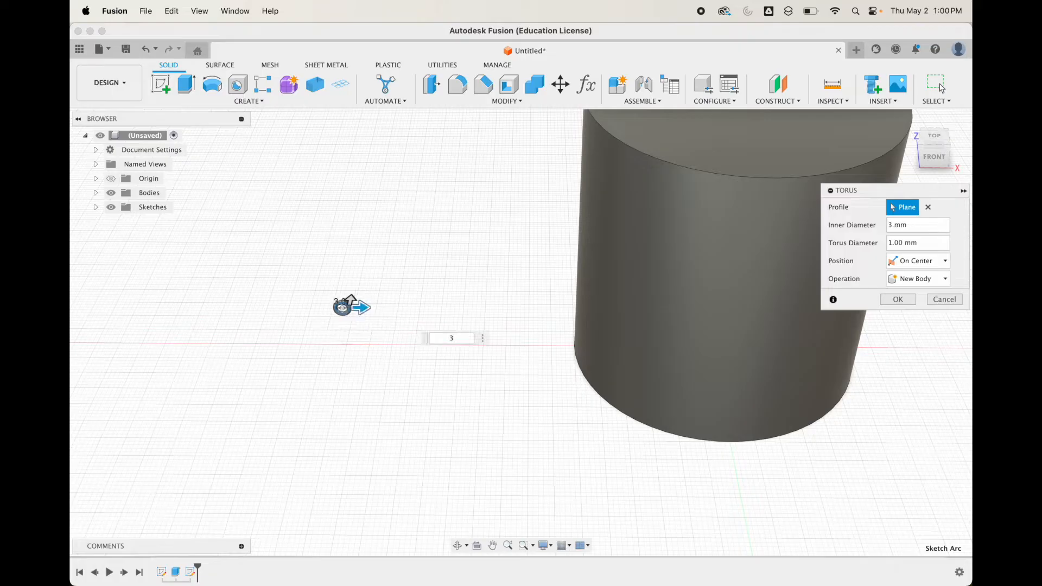
text(4)
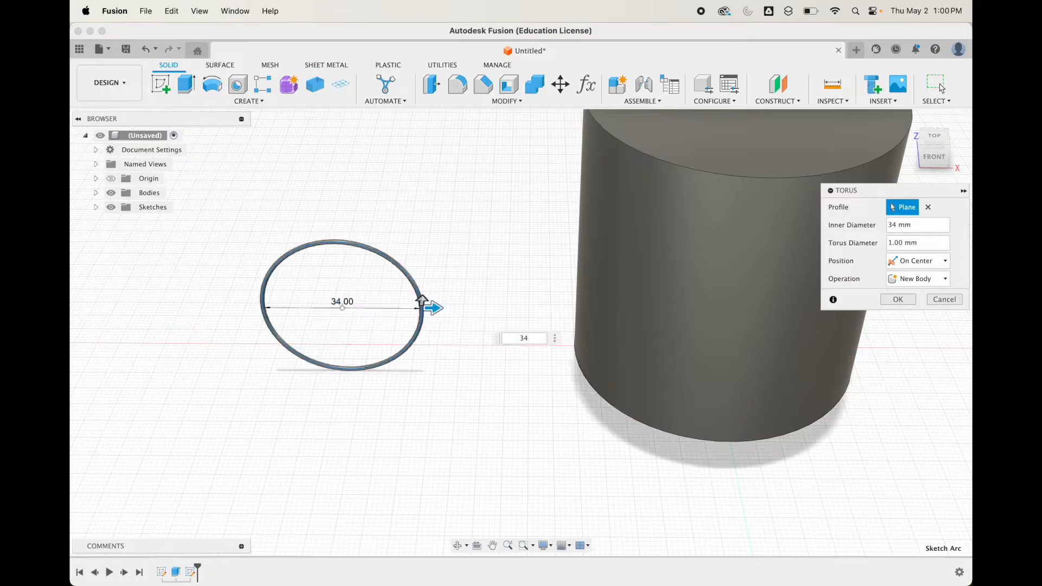
text(4)
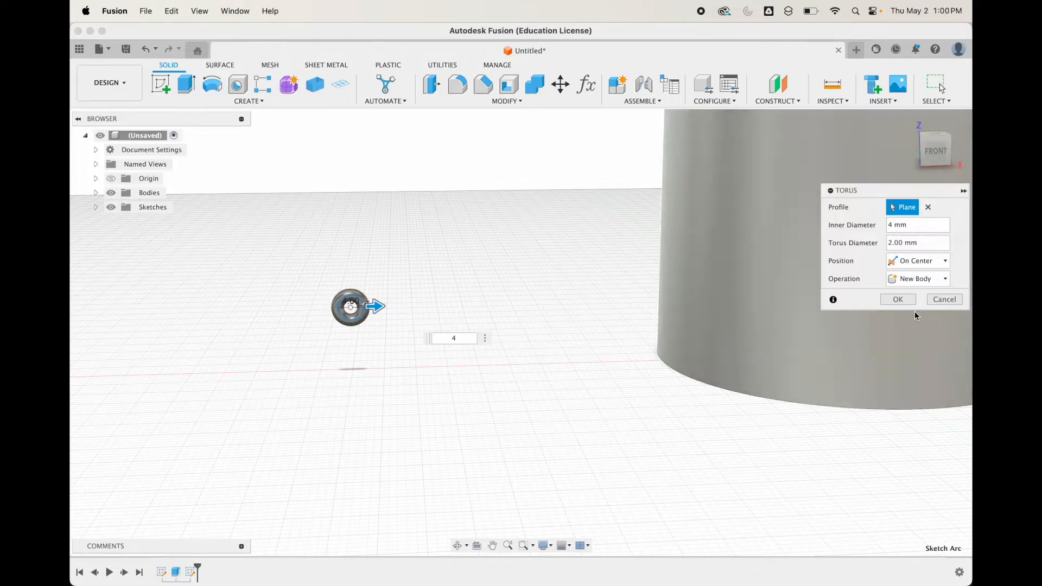
click(898, 300)
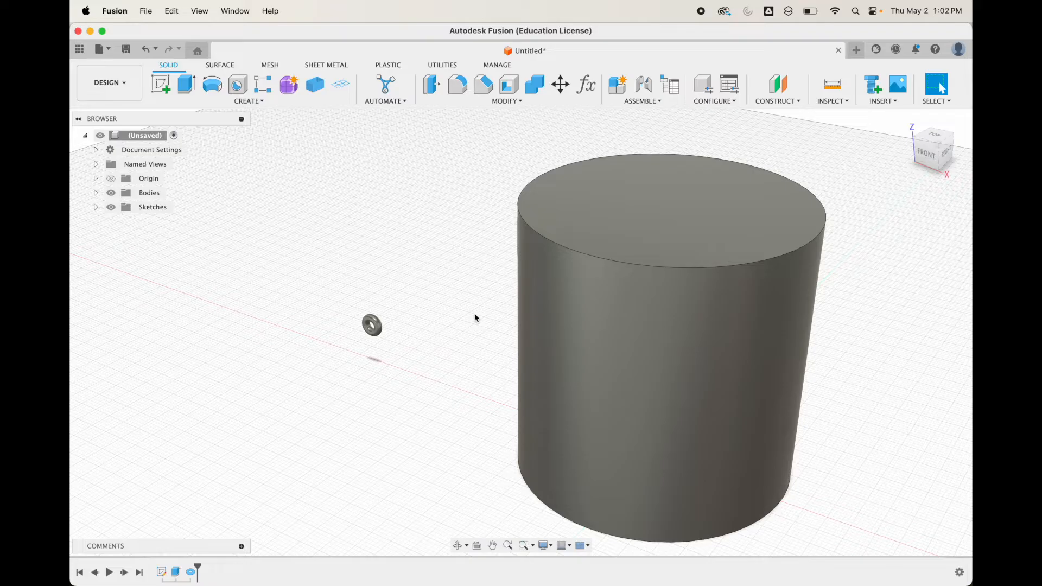
mouse_move(479, 378)
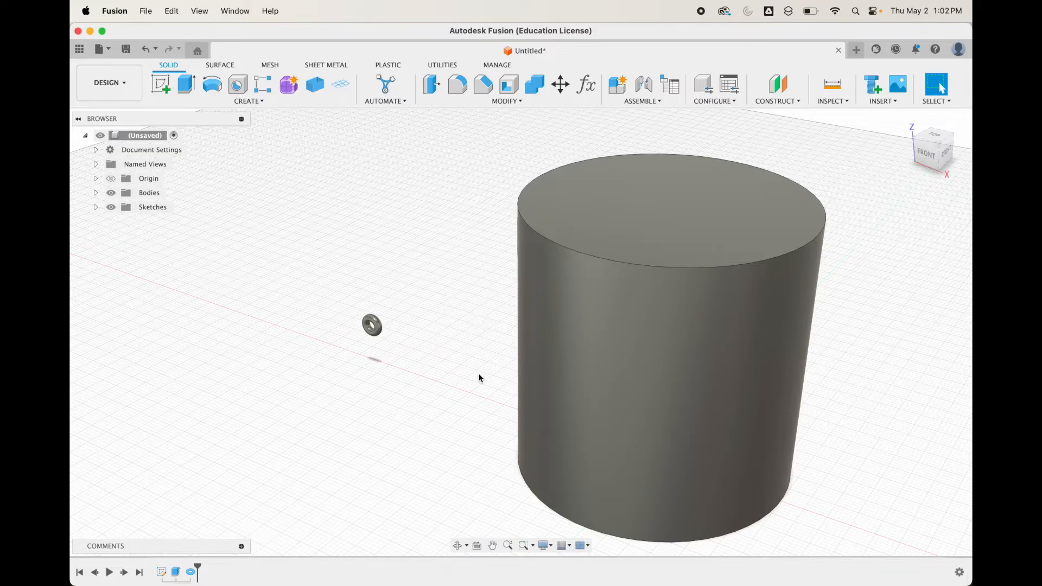
mouse_move(372, 330)
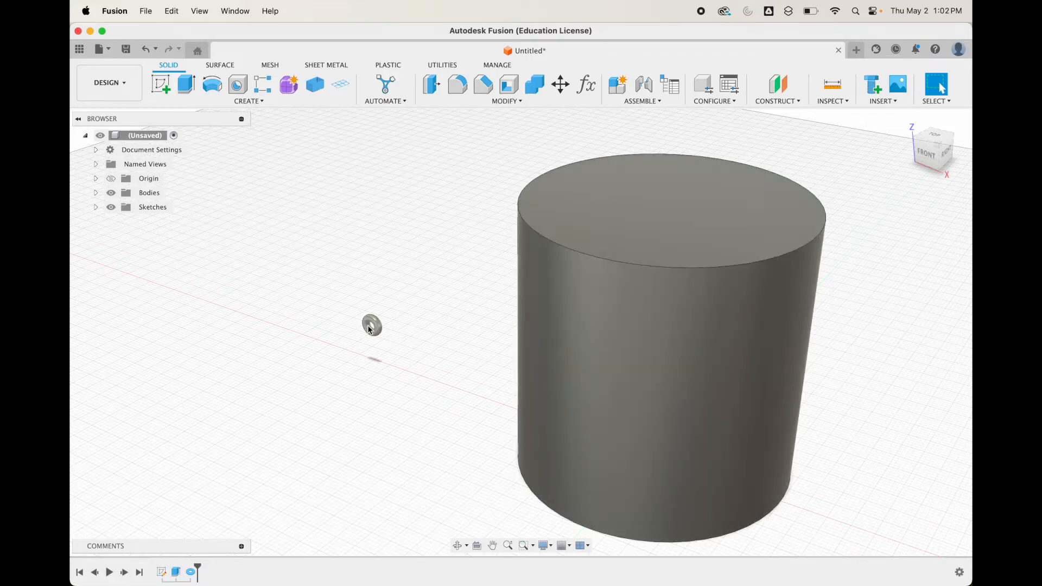
mouse_move(585, 257)
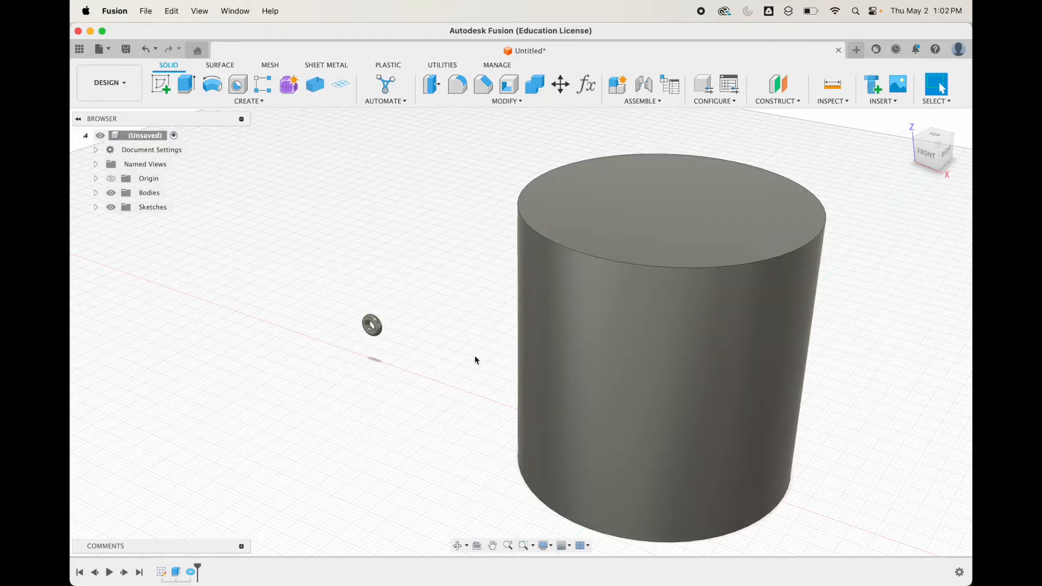
drag(476, 360, 657, 314)
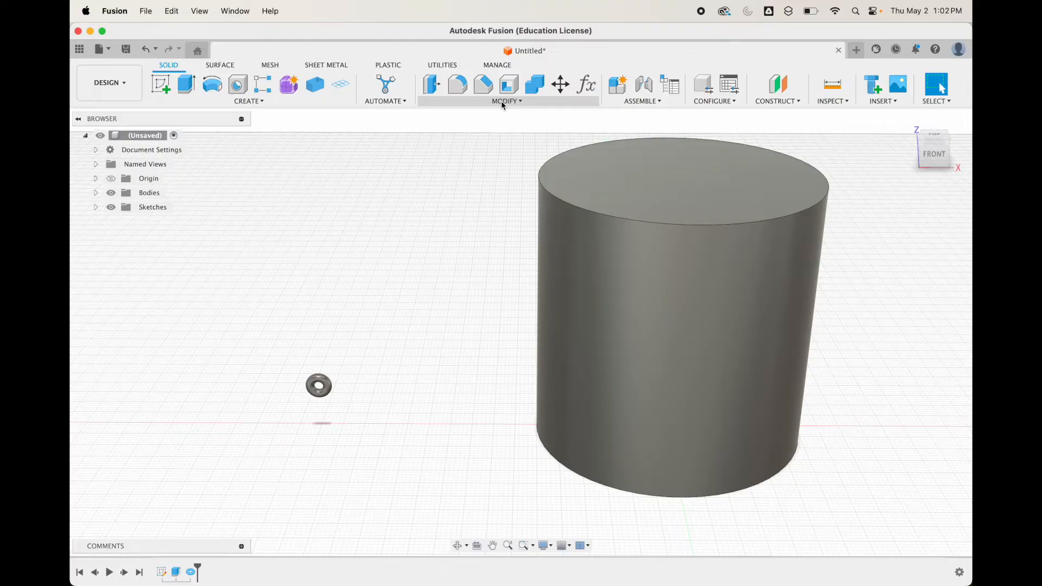
Split the cylinder's curved outer face with a plane, leaving a seam down its side.
click(677, 319)
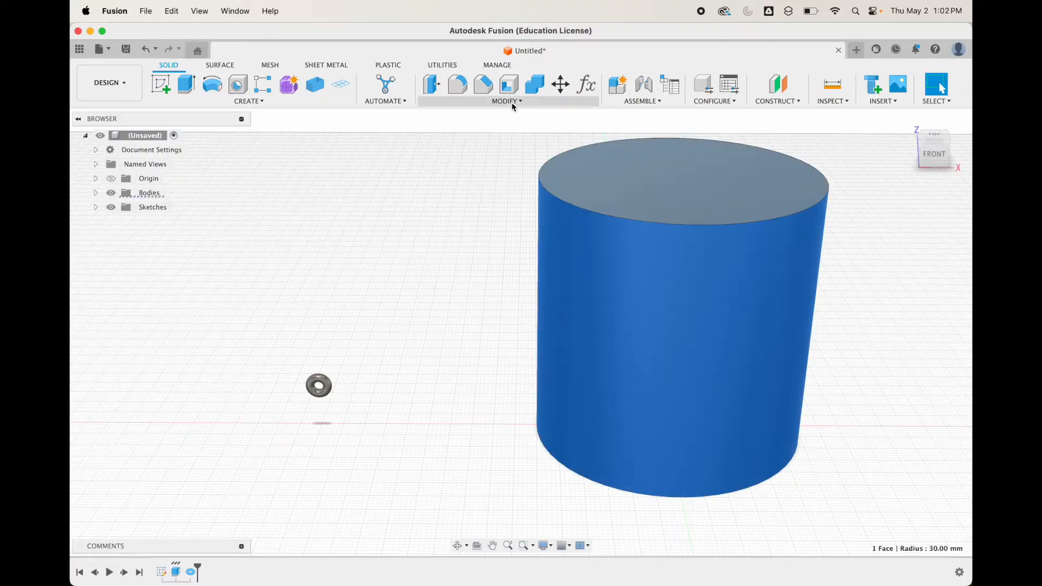
click(507, 100)
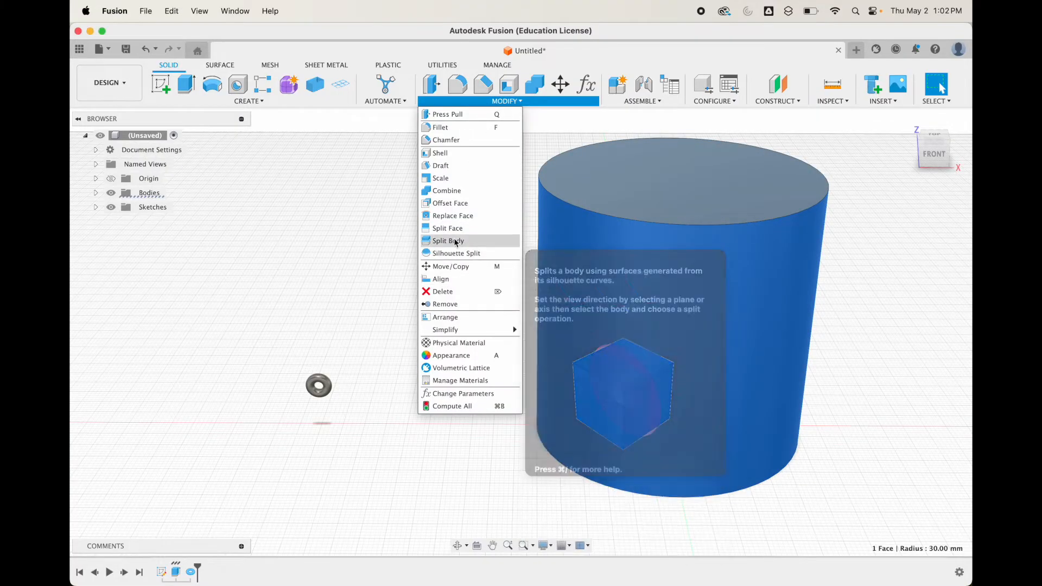
click(446, 228)
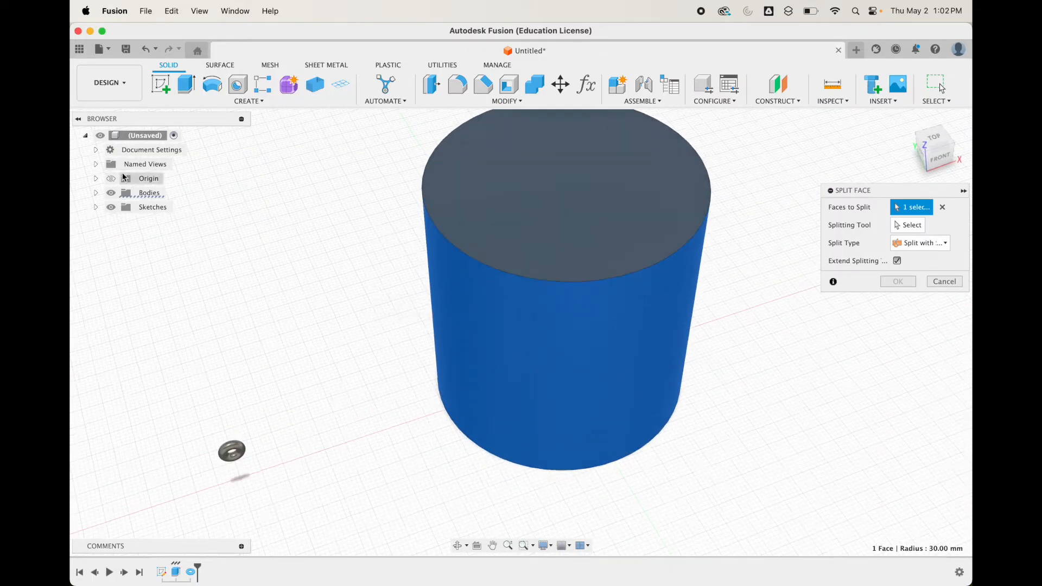
mouse_move(726, 335)
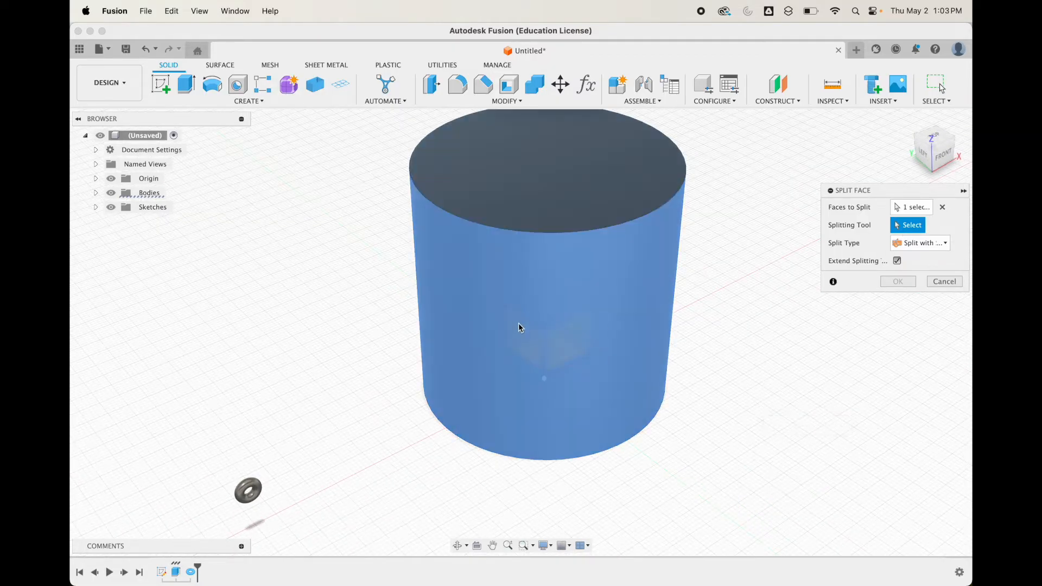
click(519, 326)
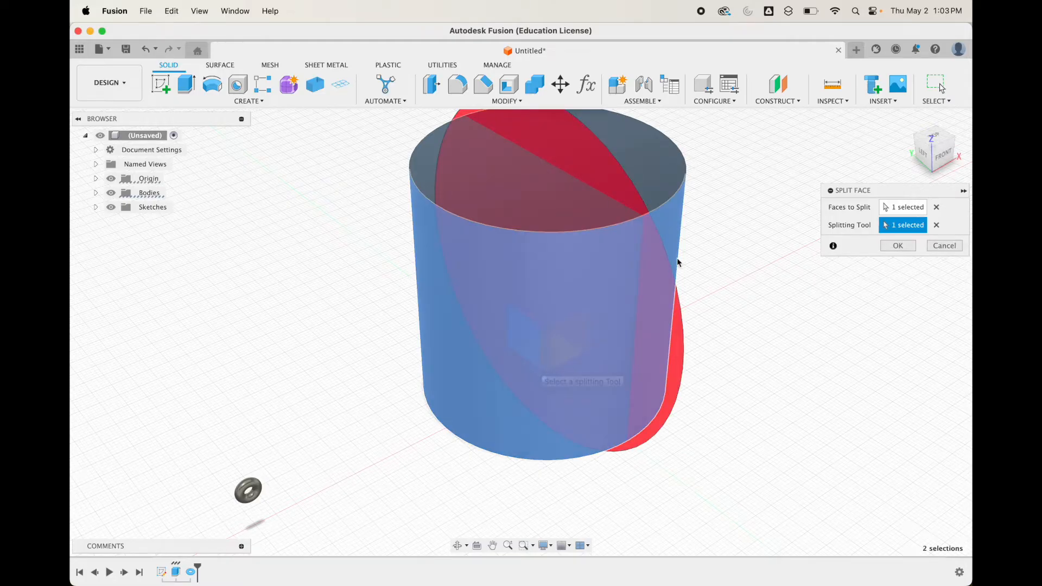
click(898, 246)
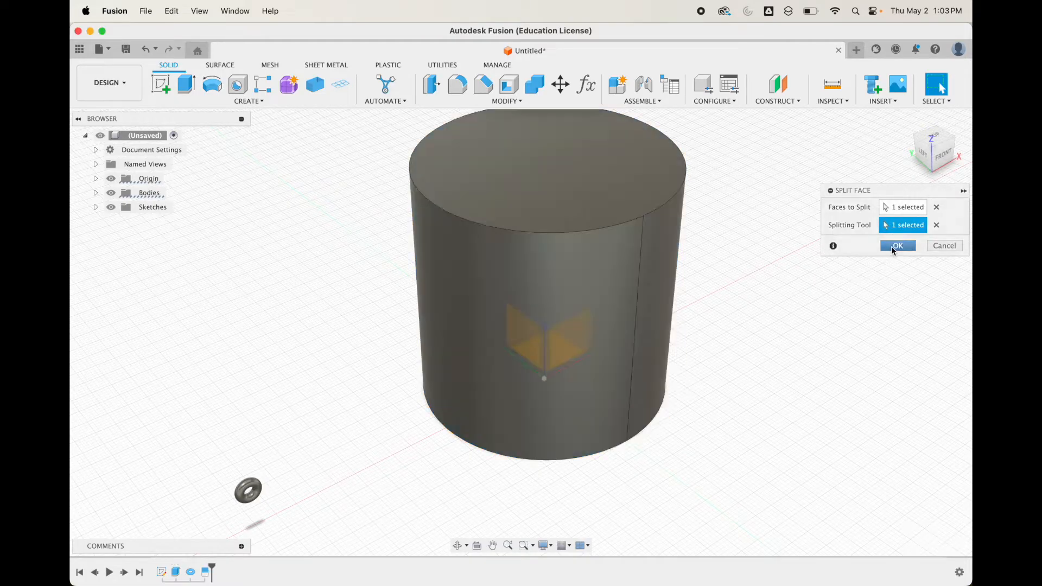
click(898, 246)
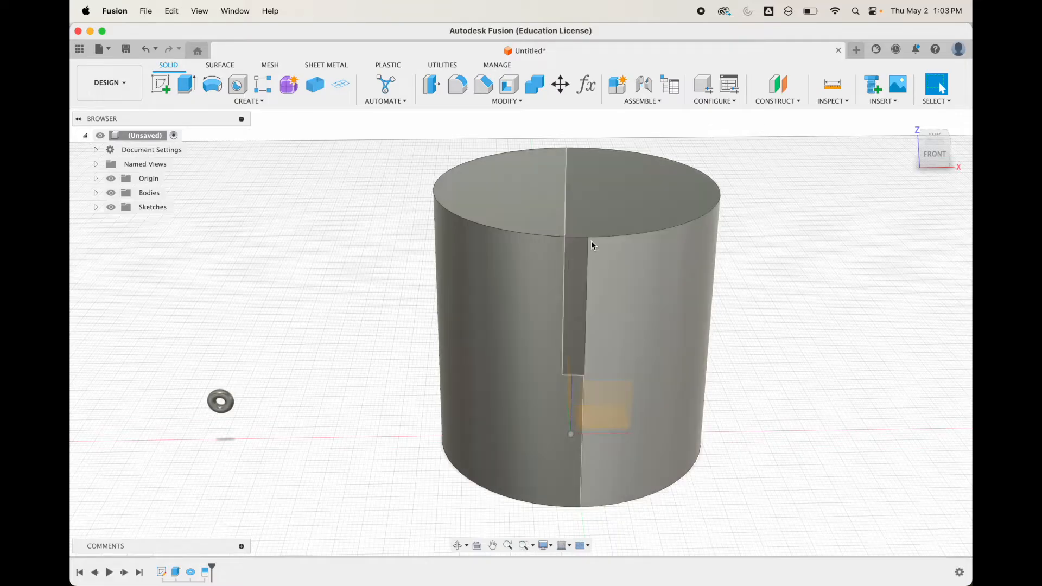
mouse_move(644, 248)
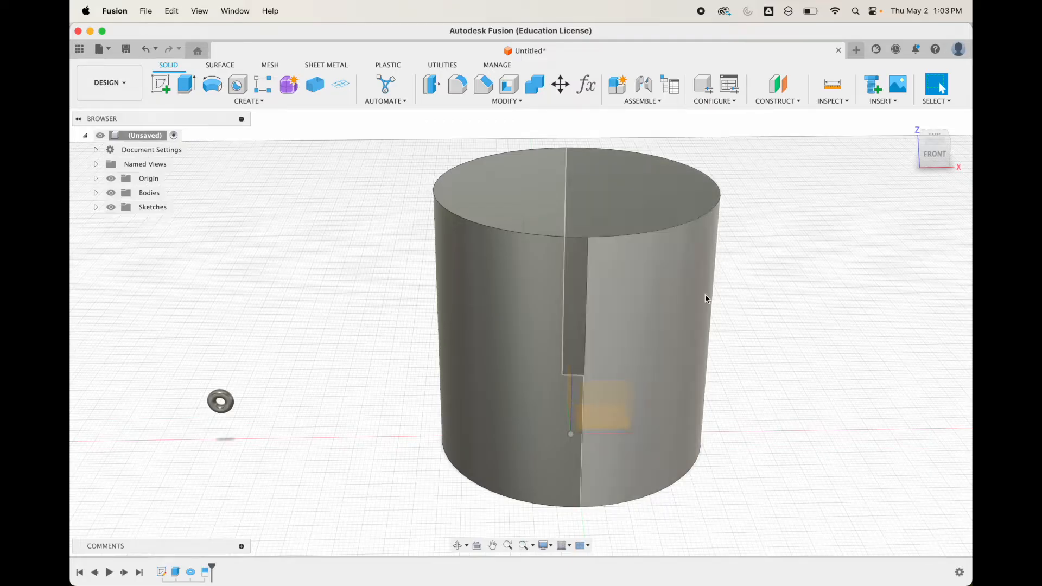
mouse_move(606, 267)
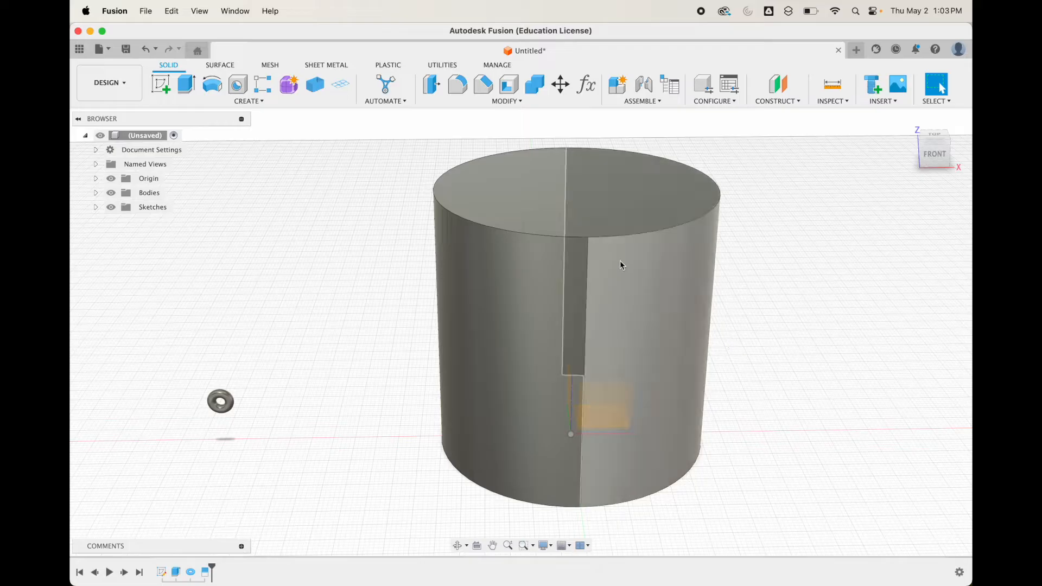
mouse_move(626, 243)
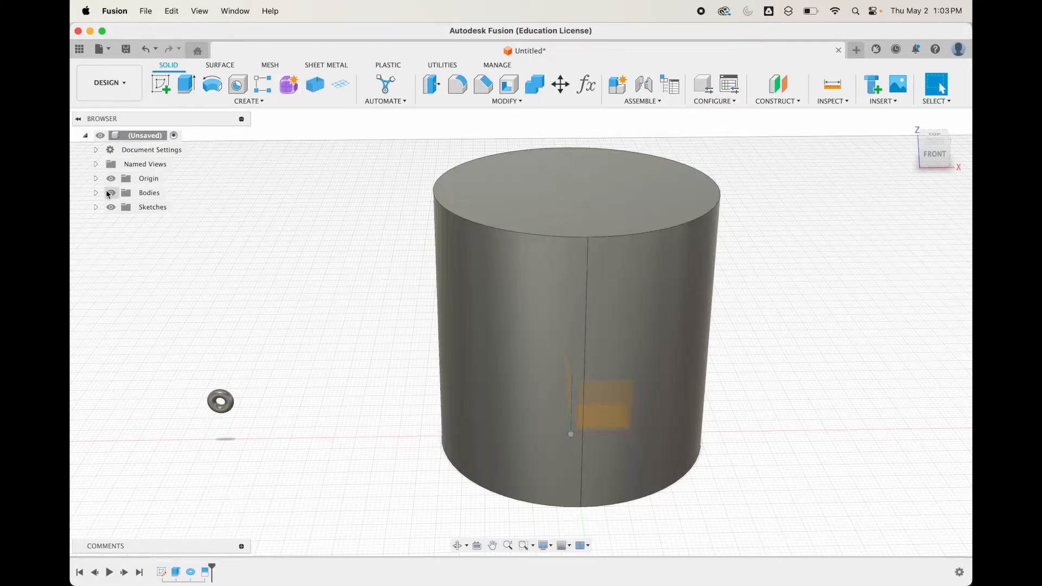
Hide the bodies and add a Plane at Angle about the Z axis, swung to about -90°.
click(111, 193)
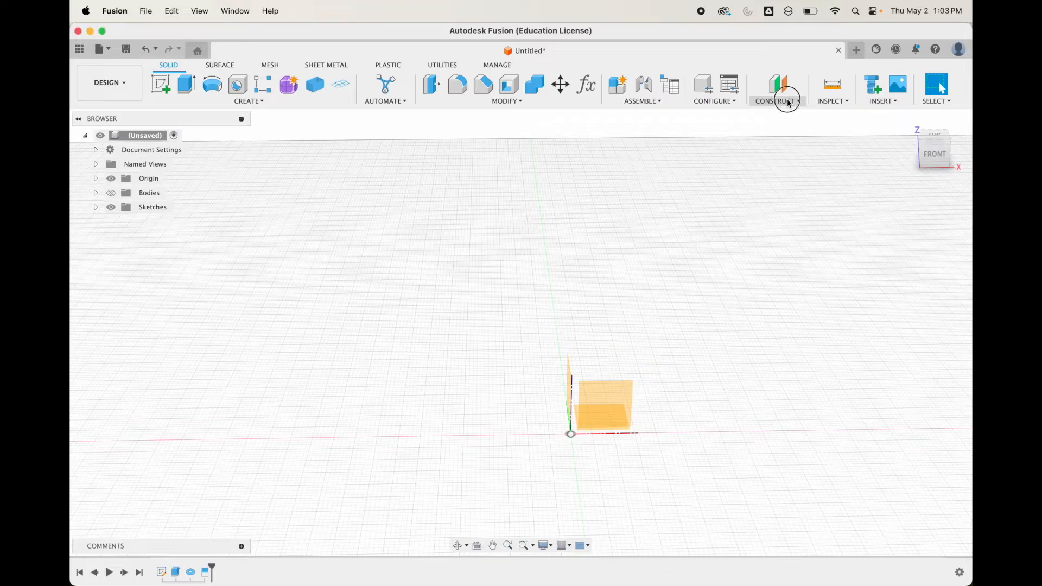
click(778, 90)
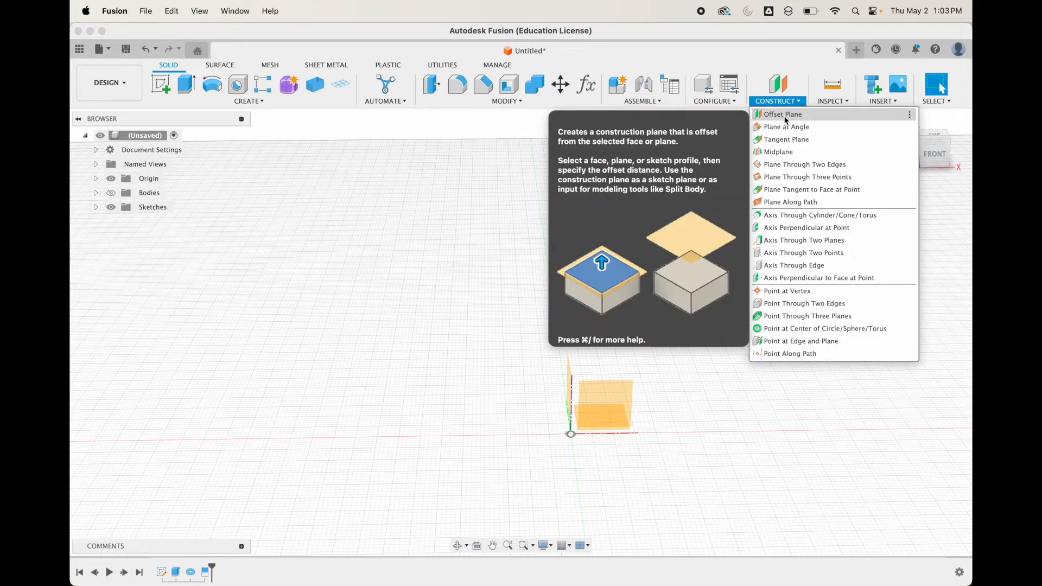
mouse_move(787, 127)
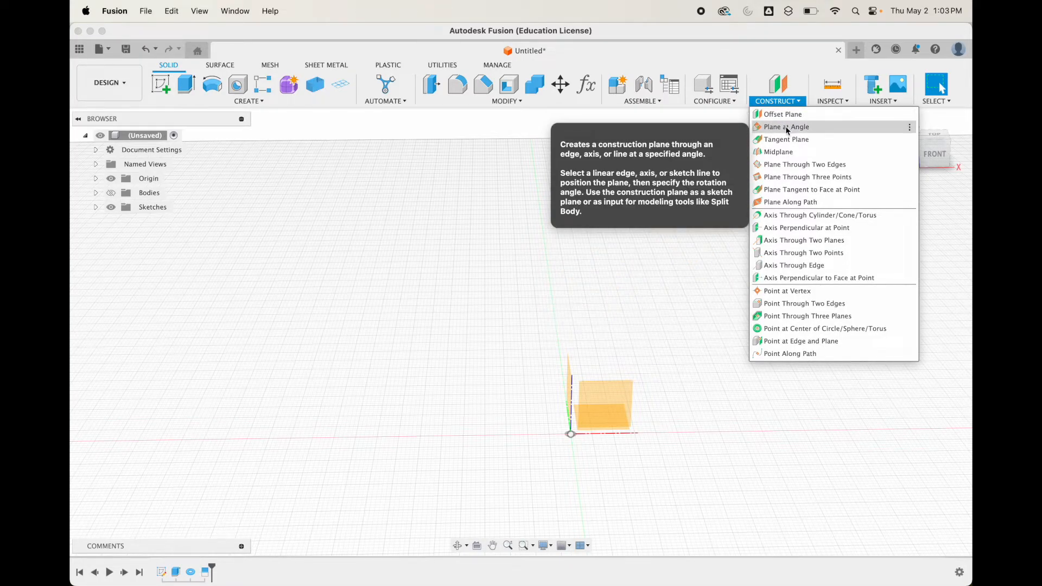
click(787, 126)
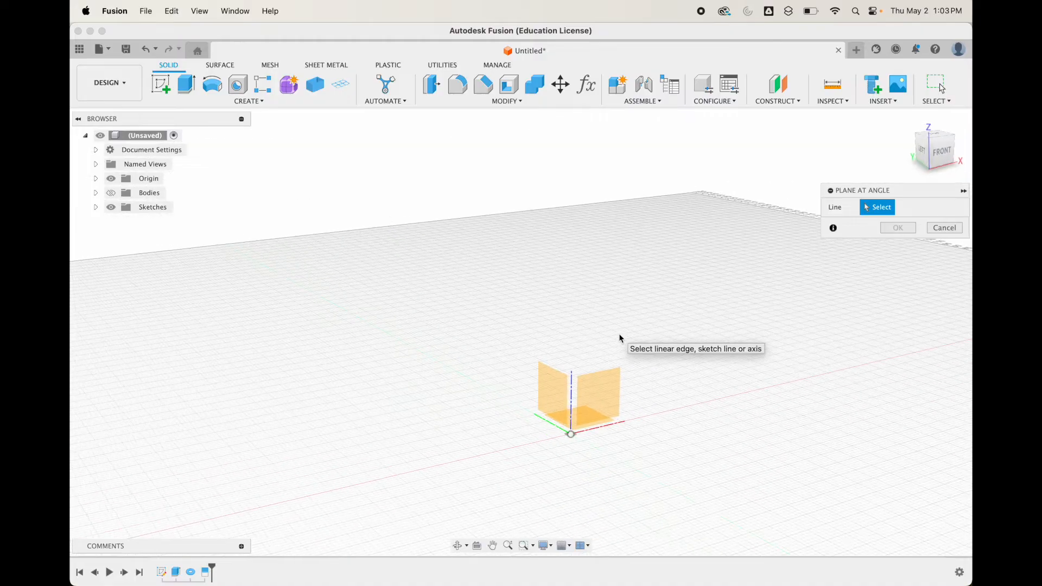
click(571, 379)
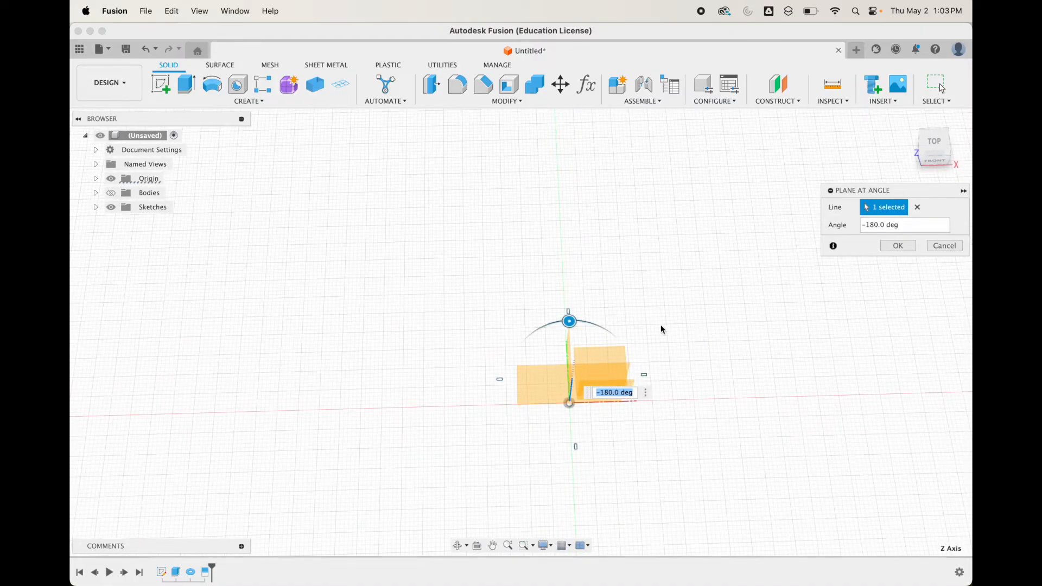
drag(568, 322, 510, 375)
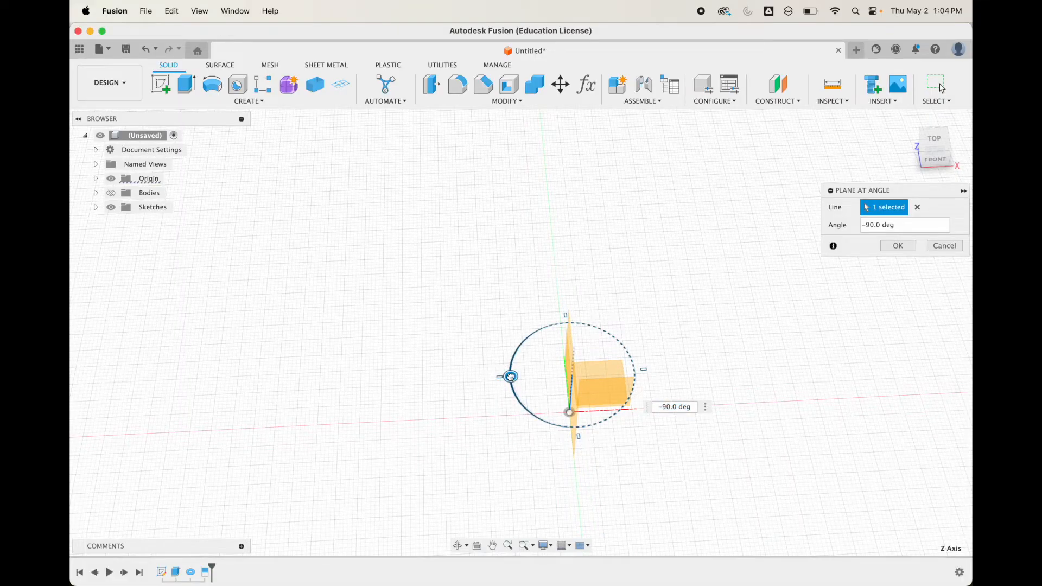
drag(510, 377, 517, 395)
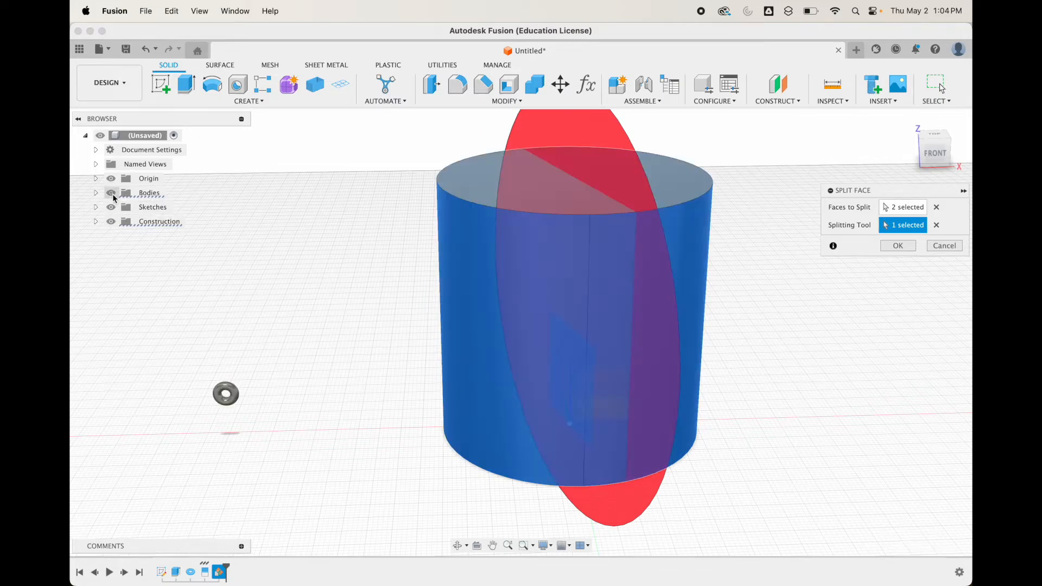
Apply the Split Face with the angled plane, giving the cylinder wall a second seam.
click(898, 245)
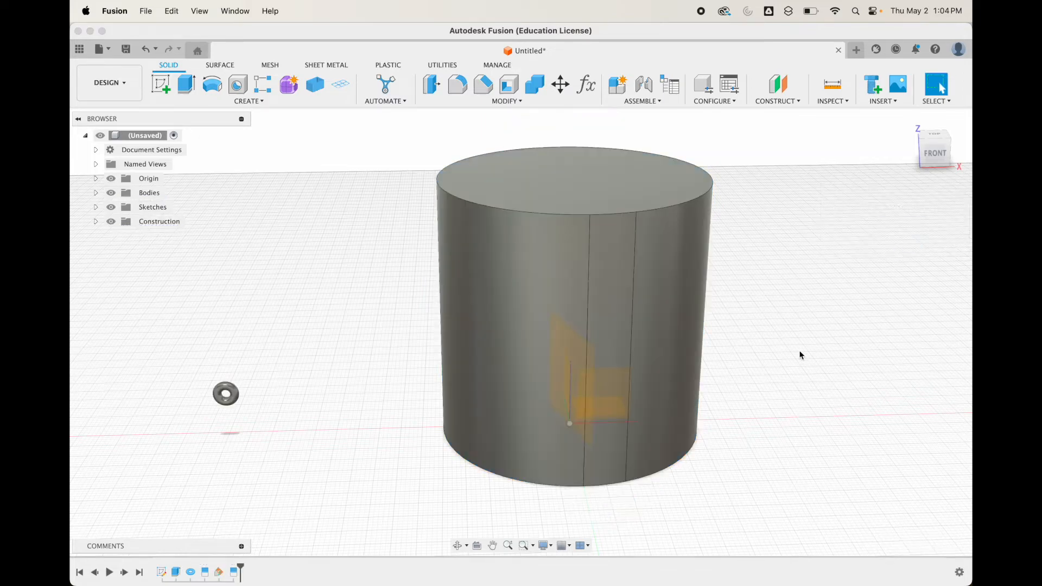
drag(801, 355, 457, 321)
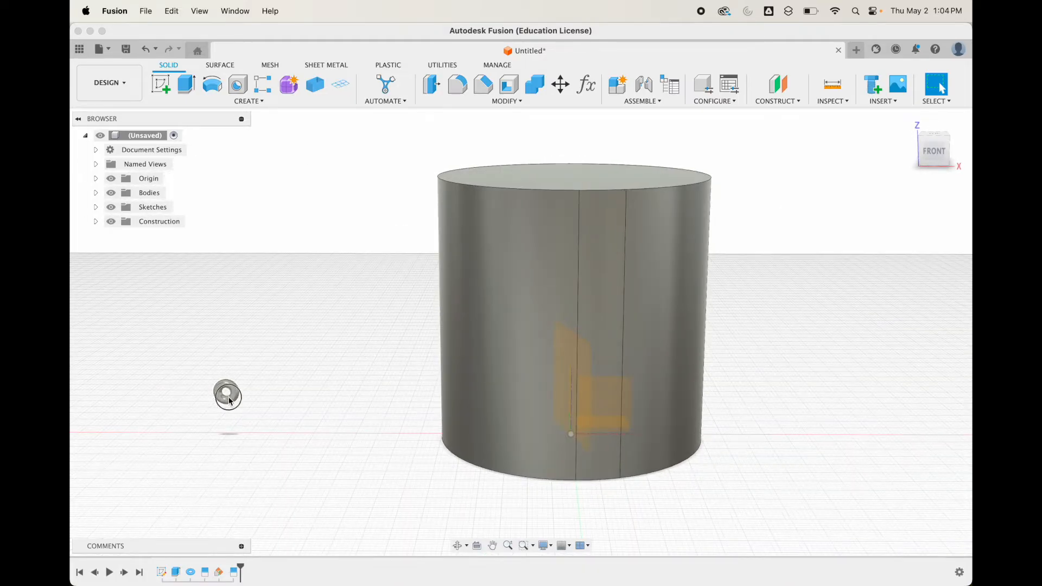
Move/Copy the torus body with Create Copy at X -13 mm, then select the first torus.
click(560, 85)
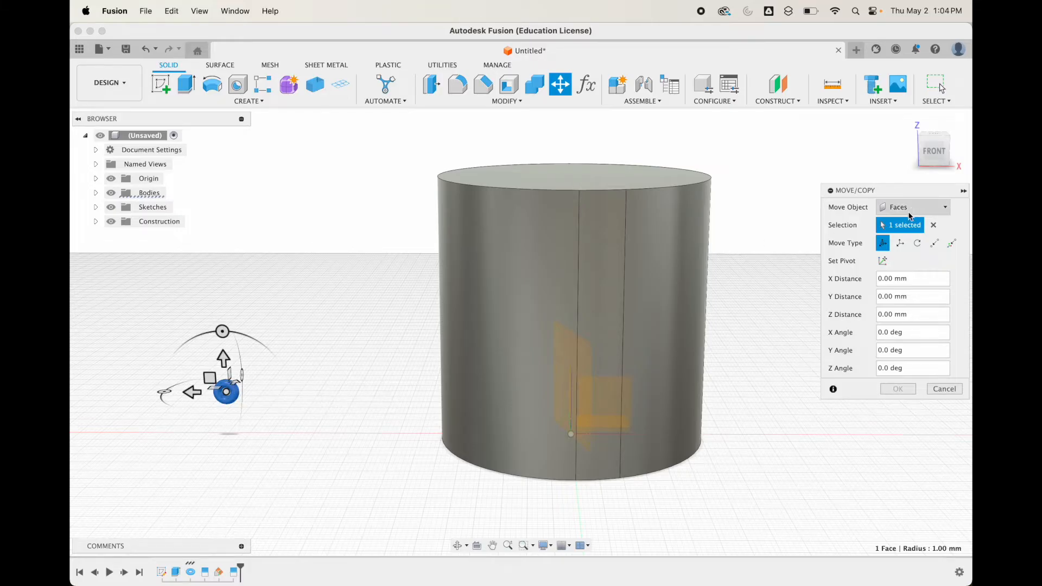
click(913, 206)
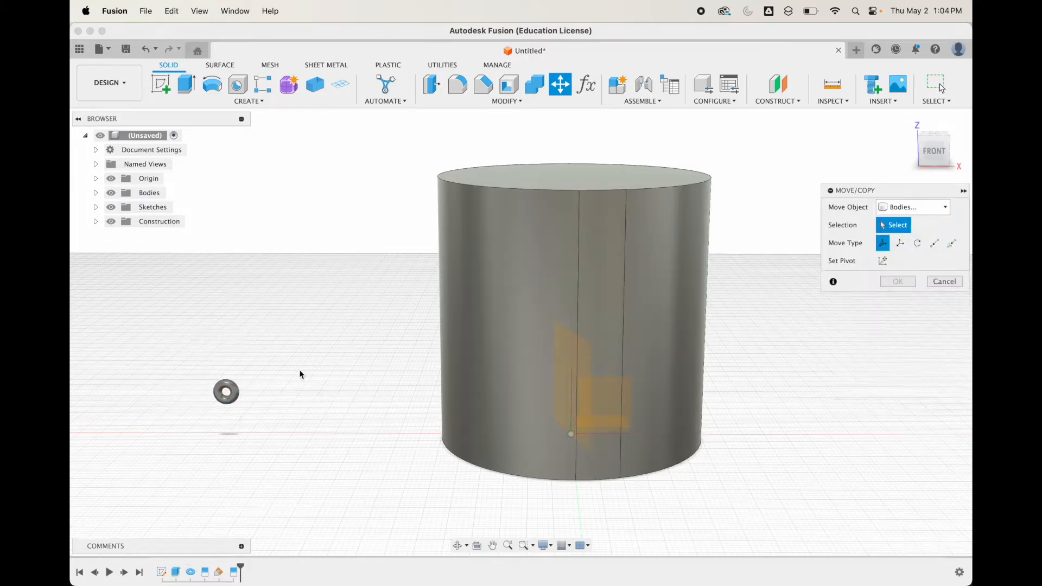
click(226, 392)
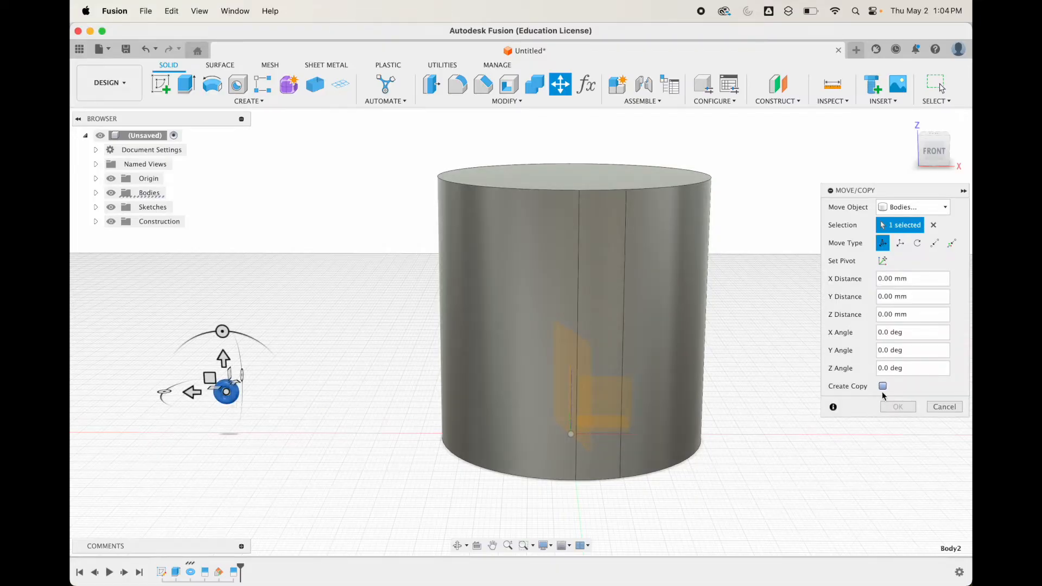
click(882, 386)
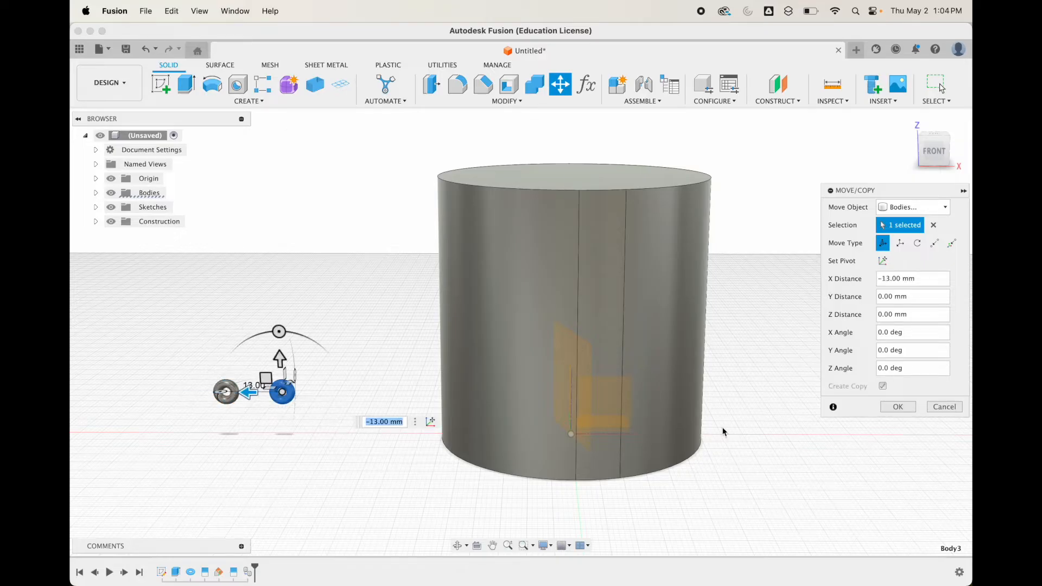
click(898, 406)
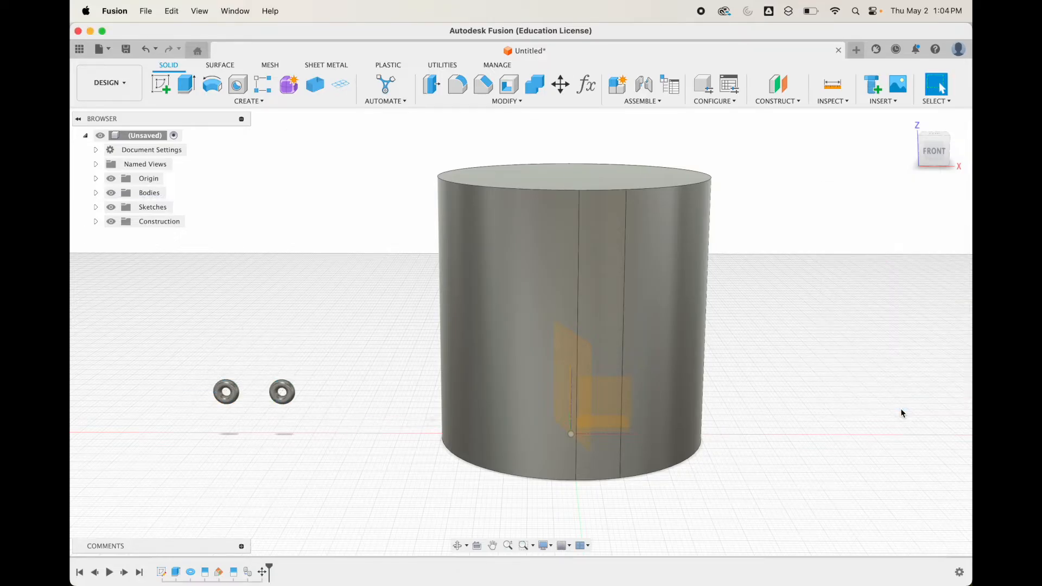
mouse_move(226, 392)
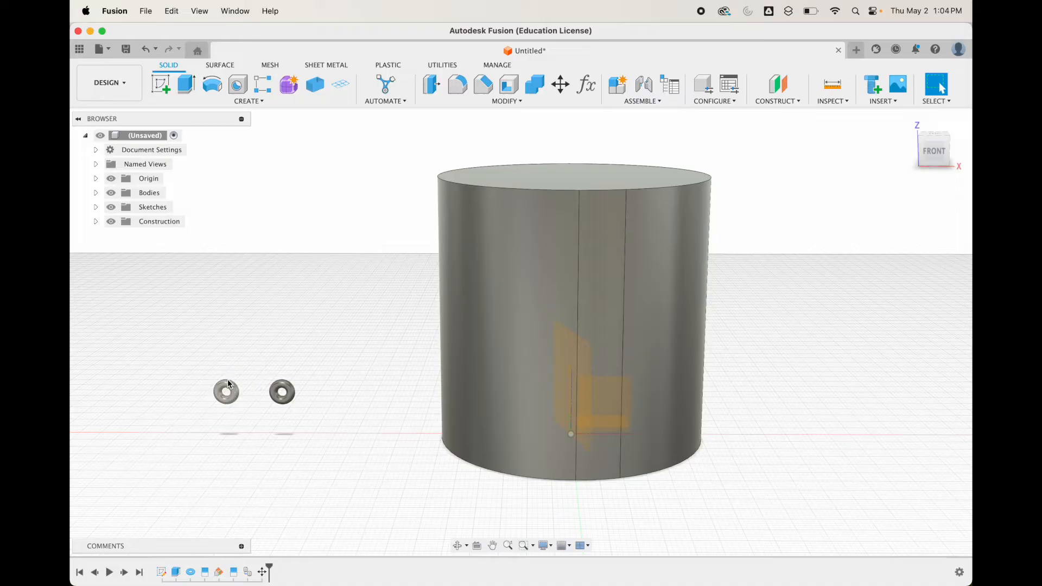
click(226, 392)
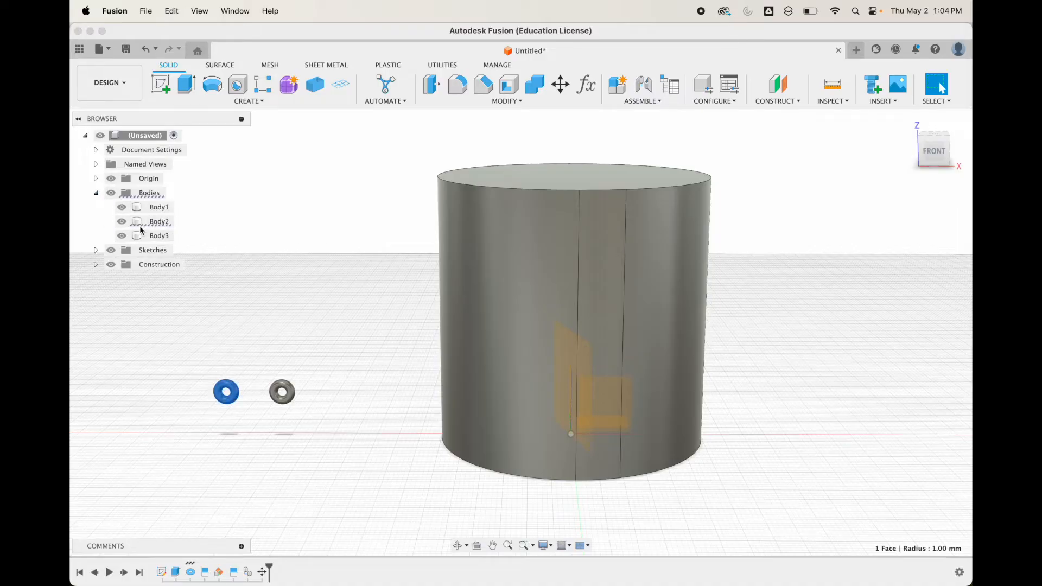
click(159, 221)
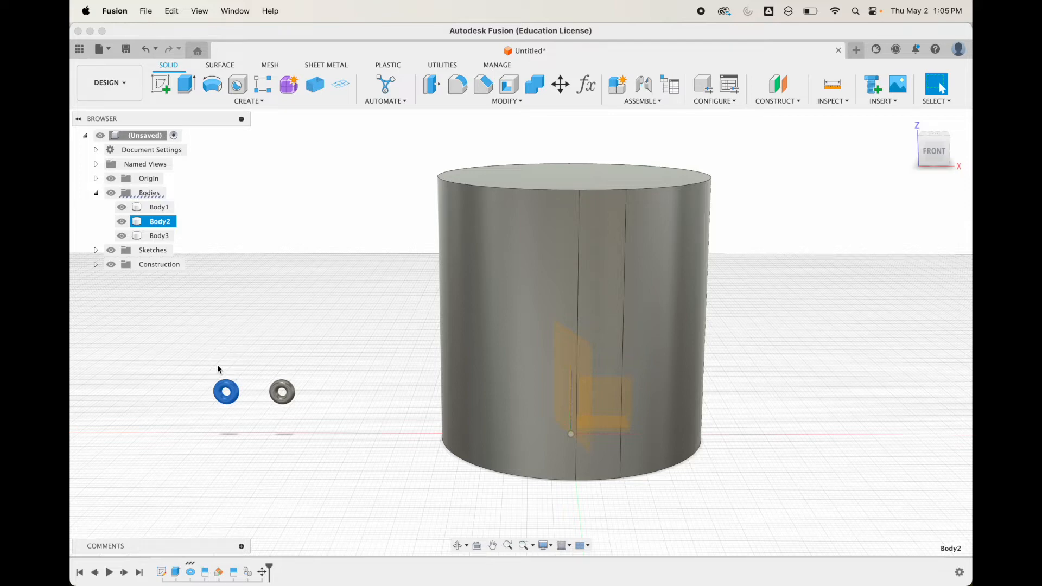
Move the torus point-to-point onto the rim seam, then translate it -4 mm in Z.
click(560, 85)
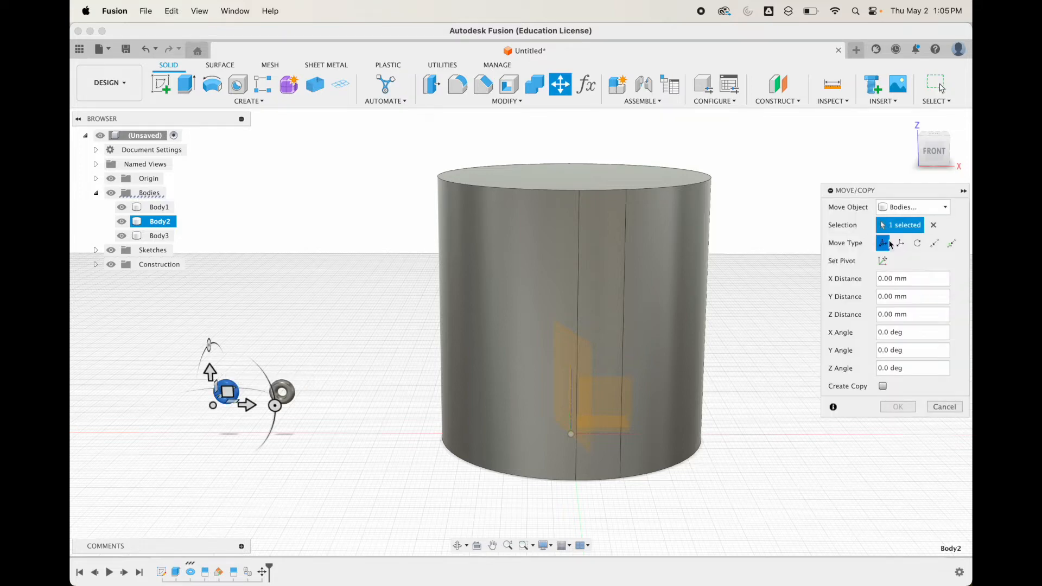
mouse_move(934, 242)
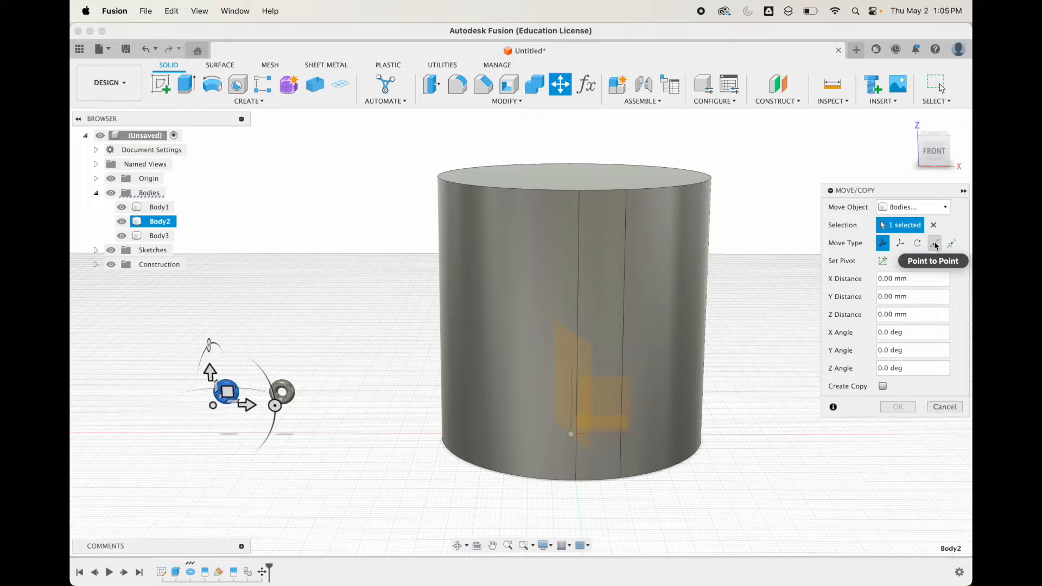
click(935, 242)
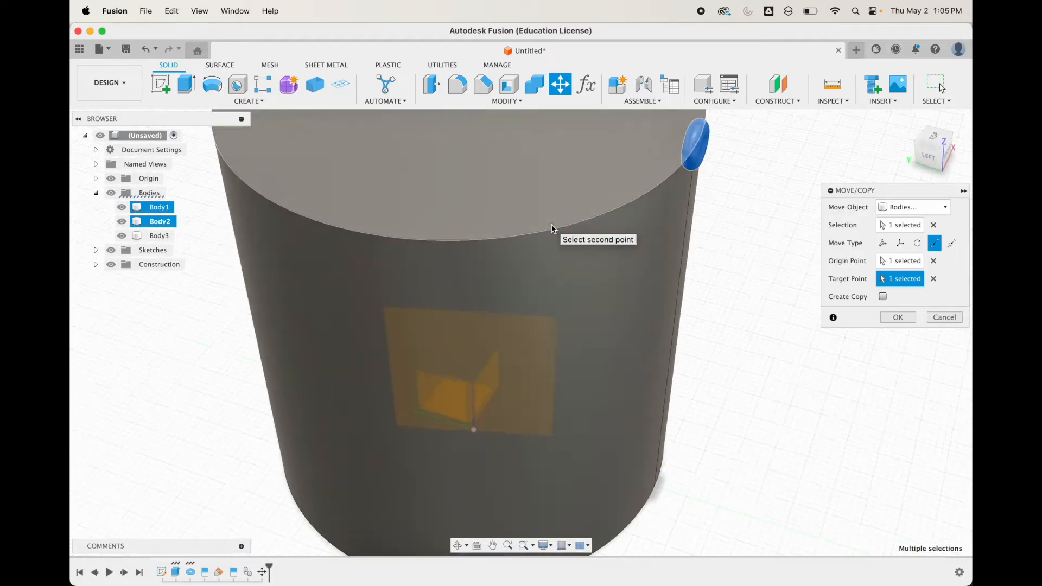
drag(552, 226, 585, 263)
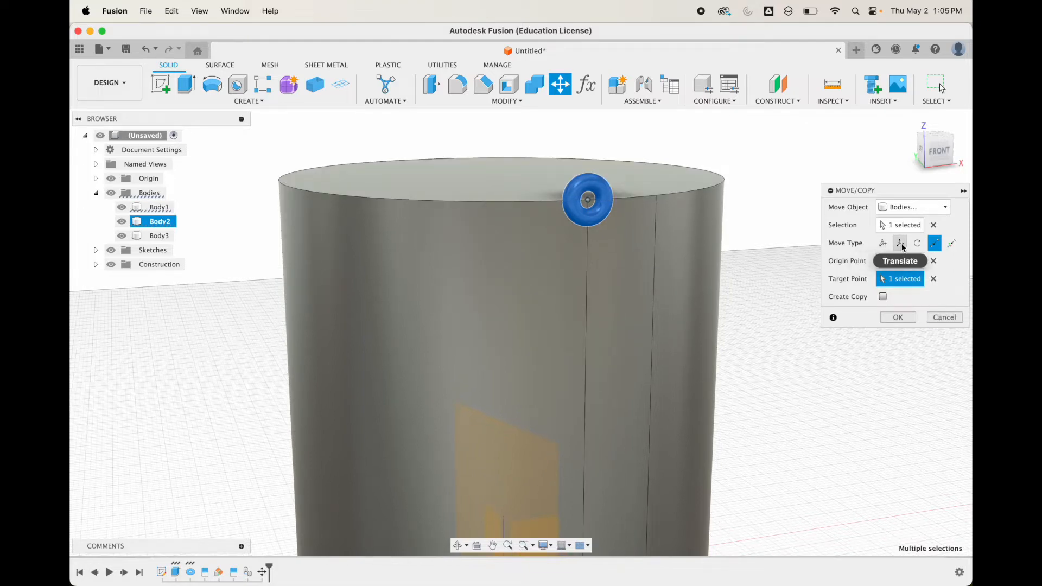
click(900, 243)
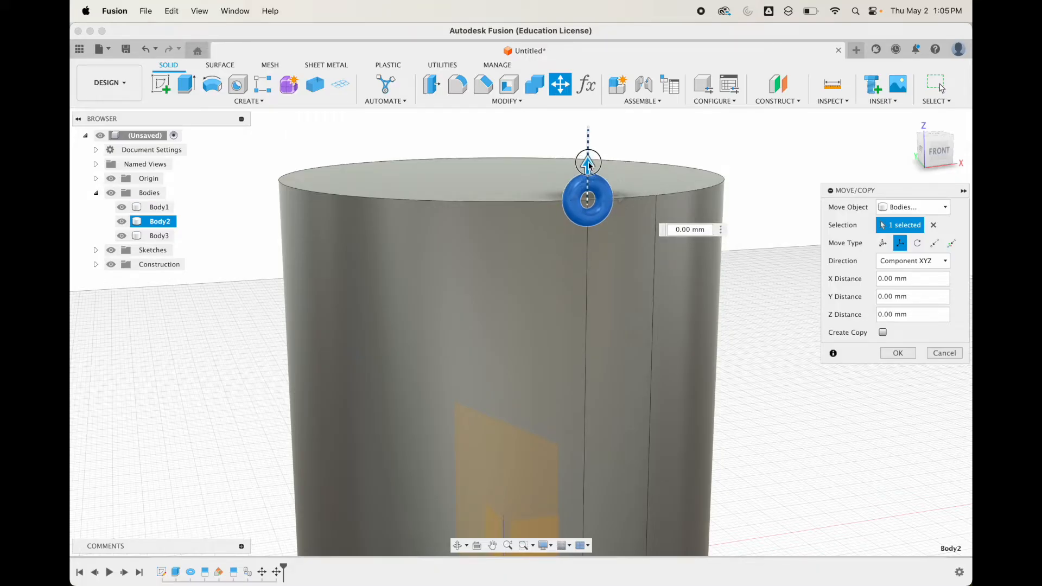
drag(587, 163, 587, 182)
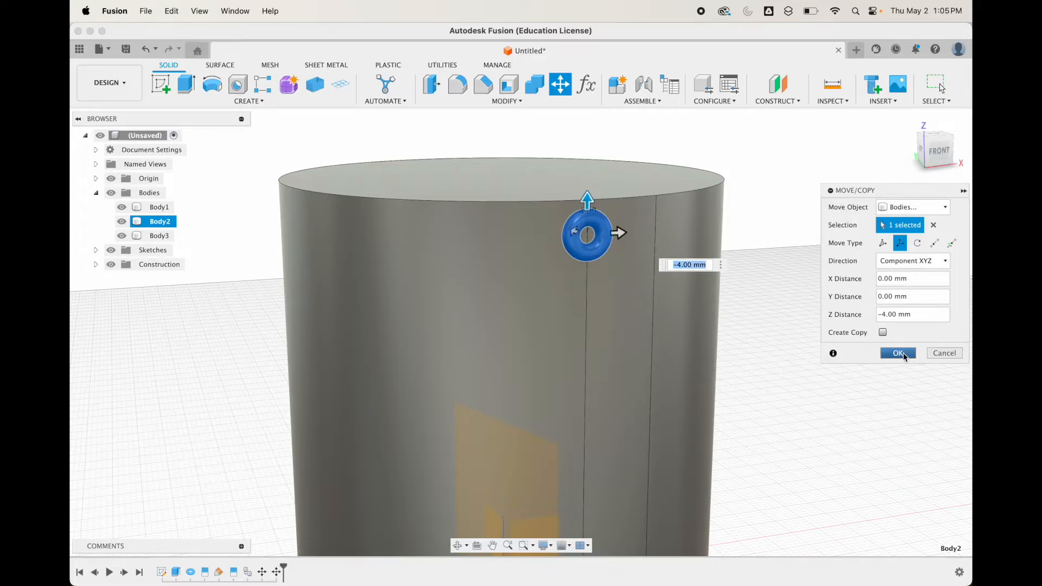
click(898, 353)
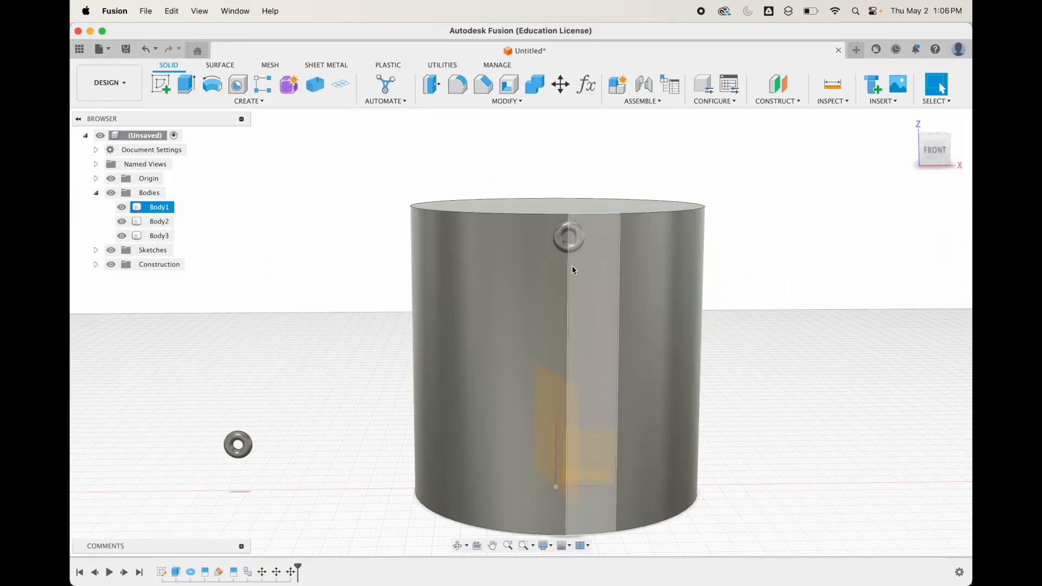
Pattern the torus on the seam path, dragging the distance to 56 mm down the wall.
click(365, 361)
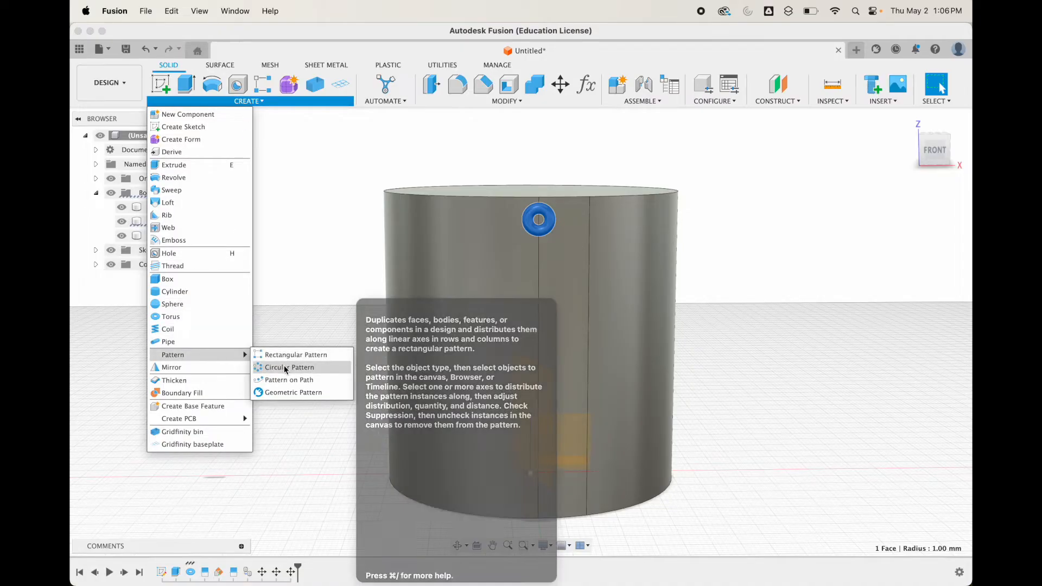
mouse_move(287, 380)
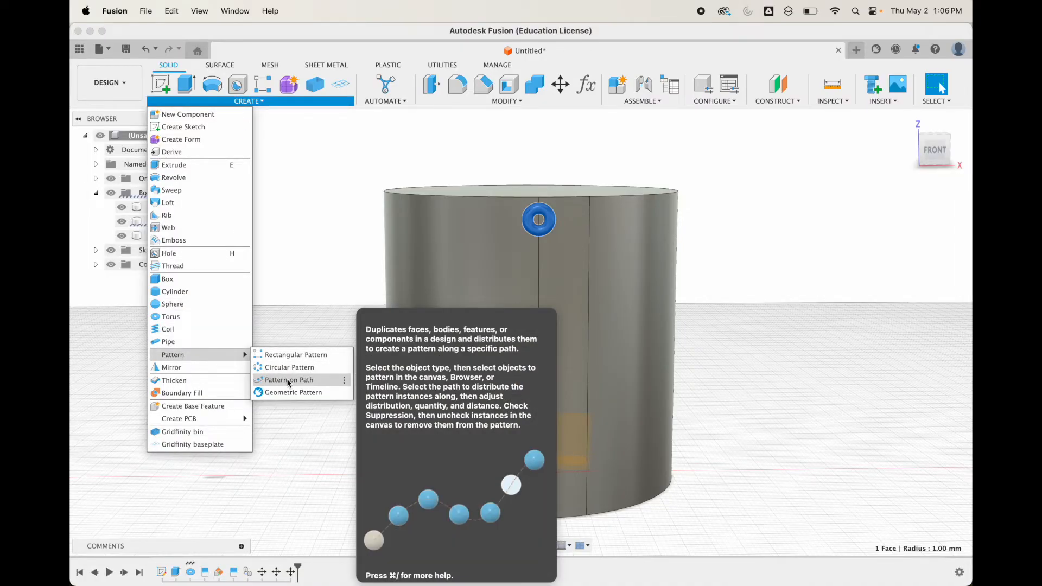
click(287, 380)
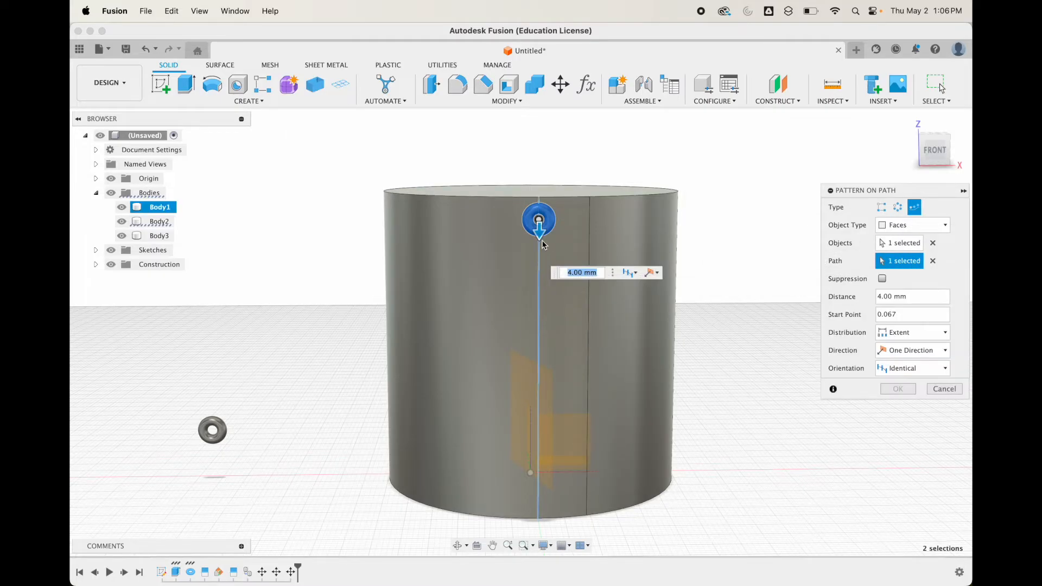
drag(538, 236, 535, 482)
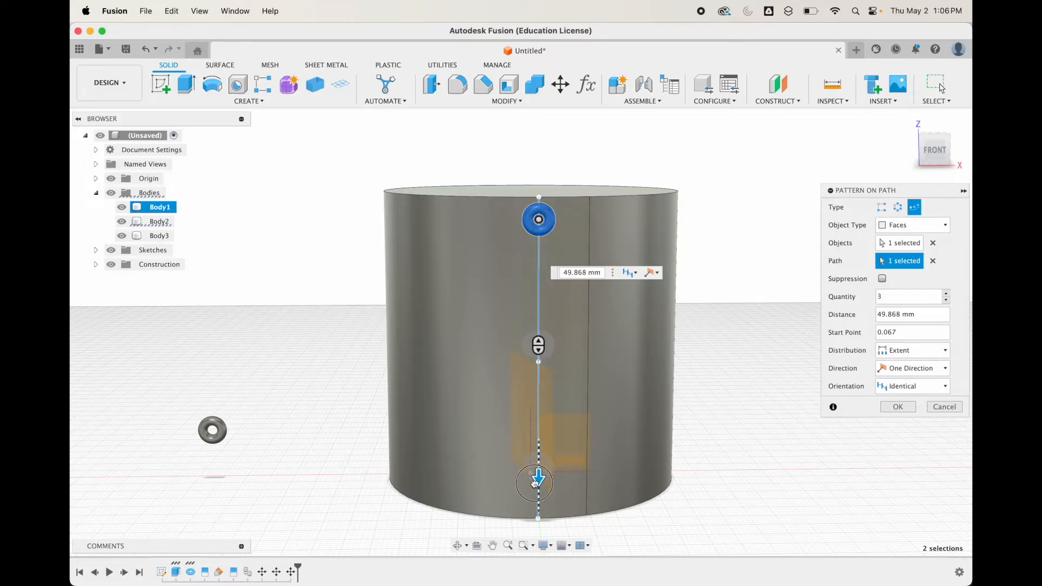
drag(535, 482, 538, 526)
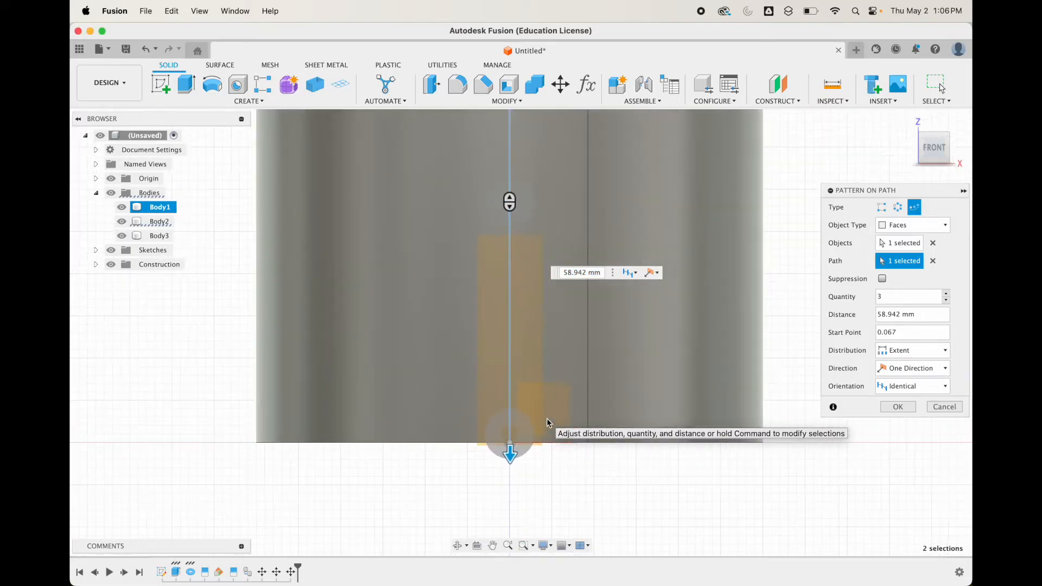
drag(510, 455, 505, 452)
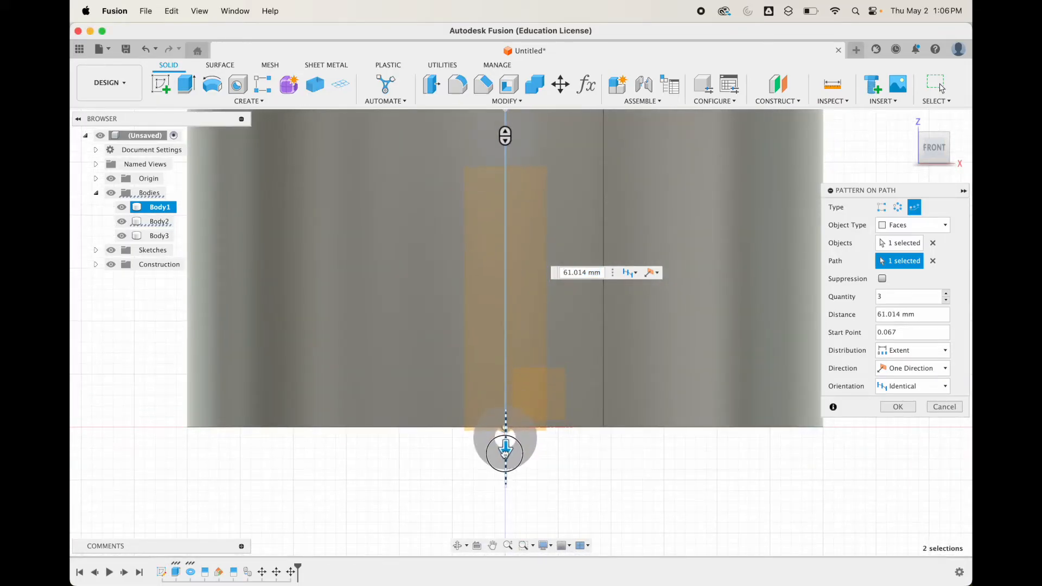
drag(505, 452, 505, 432)
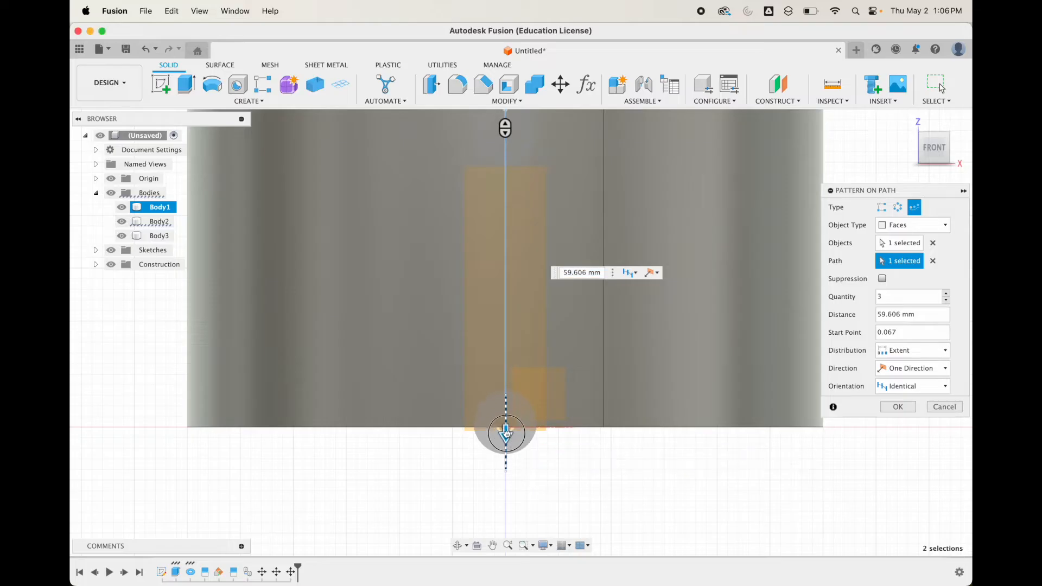
drag(505, 434, 505, 438)
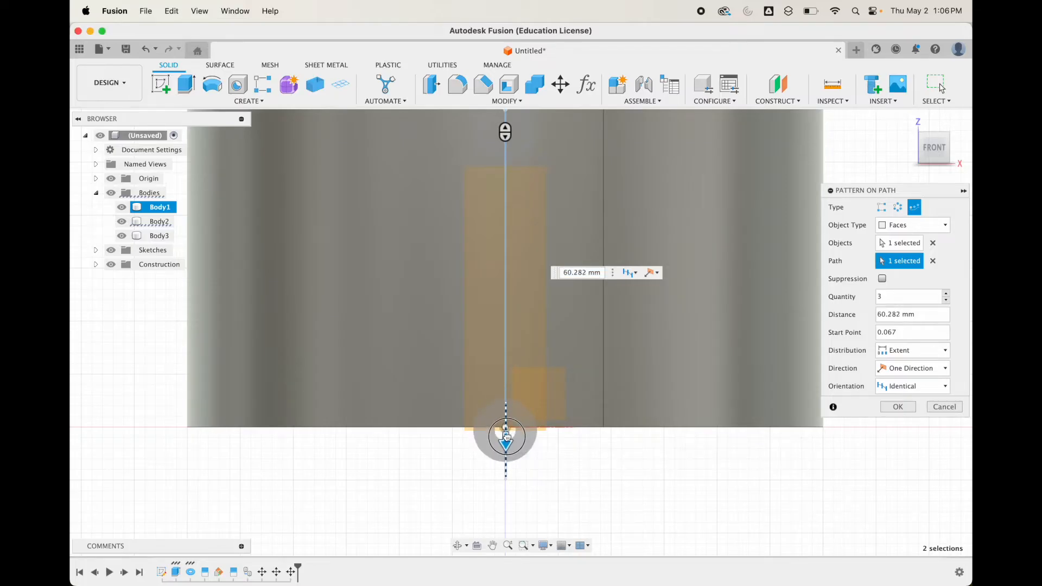
drag(505, 437, 504, 416)
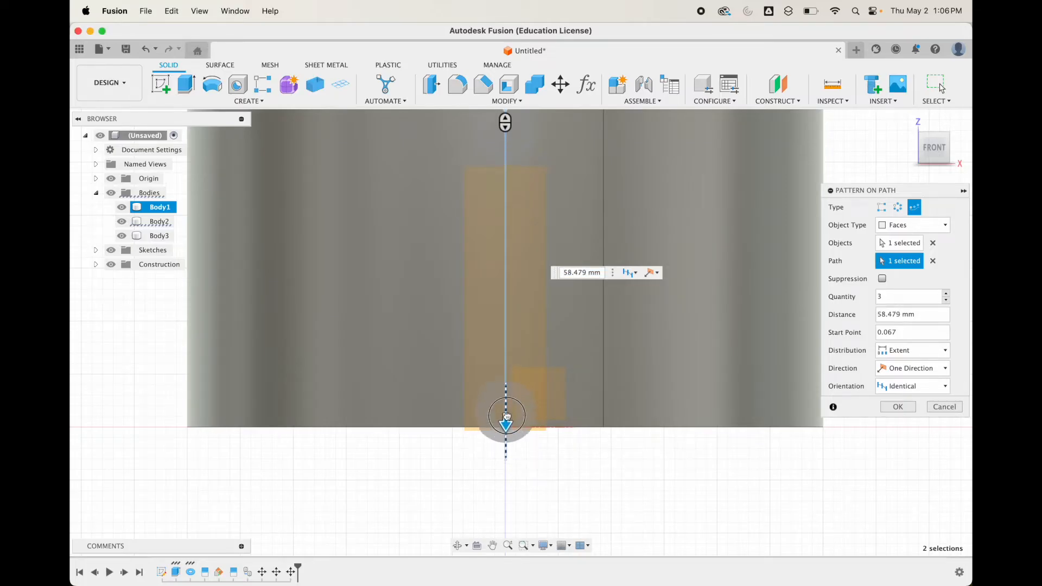
drag(506, 417, 506, 390)
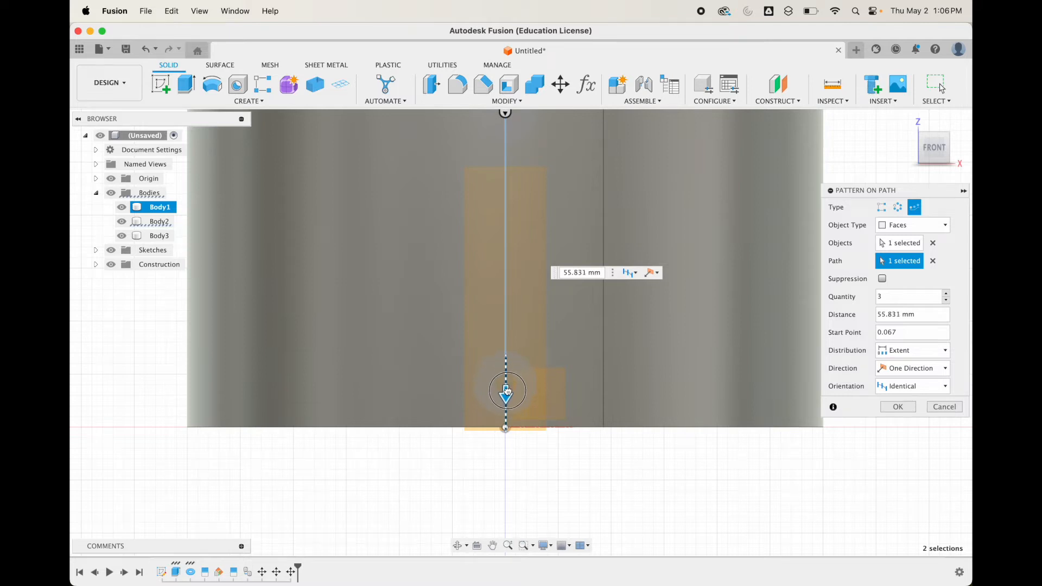
drag(507, 391, 507, 392)
text(56)
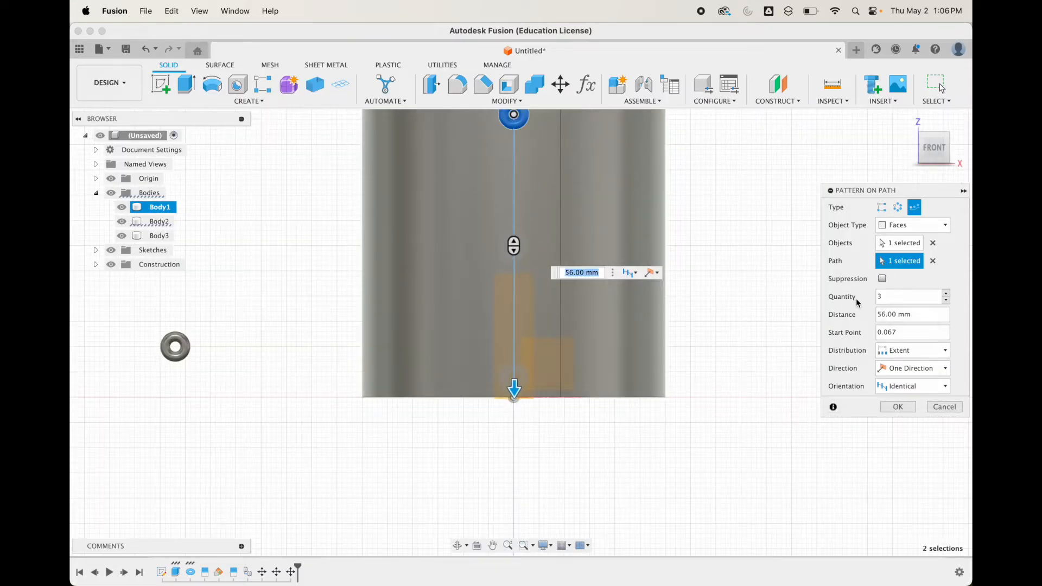
Raise the pattern quantity to 7 and confirm the column of tori.
click(946, 294)
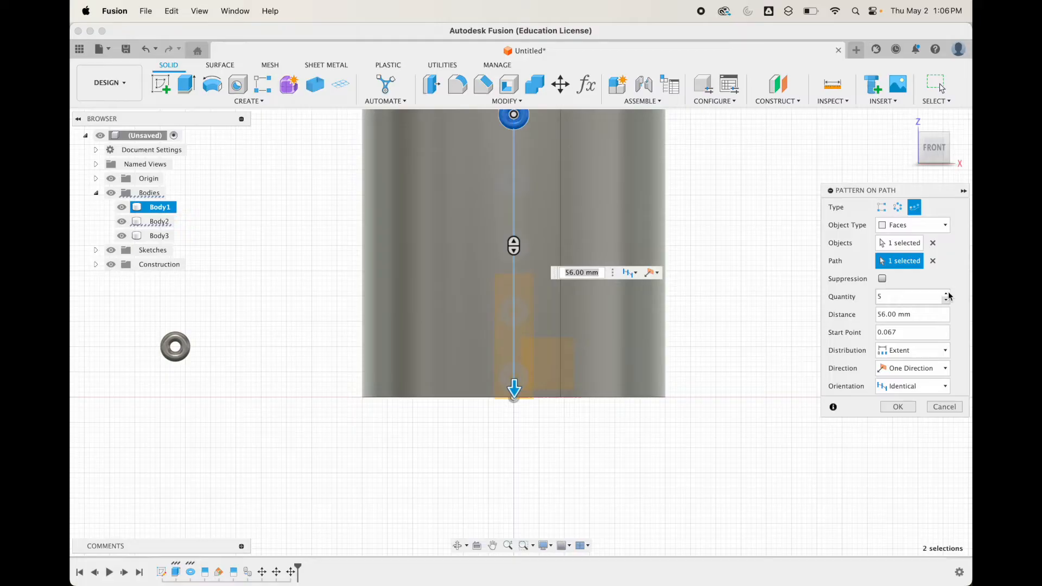
click(947, 294)
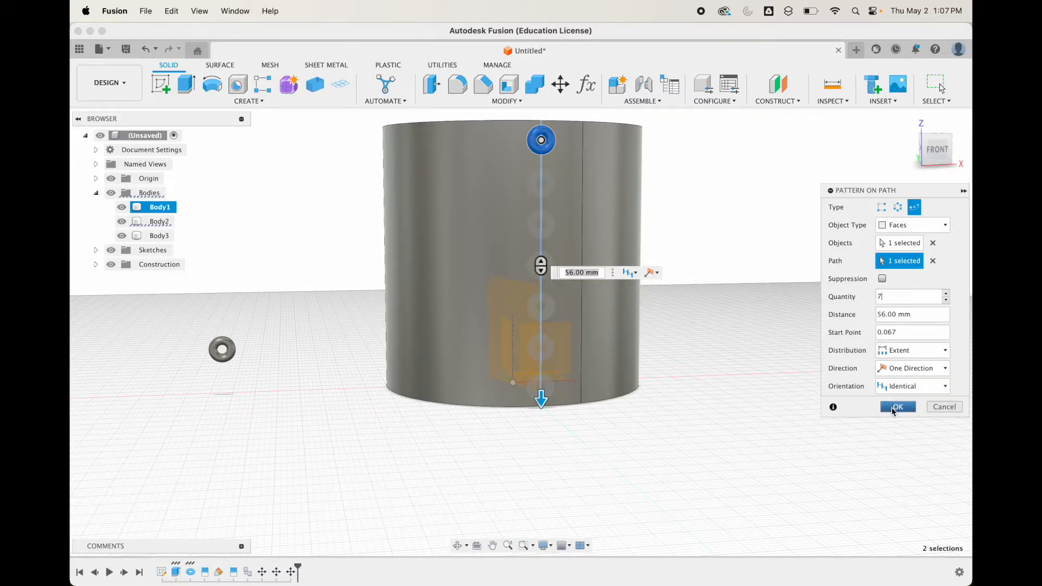
click(897, 407)
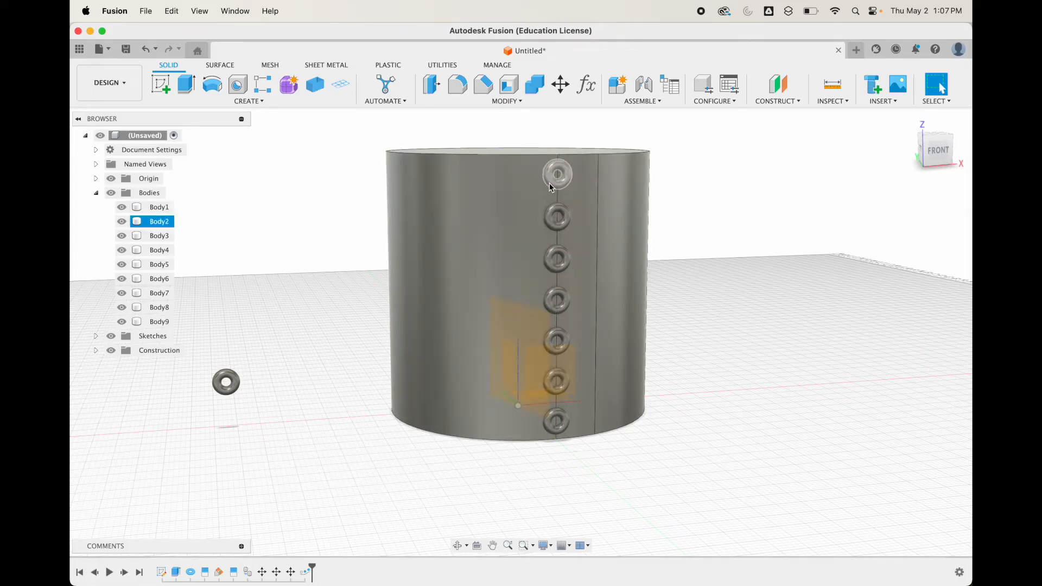
click(158, 222)
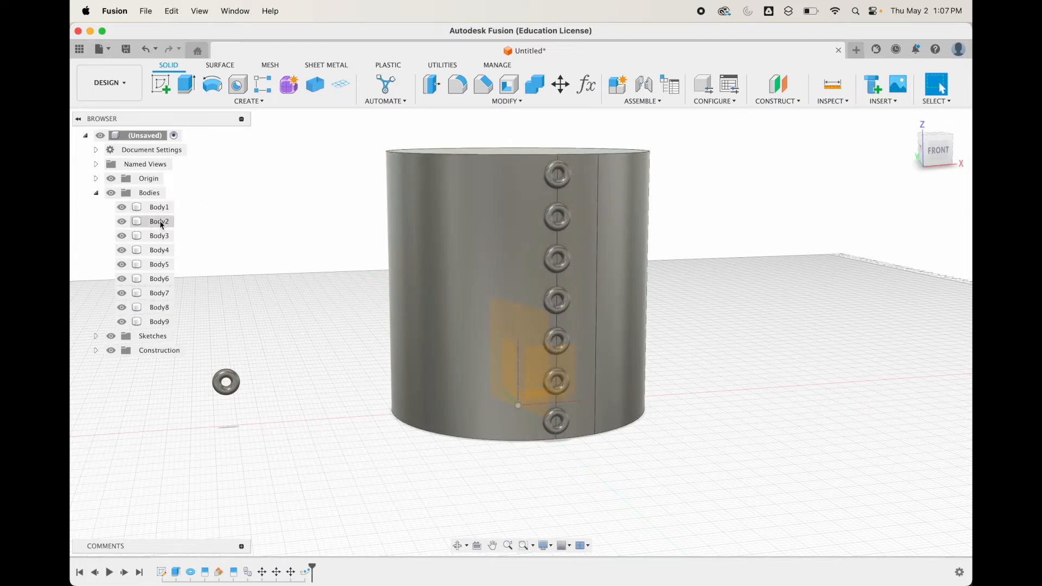
click(159, 221)
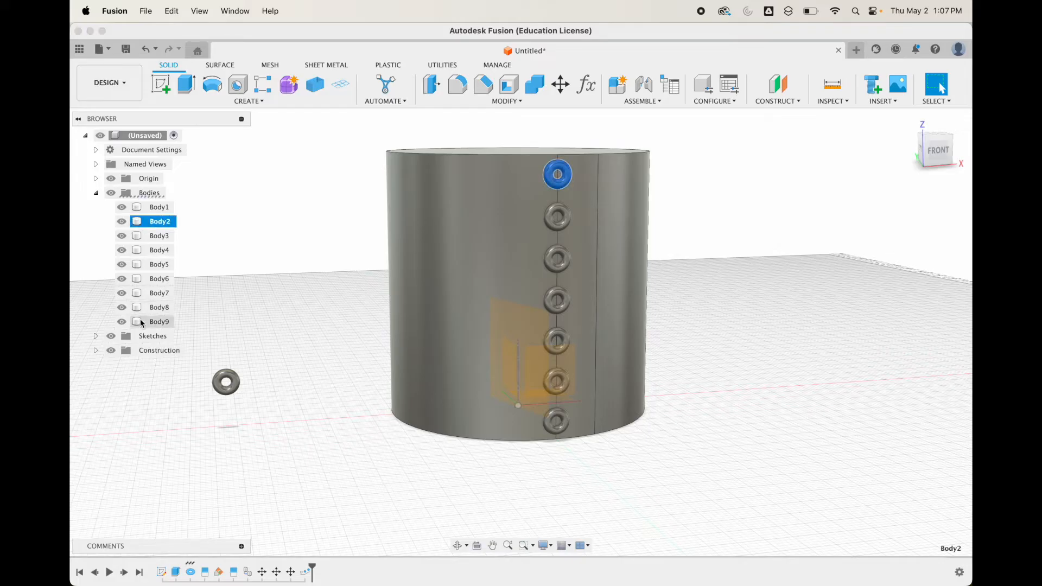
click(158, 321)
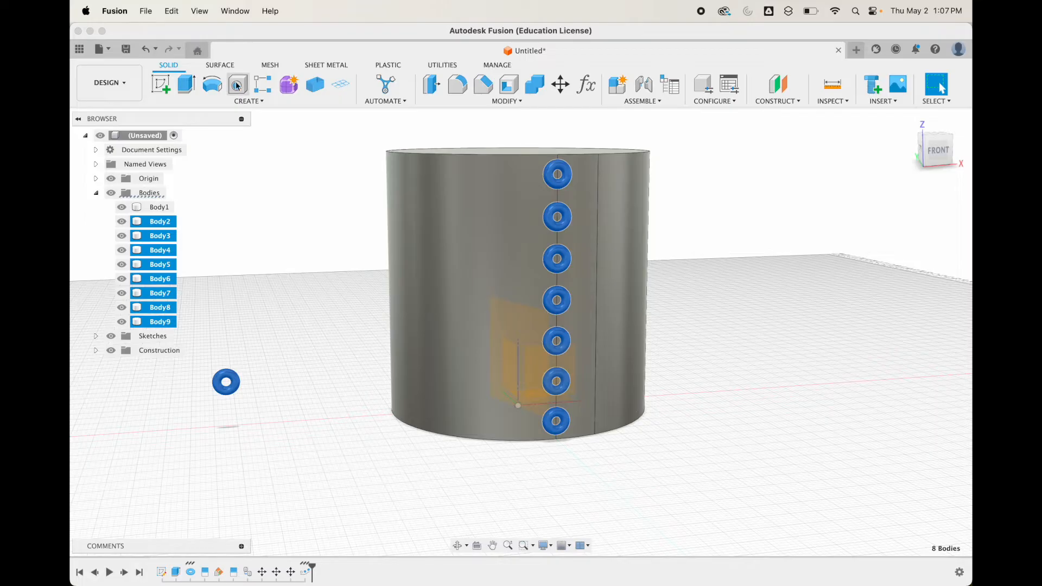
click(238, 91)
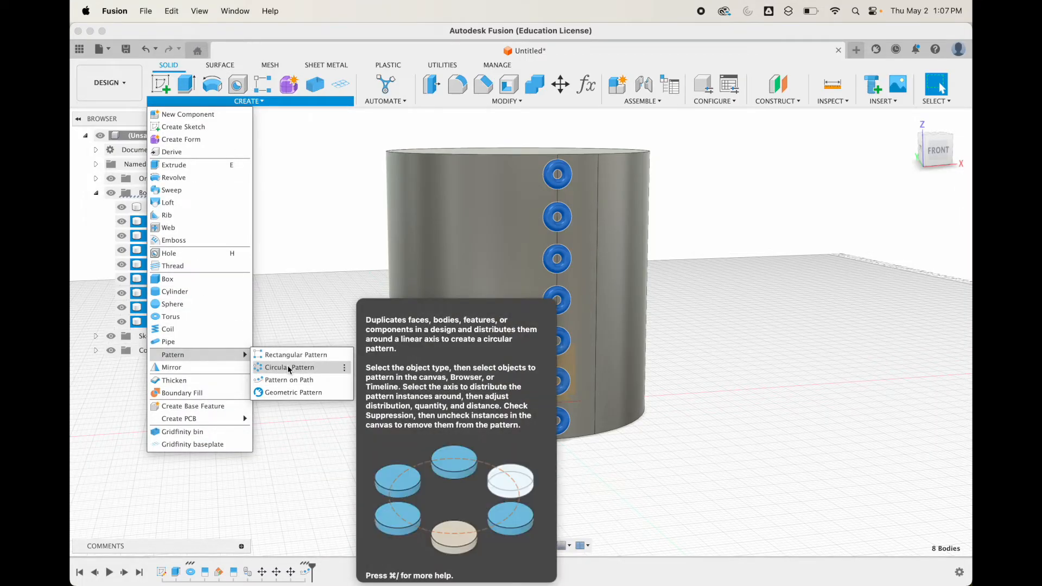
click(289, 367)
text(21)
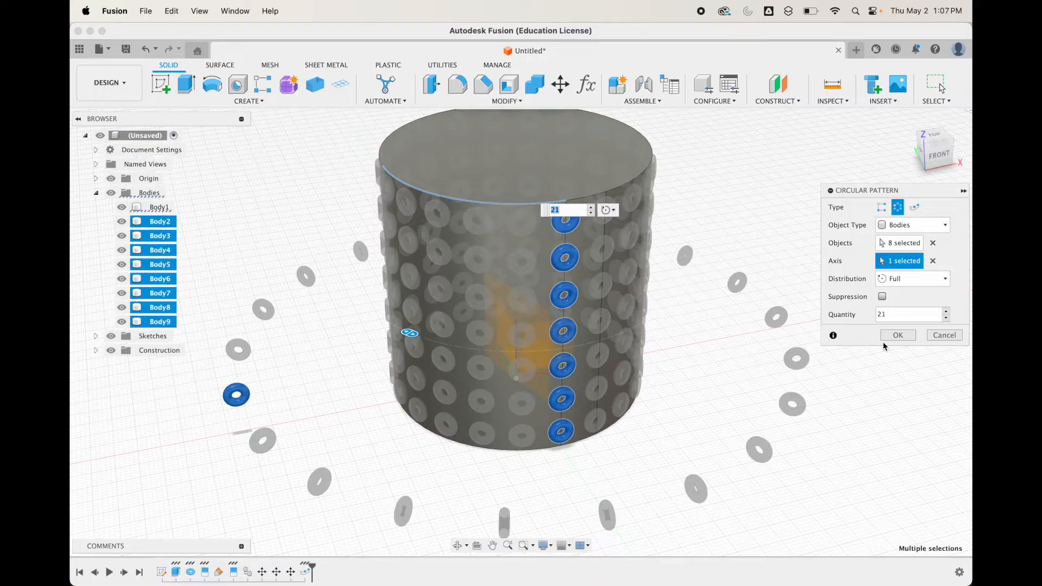
click(898, 335)
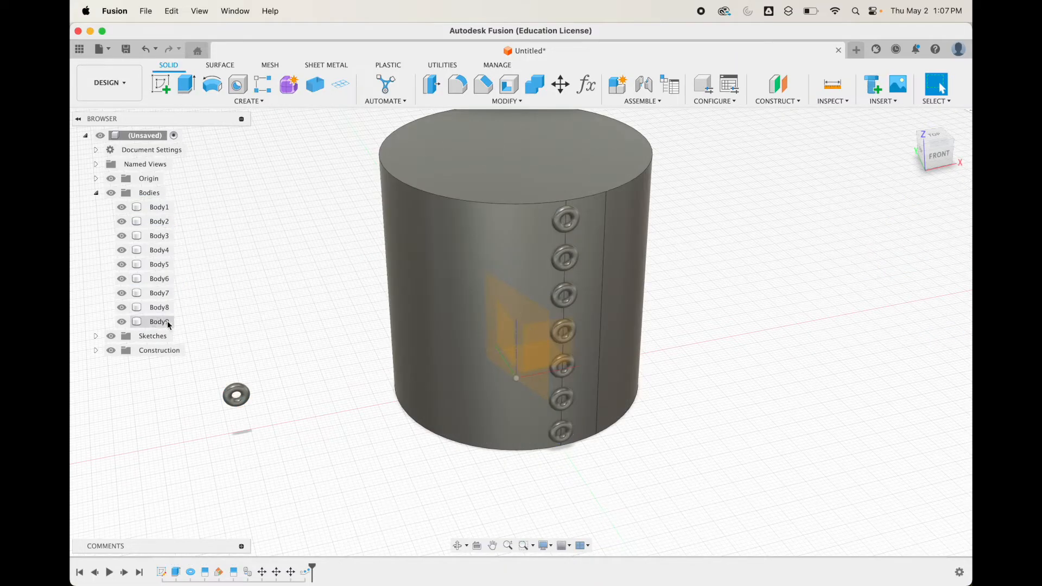
click(235, 394)
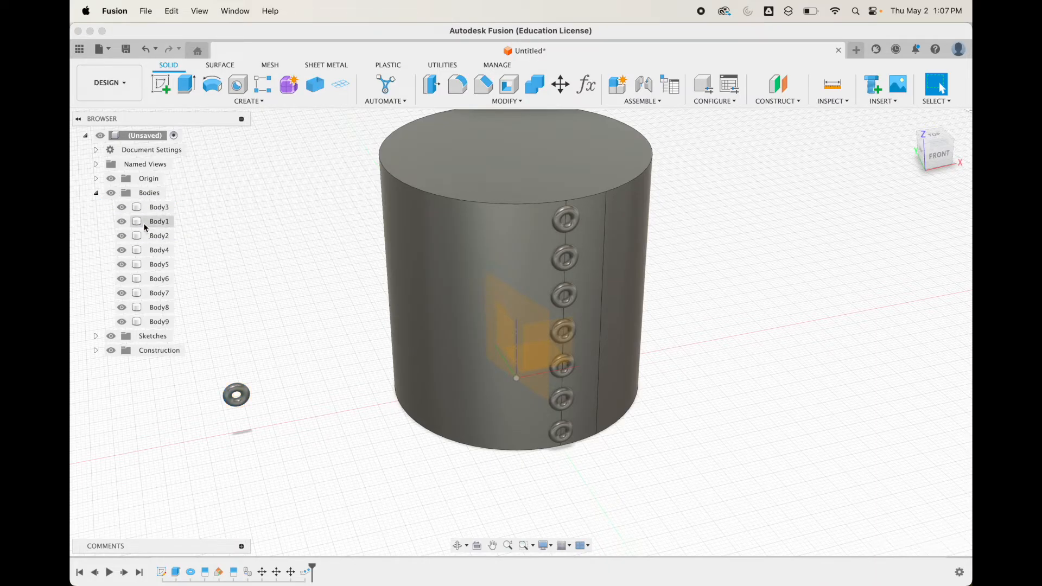
Circular-pattern the seven tori about the cylinder's top-edge axis with quantity 30.
click(158, 221)
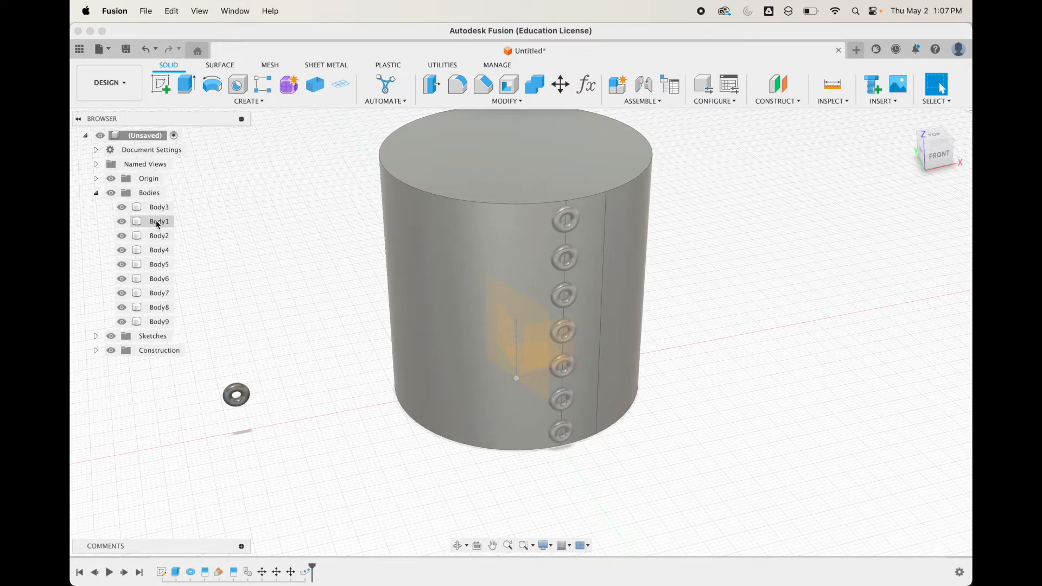
click(158, 235)
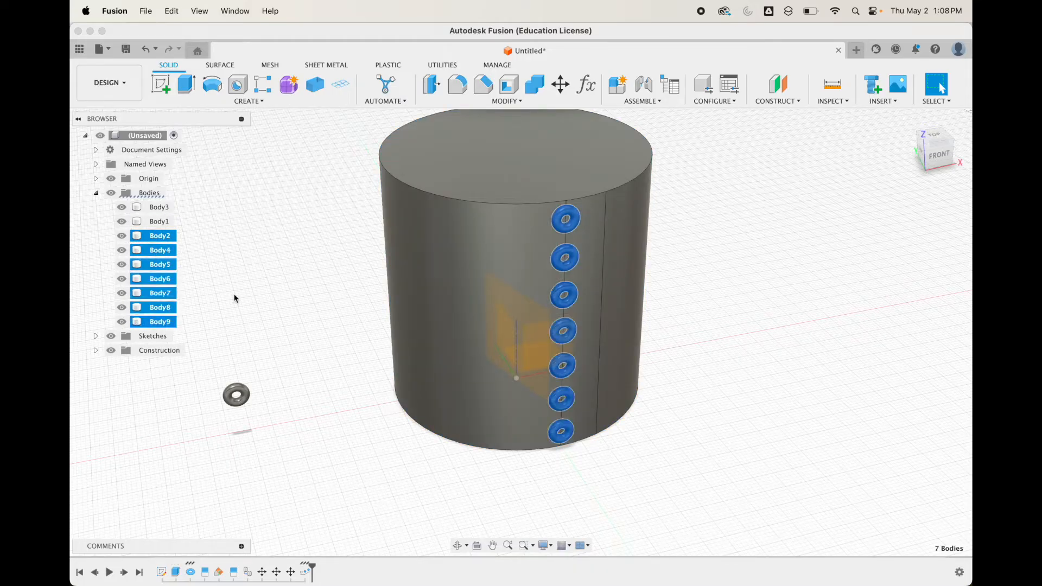
click(248, 101)
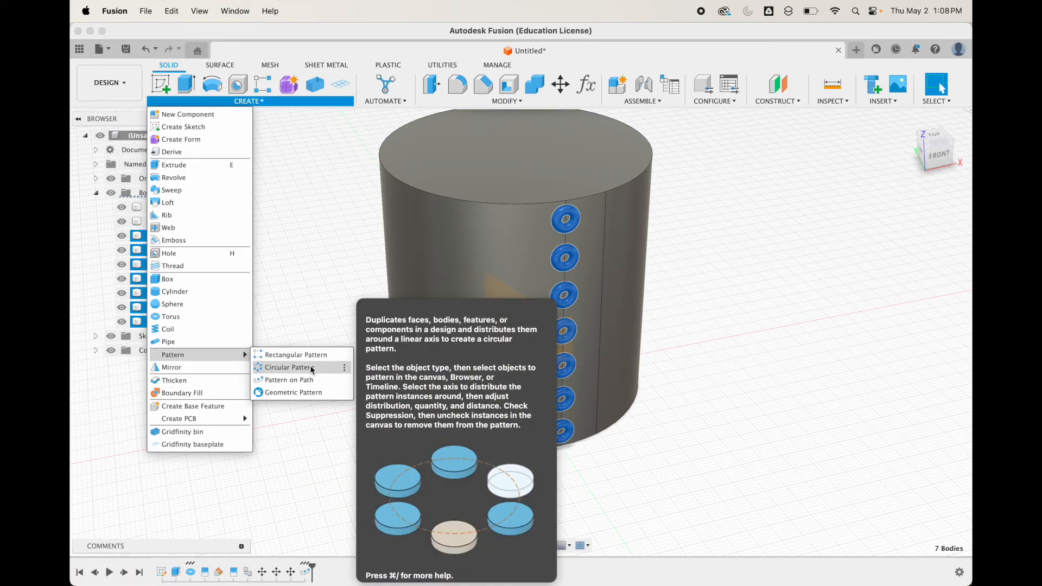
click(286, 367)
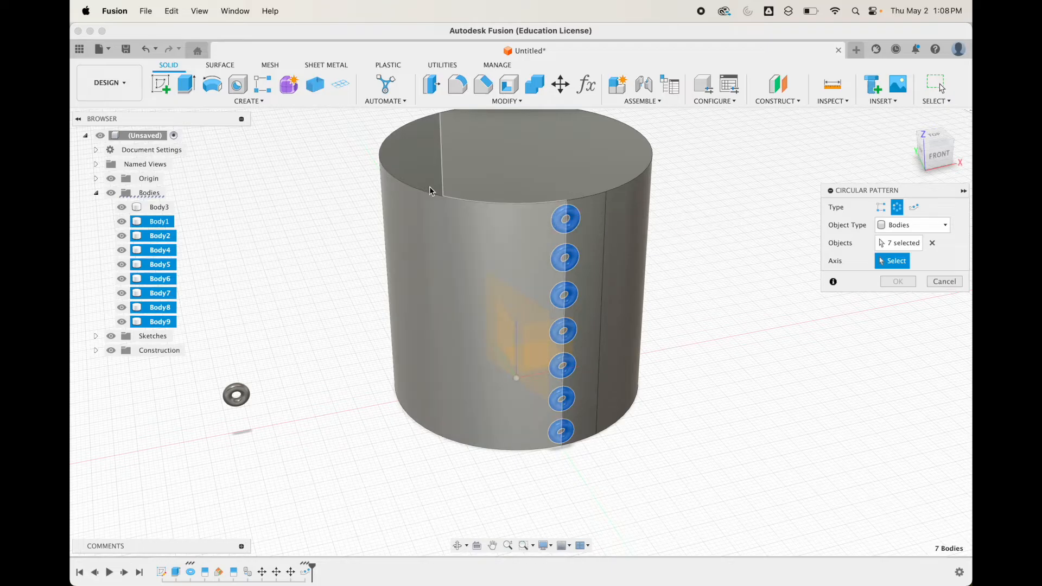
click(515, 377)
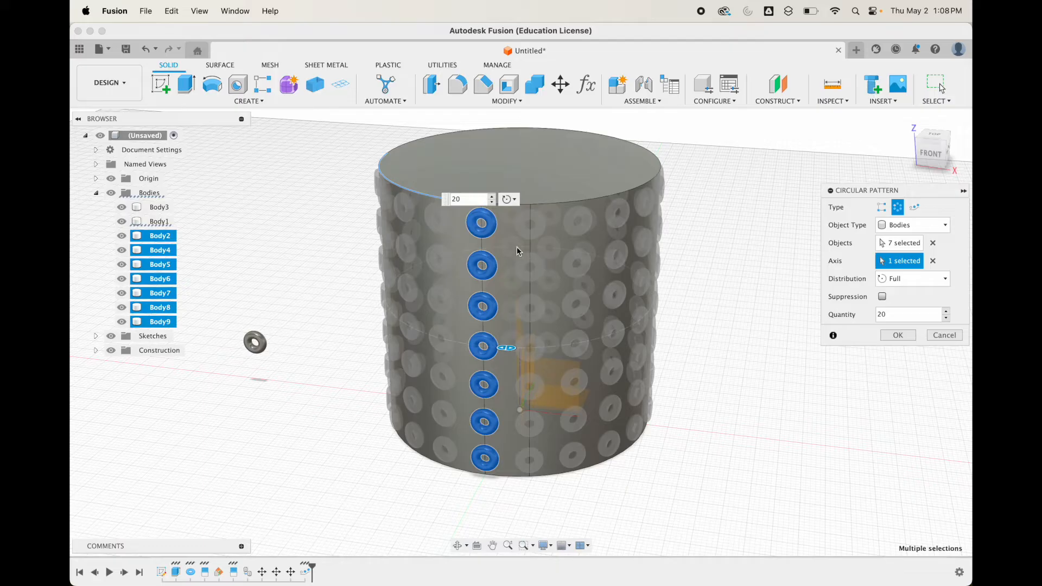
mouse_move(510, 231)
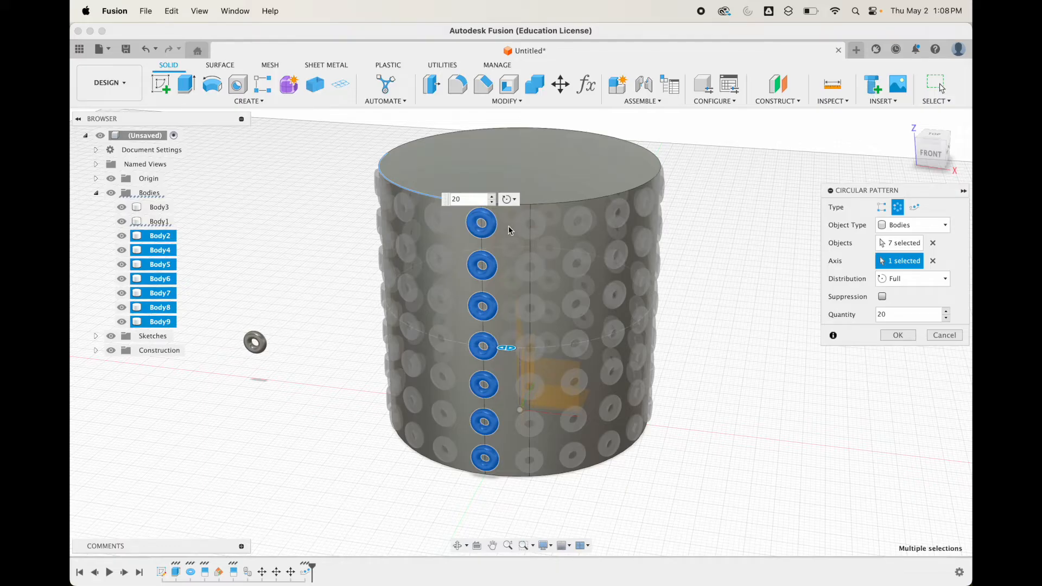
mouse_move(755, 277)
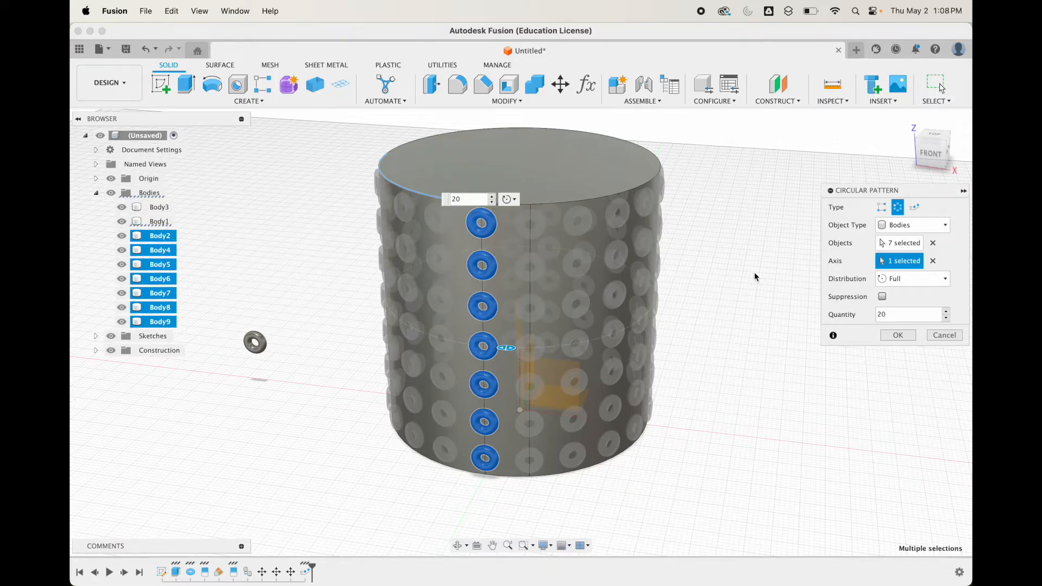
text(30)
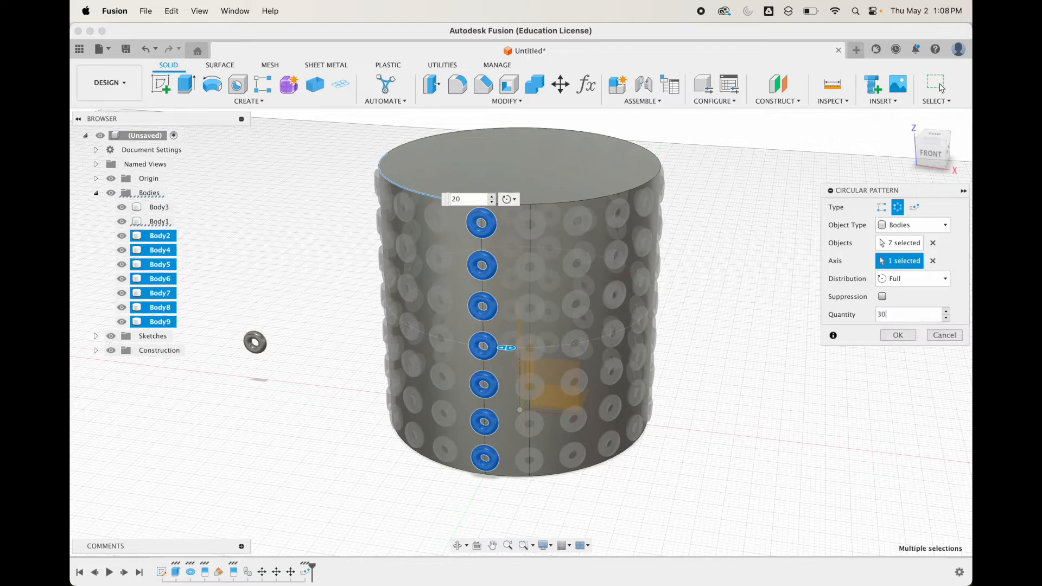
text(30)
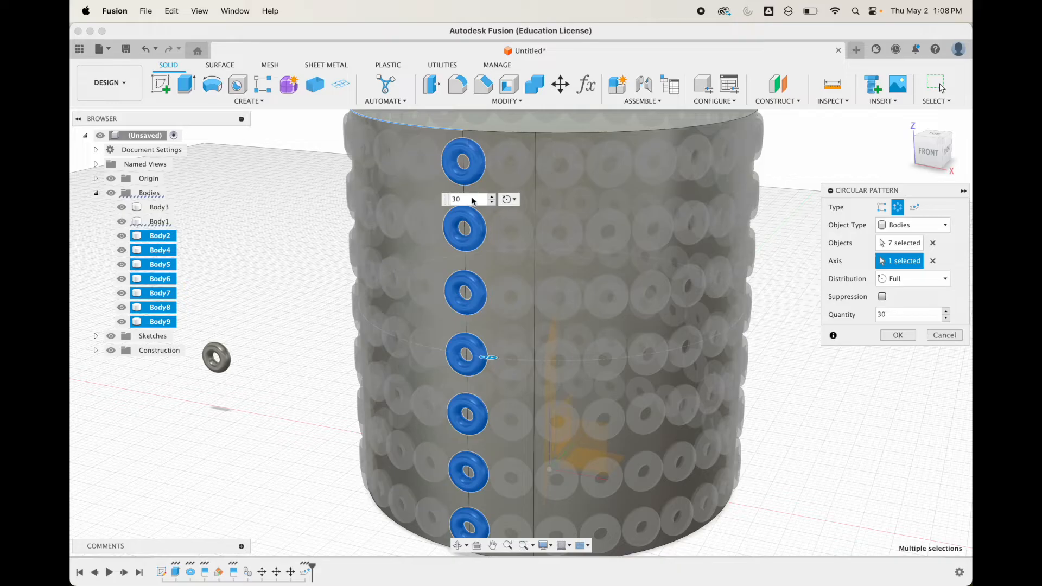
mouse_move(532, 160)
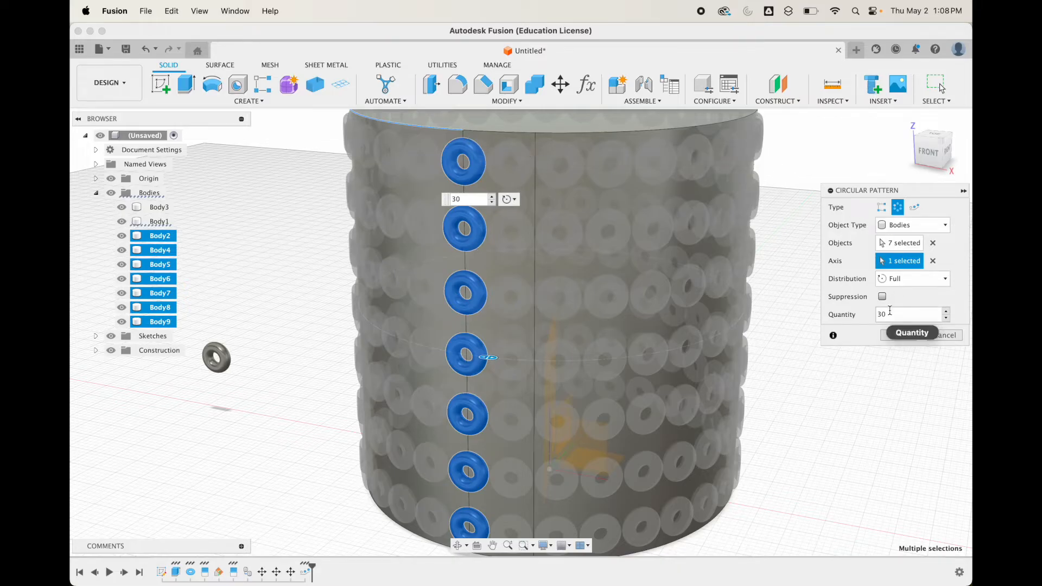
text(15)
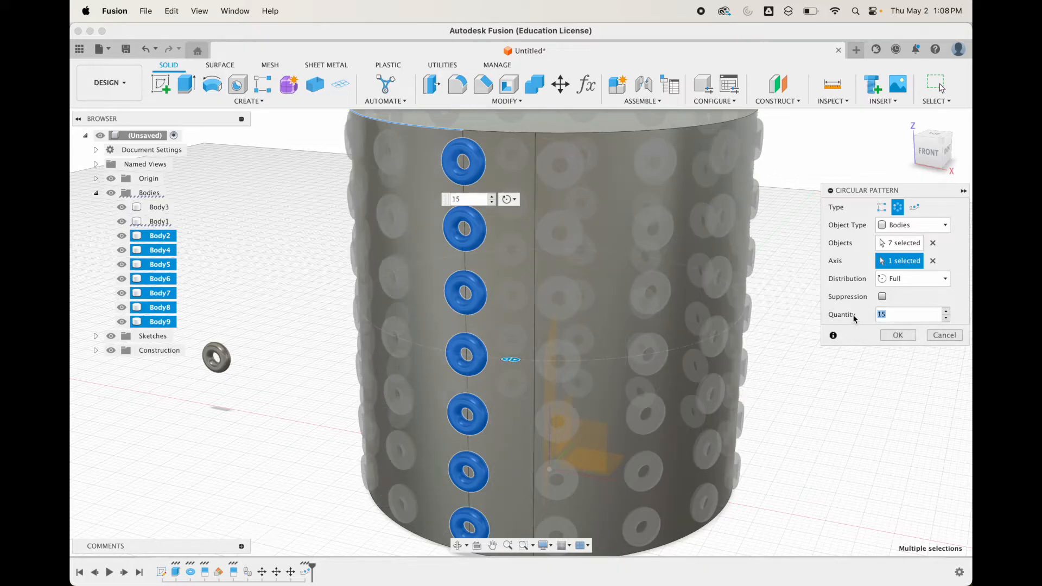
text(30)
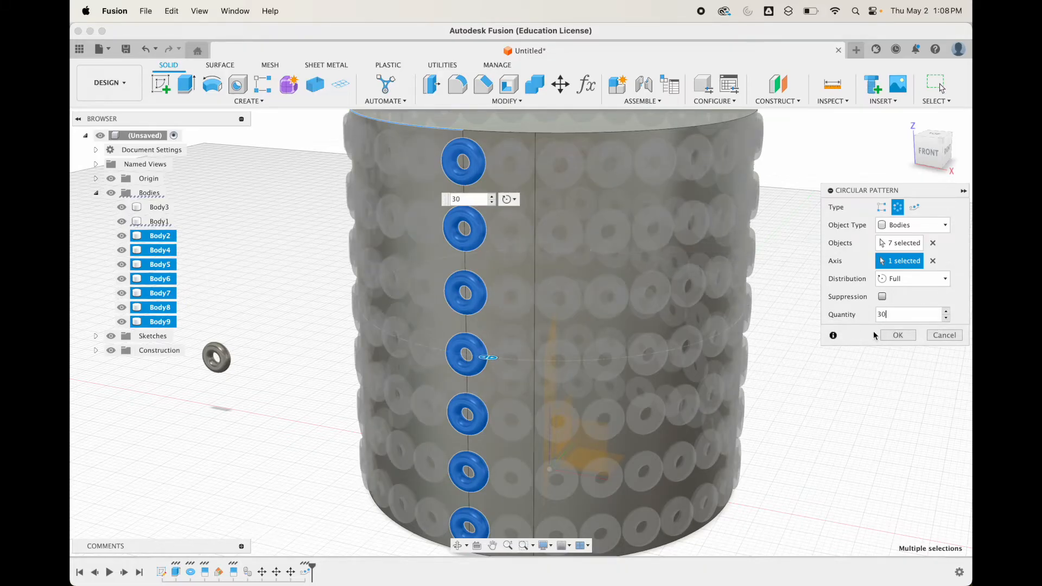
click(898, 336)
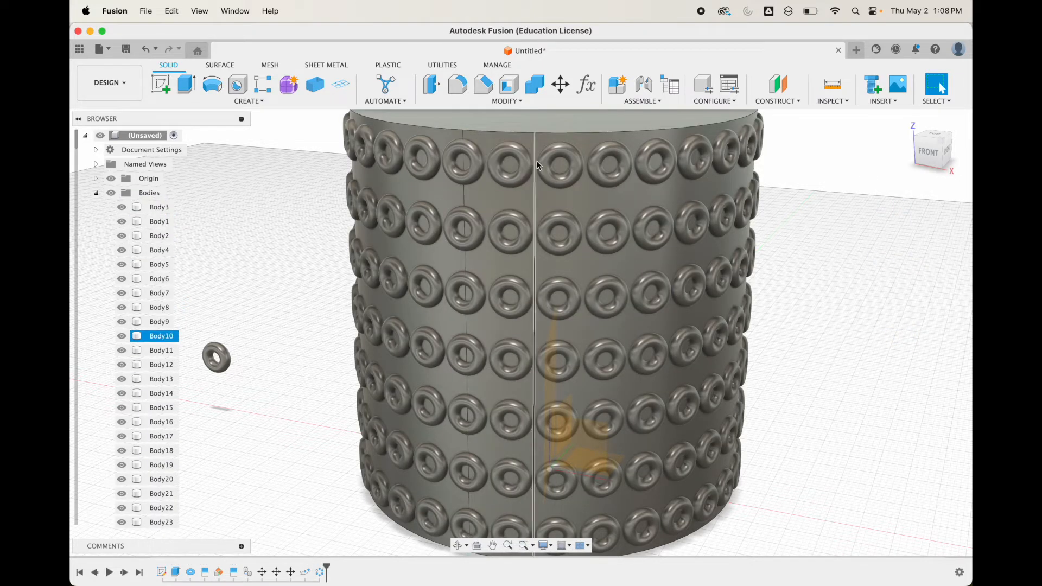
Start a Combine with the cylinder Body1 chosen as the target body.
click(159, 220)
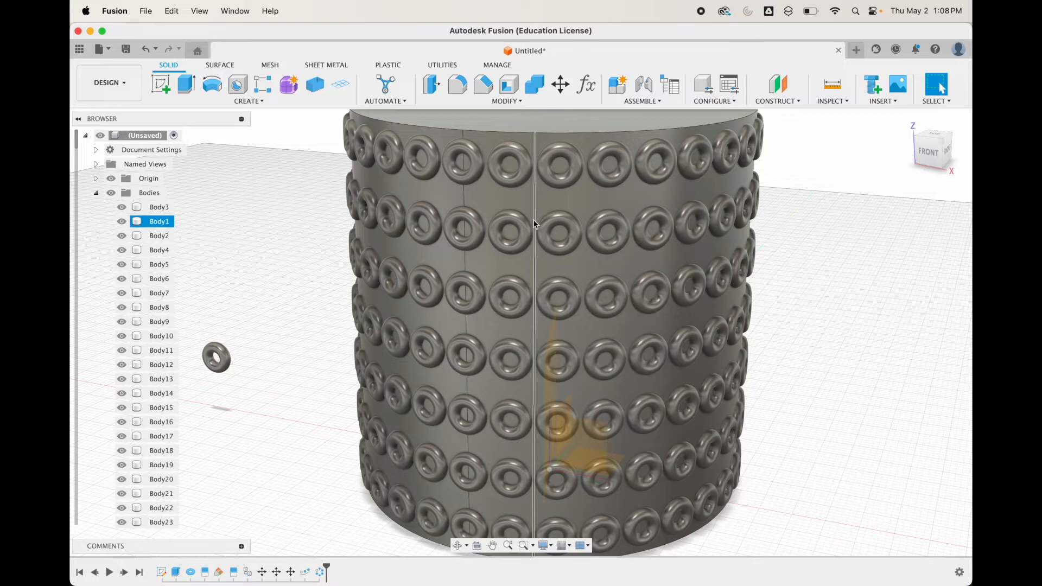
click(295, 317)
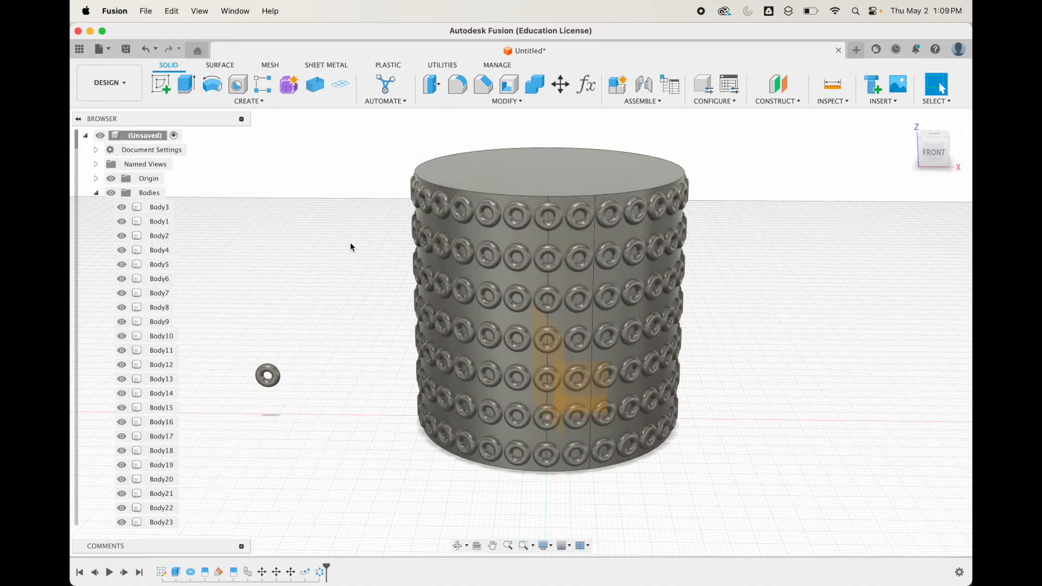
click(549, 170)
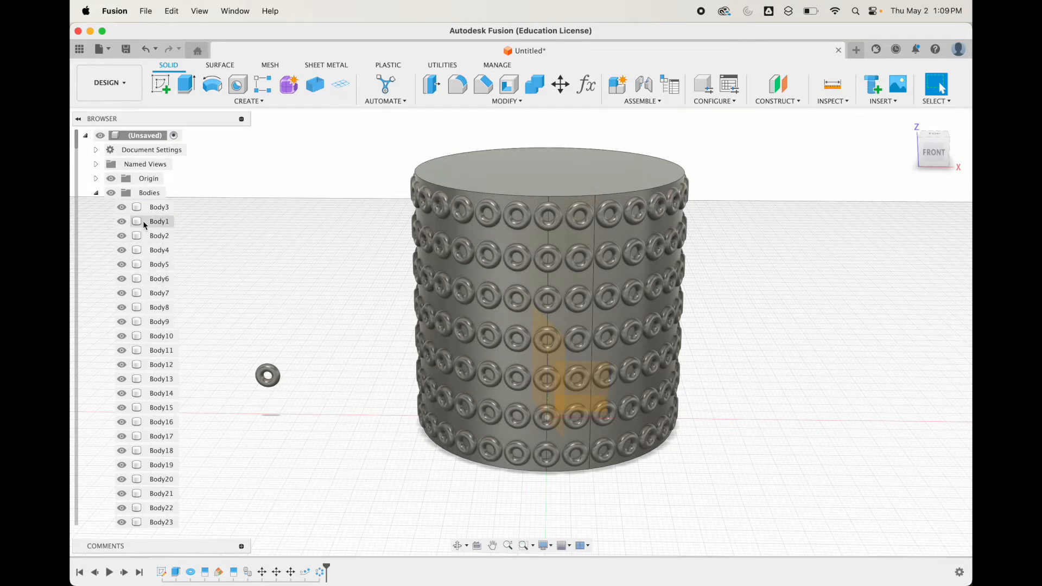
click(159, 206)
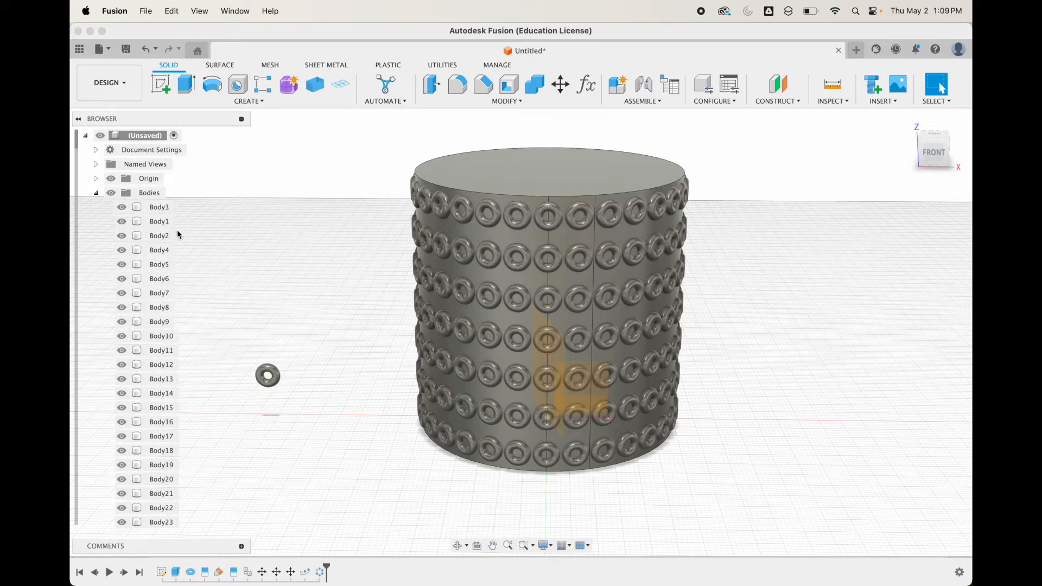
click(122, 221)
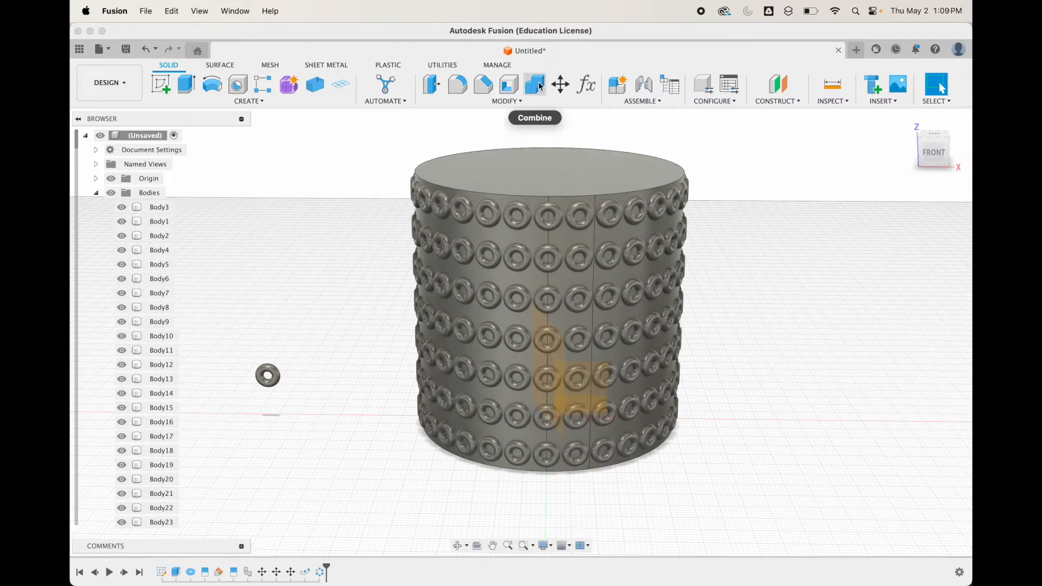
mouse_move(179, 211)
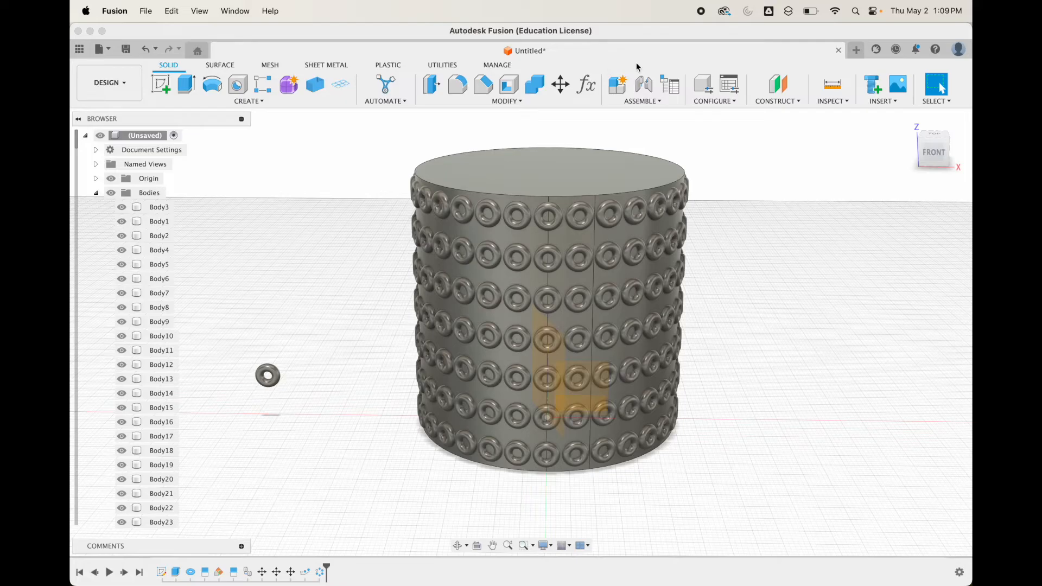
click(534, 85)
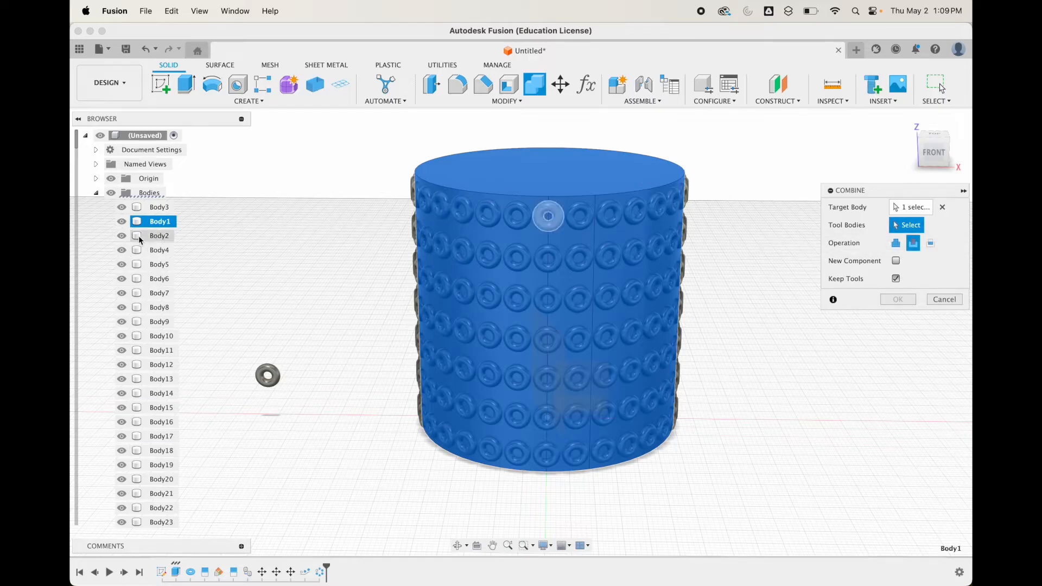
Cut Body2 through Body212 from the cup with Keep Tools unchecked, leaving the cup and spare torus.
click(159, 235)
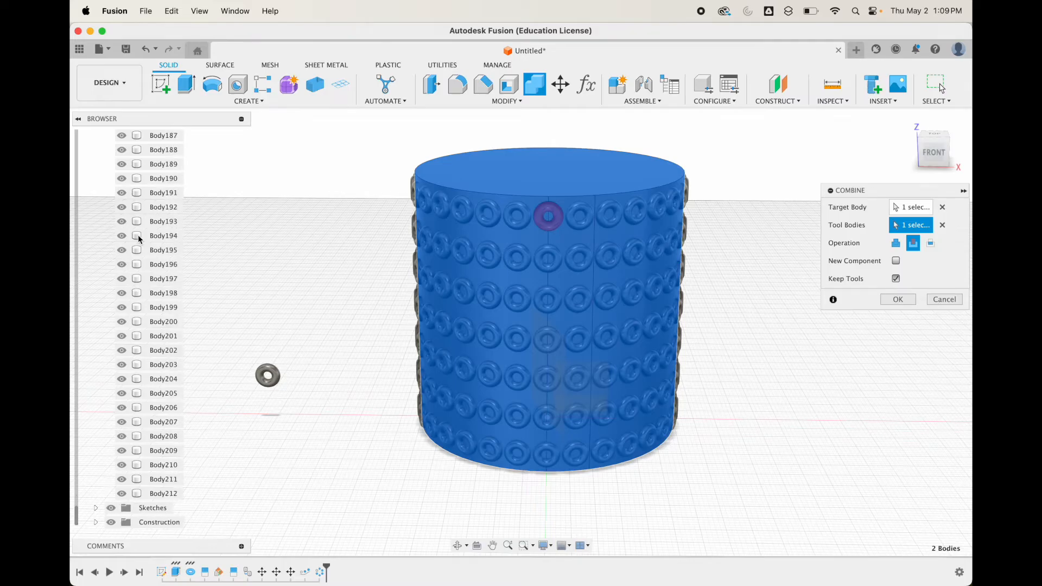
click(136, 493)
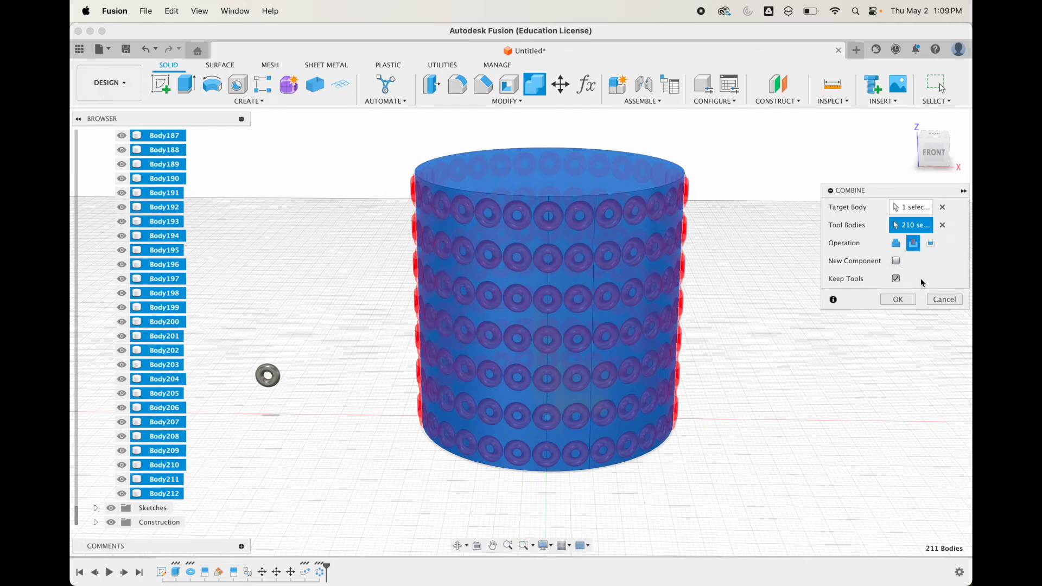
click(895, 279)
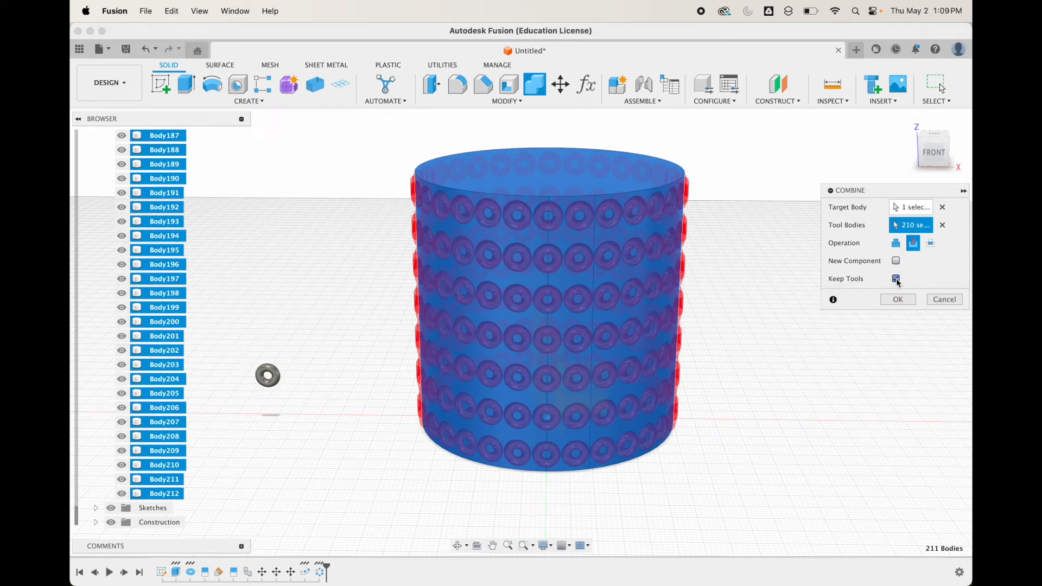
click(896, 279)
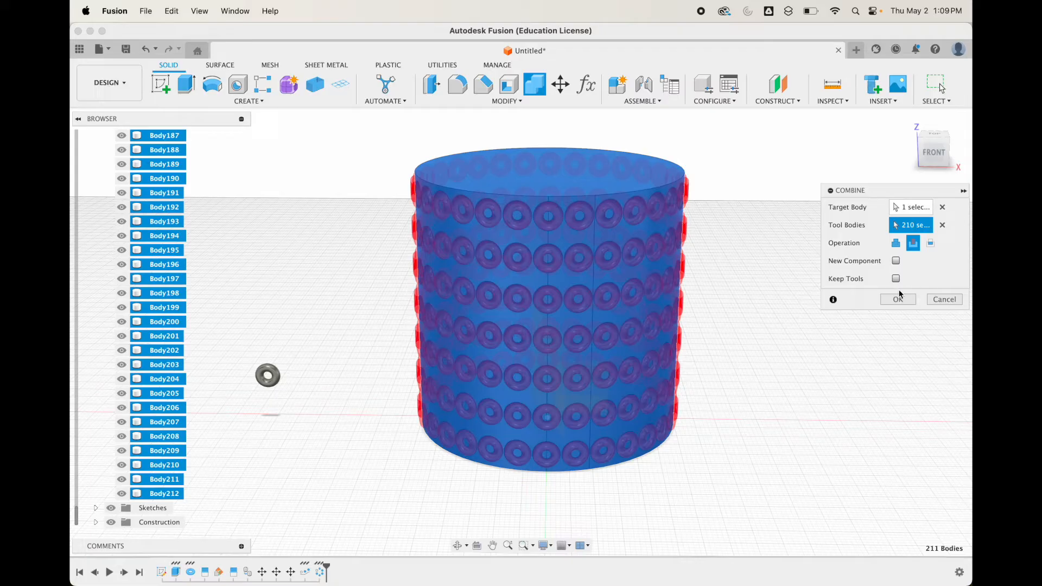
click(898, 299)
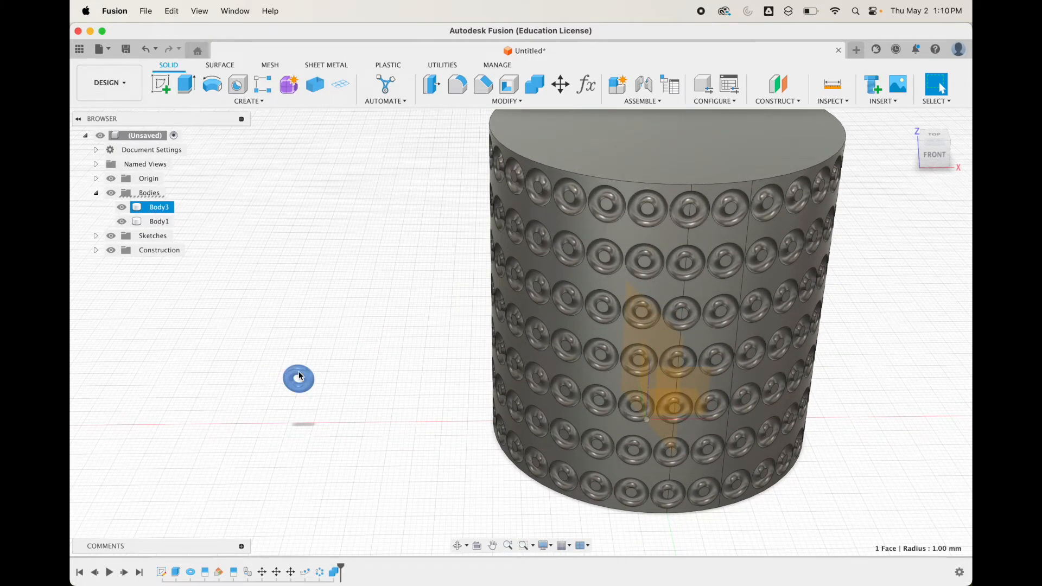
Rotate the spare torus body (Body3) 20 degrees about the Z axis with Move/Copy.
click(561, 84)
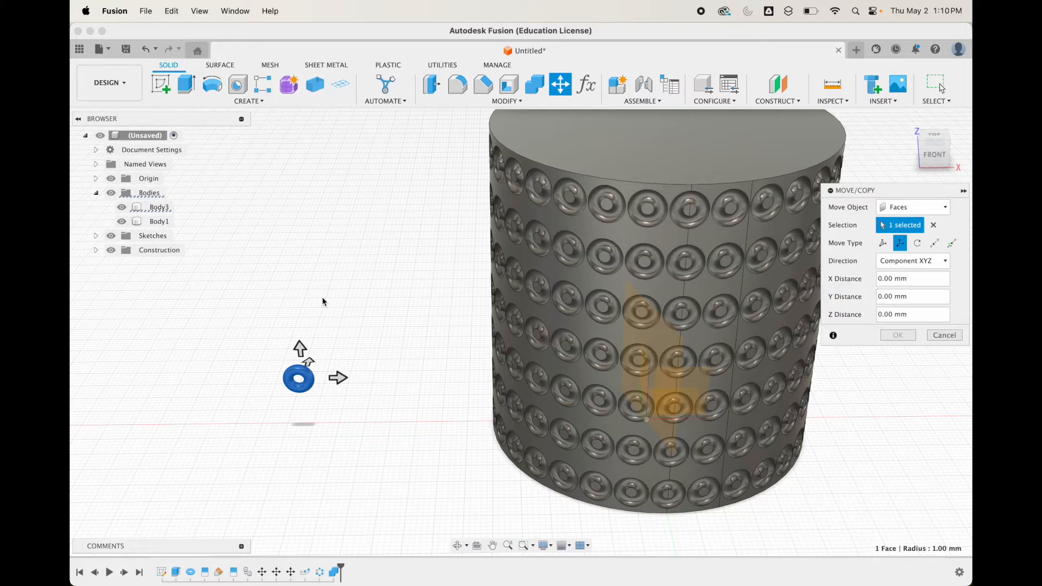
mouse_move(884, 242)
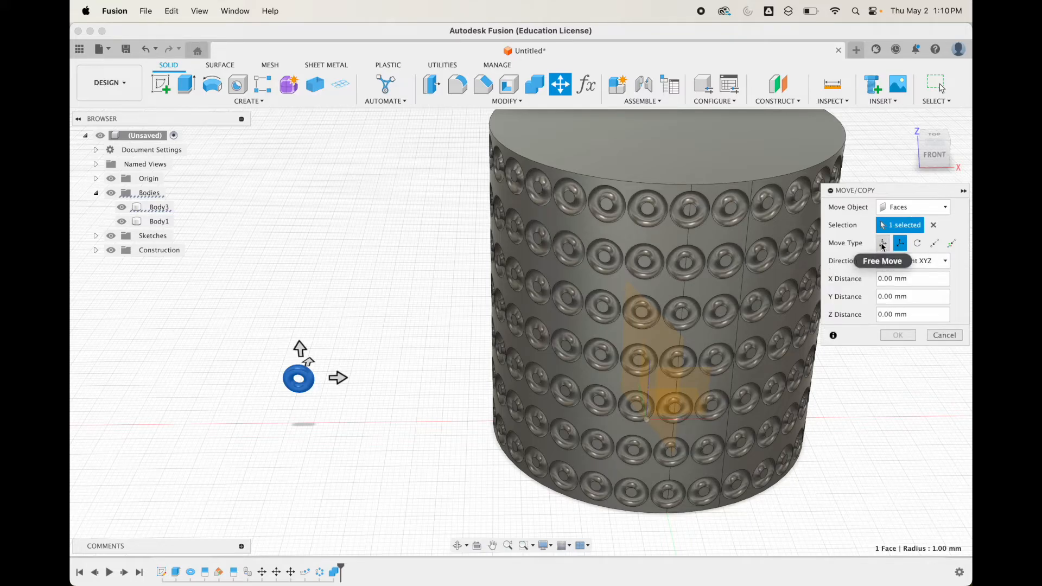
click(917, 242)
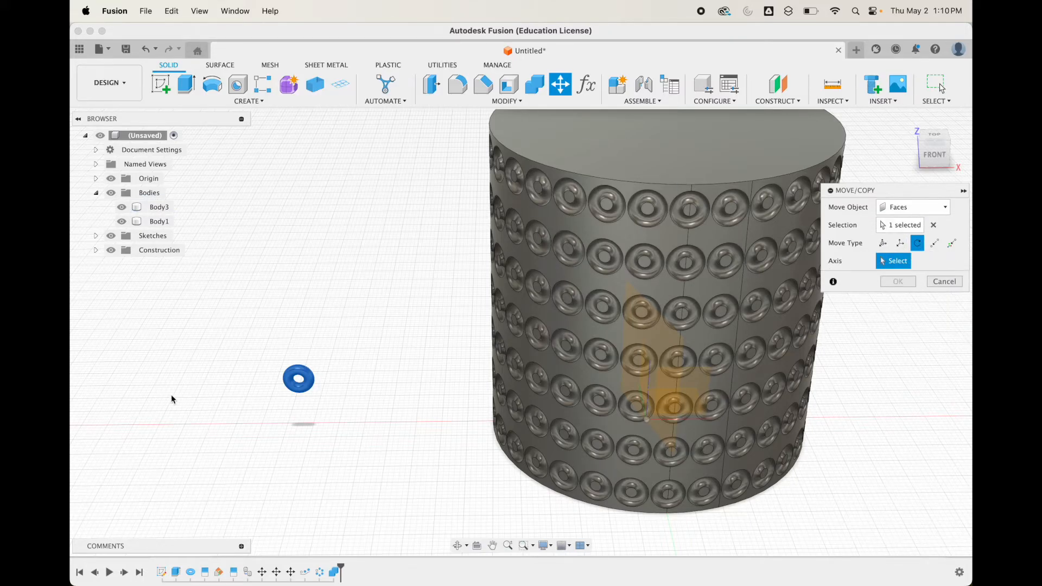
click(913, 206)
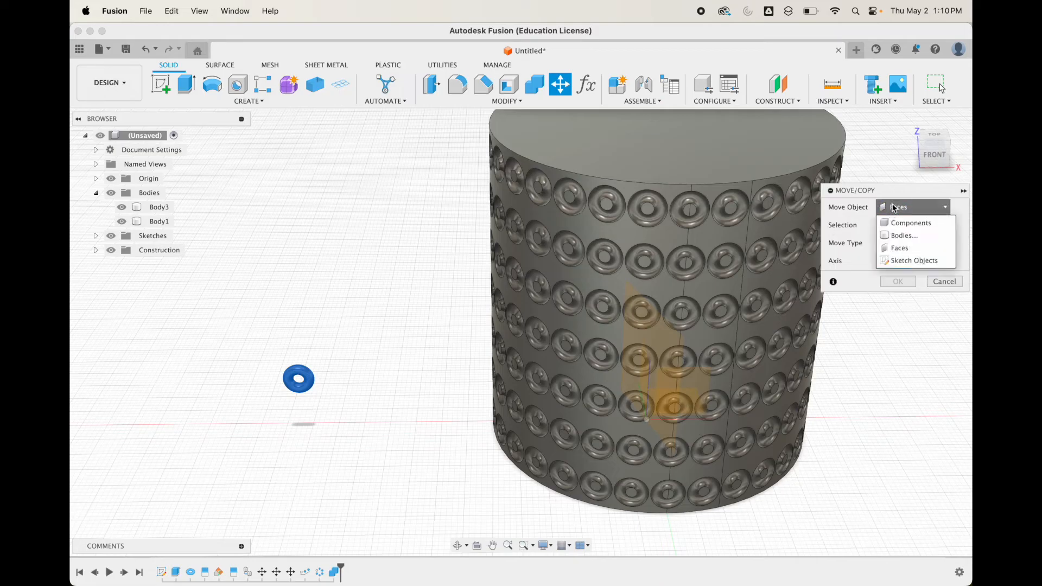
click(902, 234)
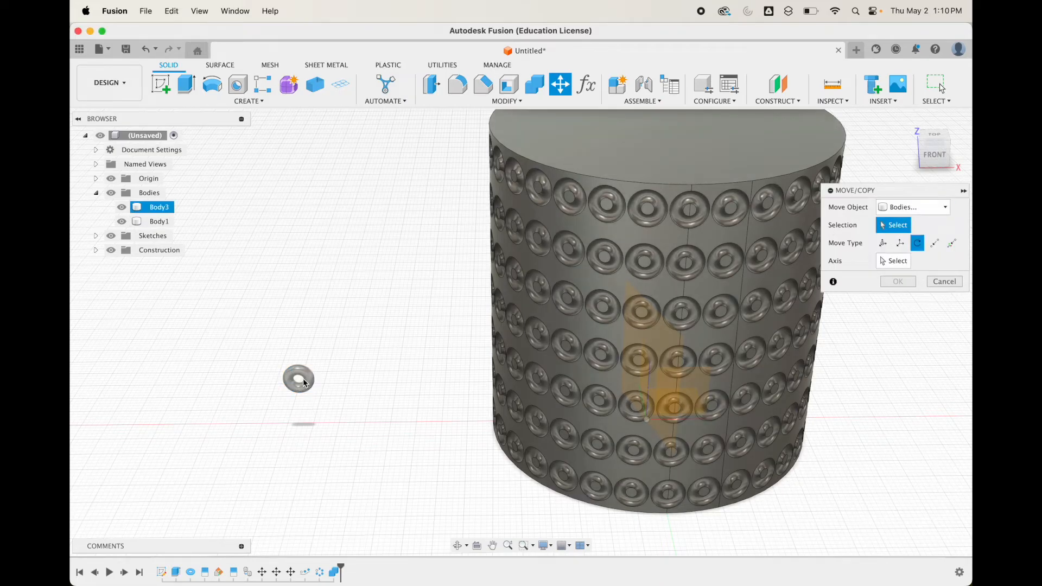
click(297, 379)
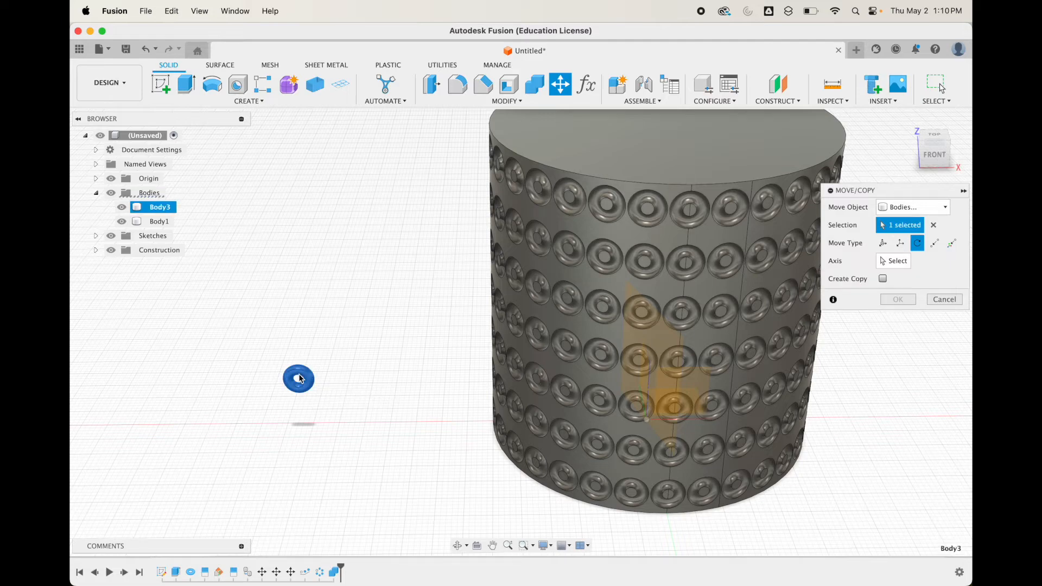
mouse_move(901, 242)
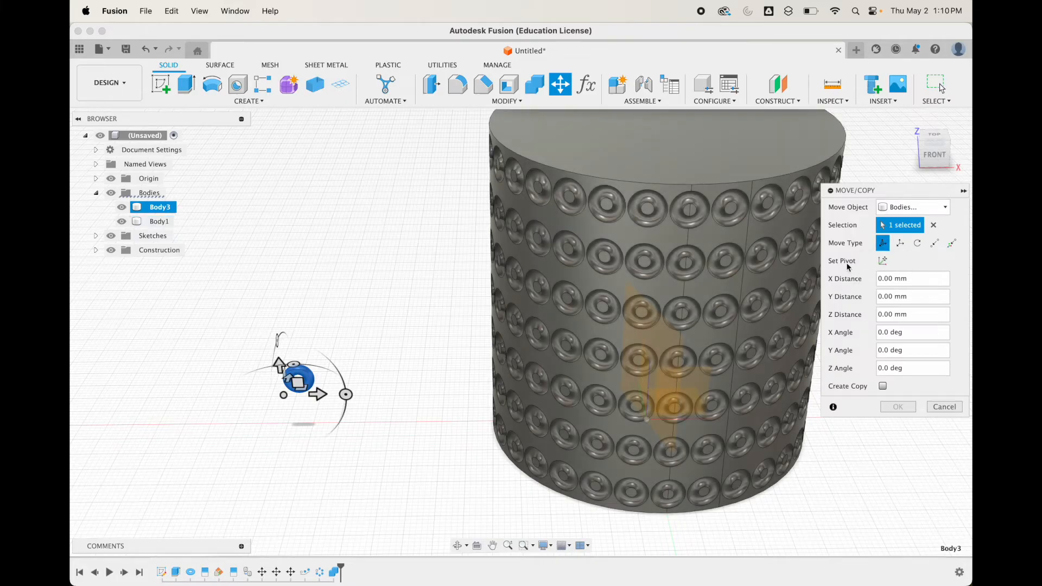
mouse_move(377, 406)
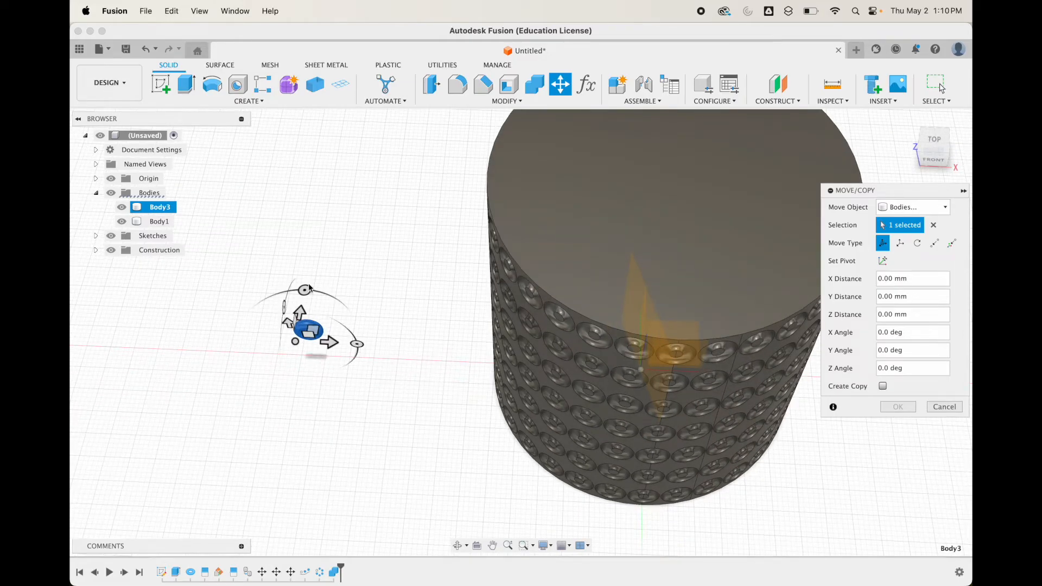
drag(304, 287, 283, 283)
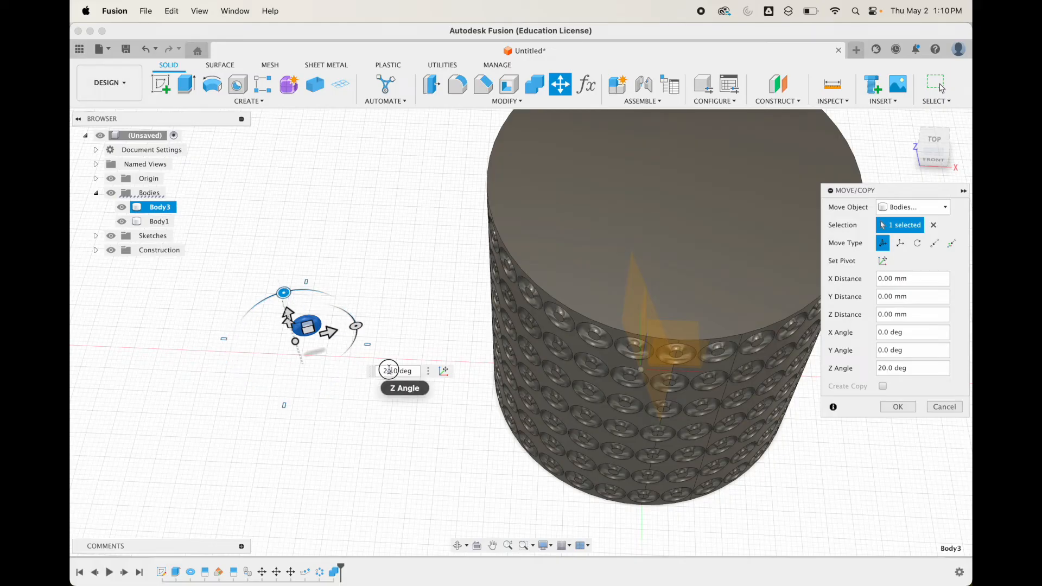
drag(283, 293, 286, 292)
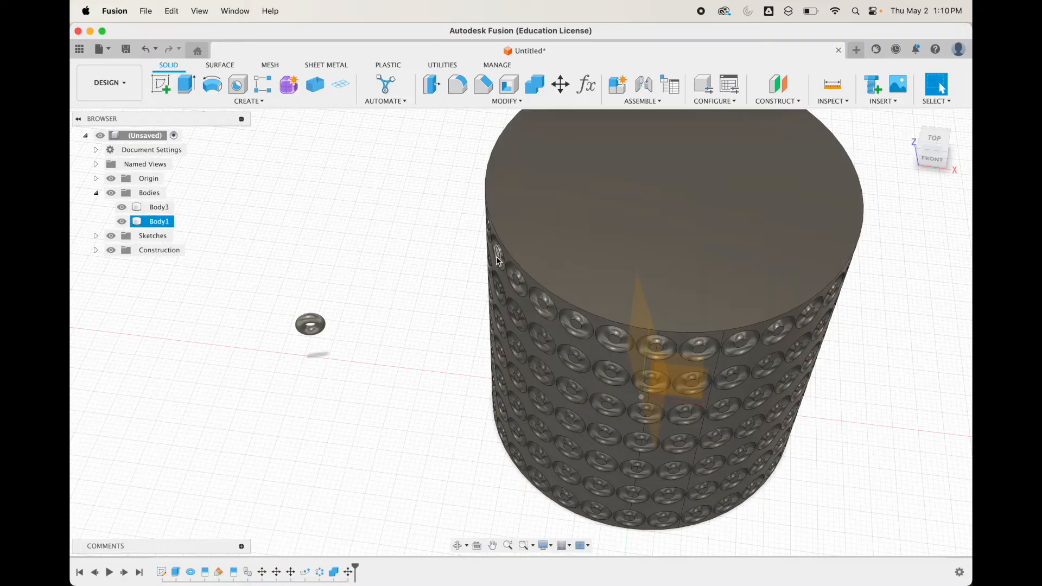
Move the spare torus point-to-point from its centre onto the rim point at the front seam.
click(560, 85)
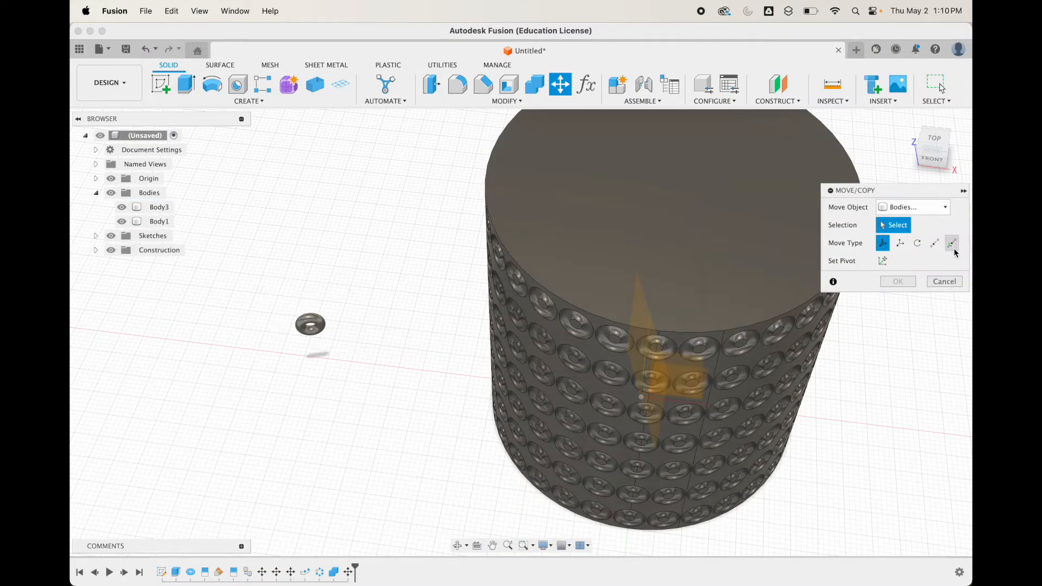
click(935, 242)
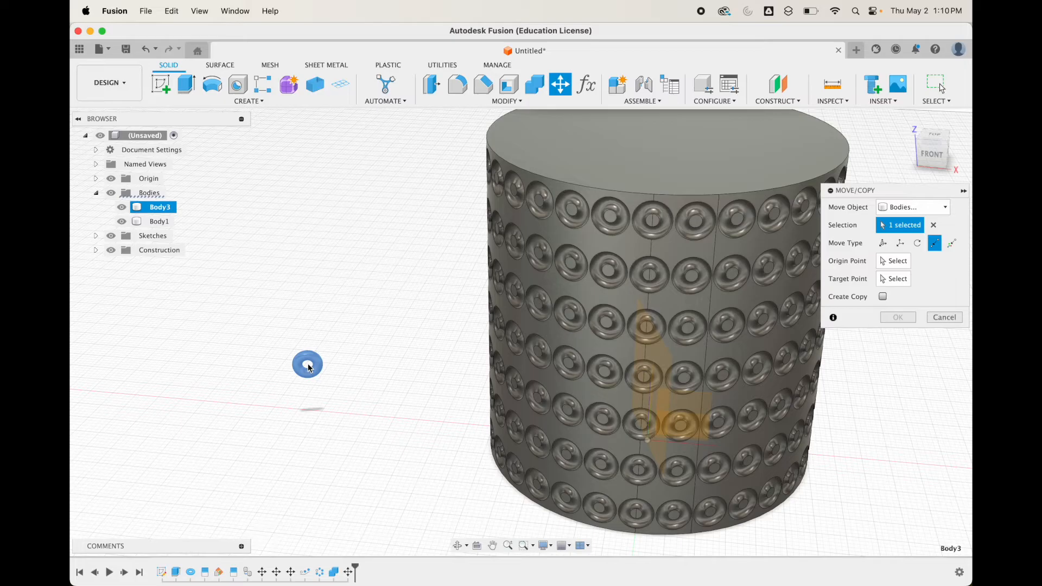
mouse_move(307, 365)
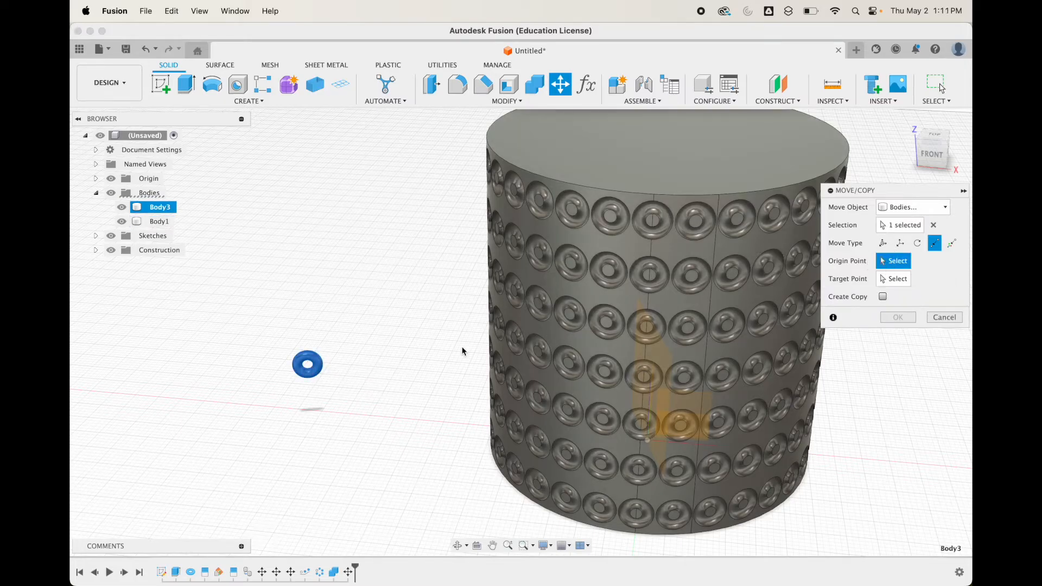
click(635, 272)
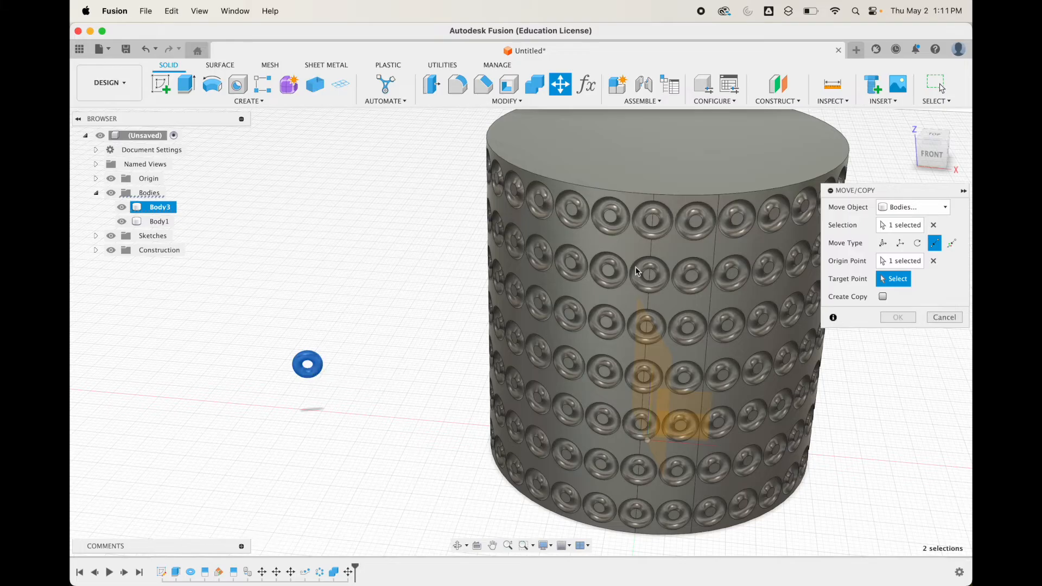
click(718, 196)
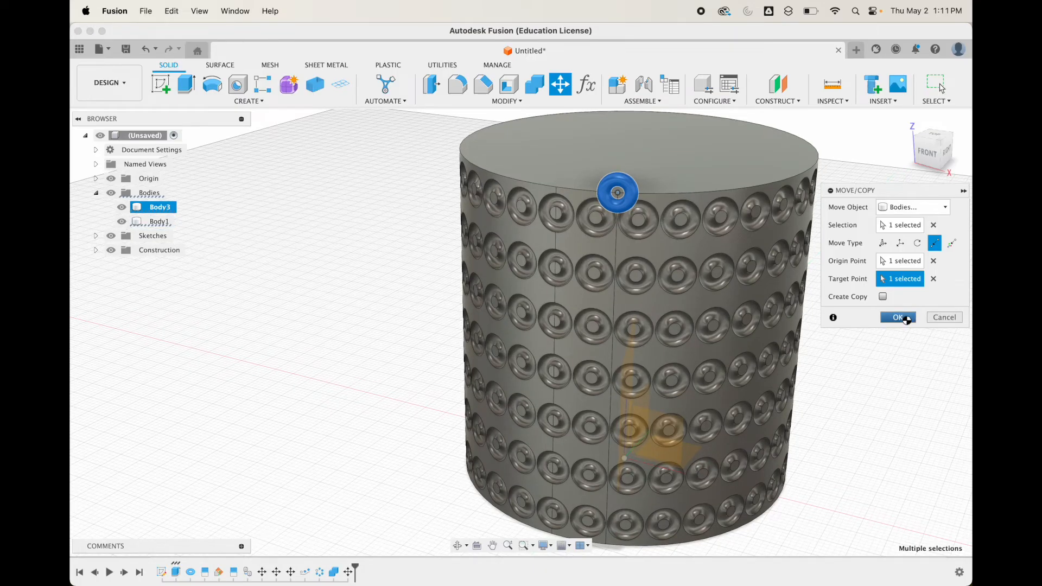
click(898, 317)
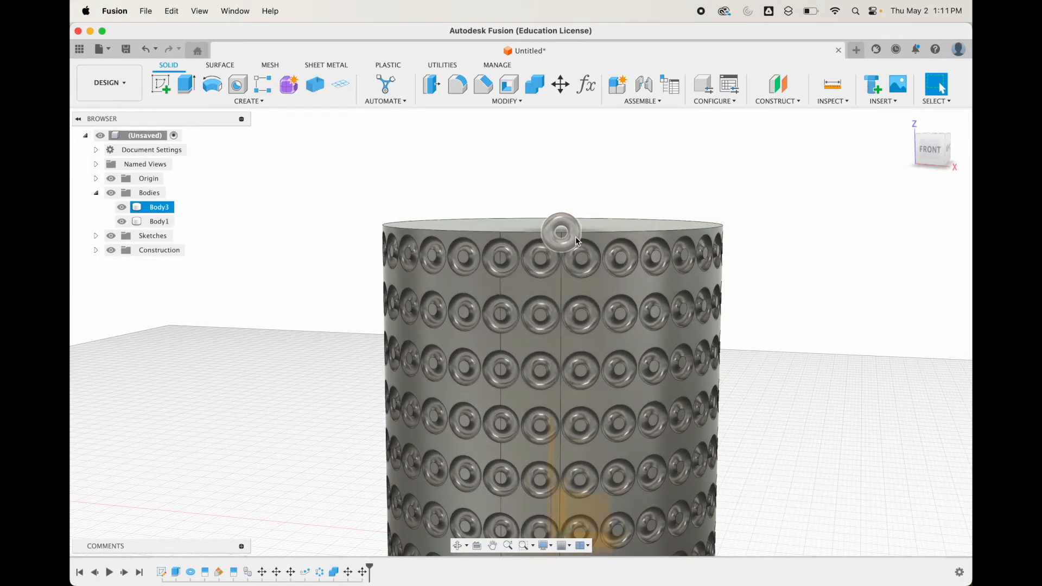
Translate the torus face -8.25 mm in Z so it sits level with the top recess row.
click(560, 85)
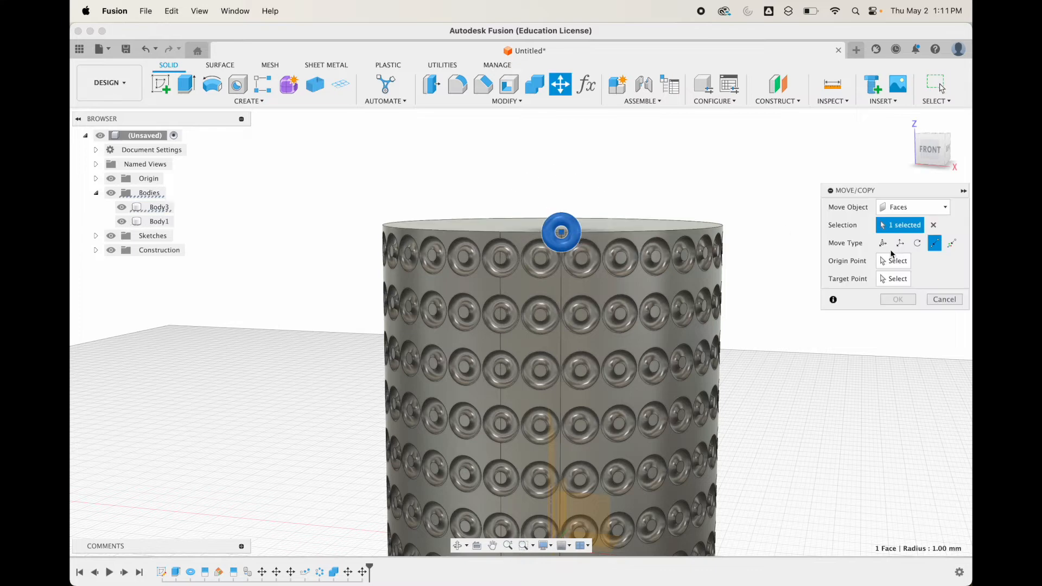
drag(562, 232, 568, 216)
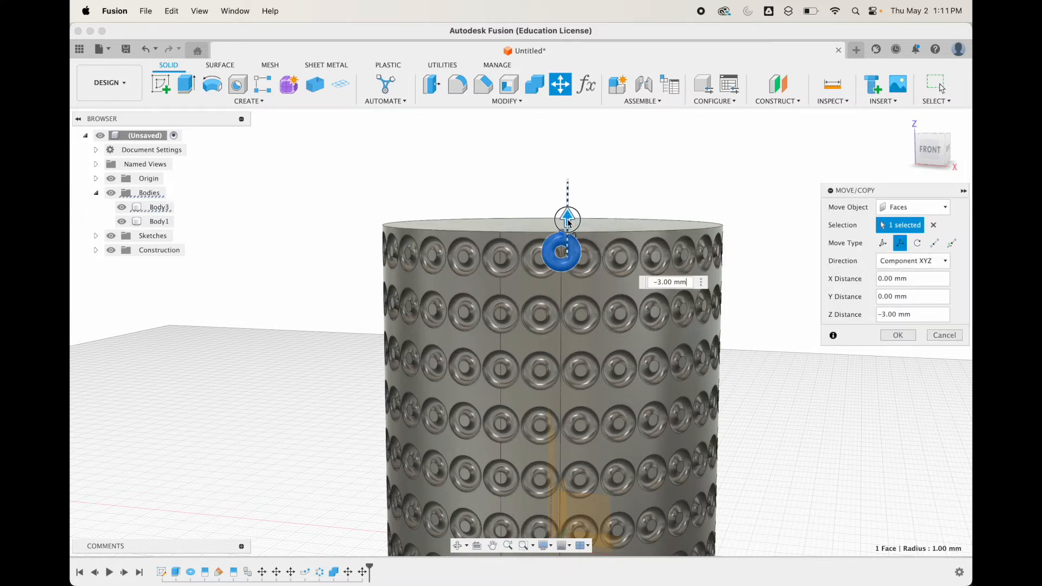
drag(567, 219, 567, 253)
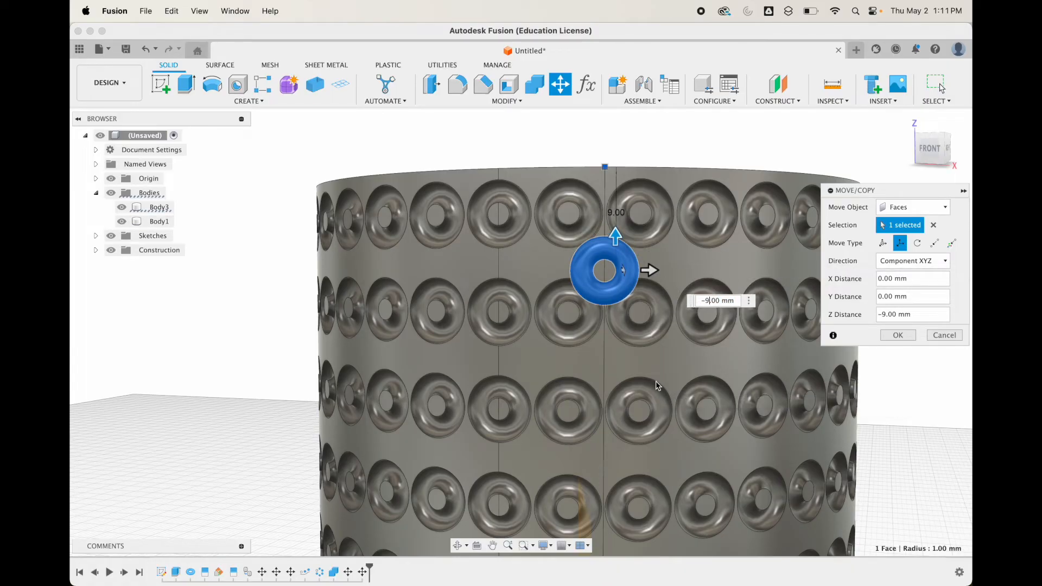
click(718, 301)
text(-8.25)
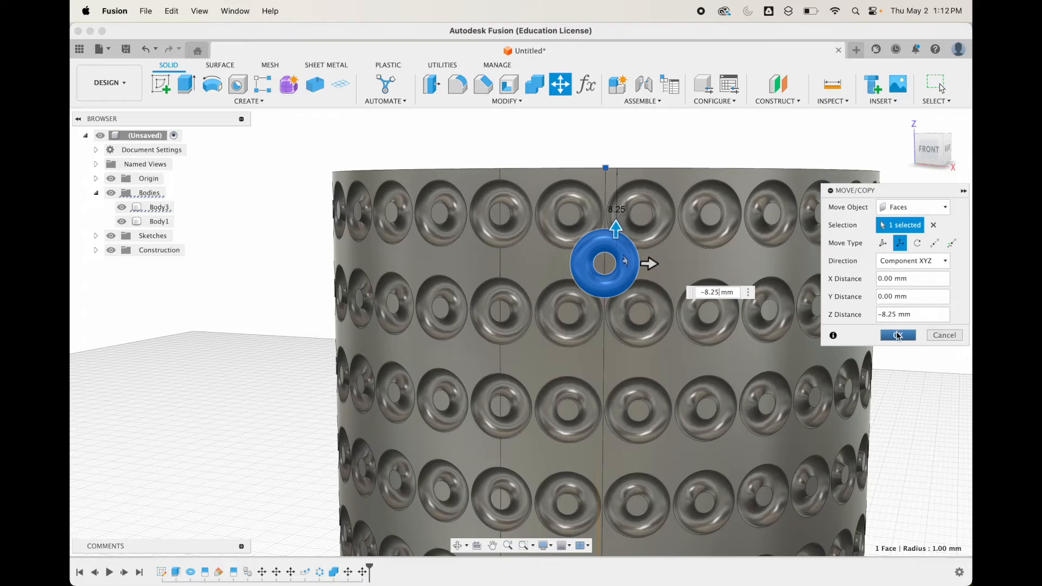
click(898, 335)
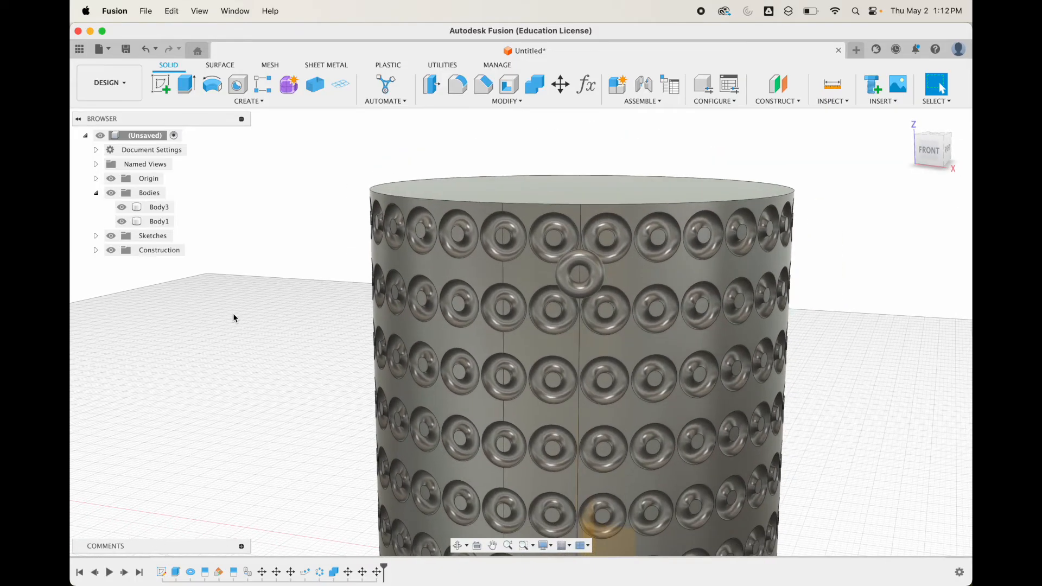
click(576, 258)
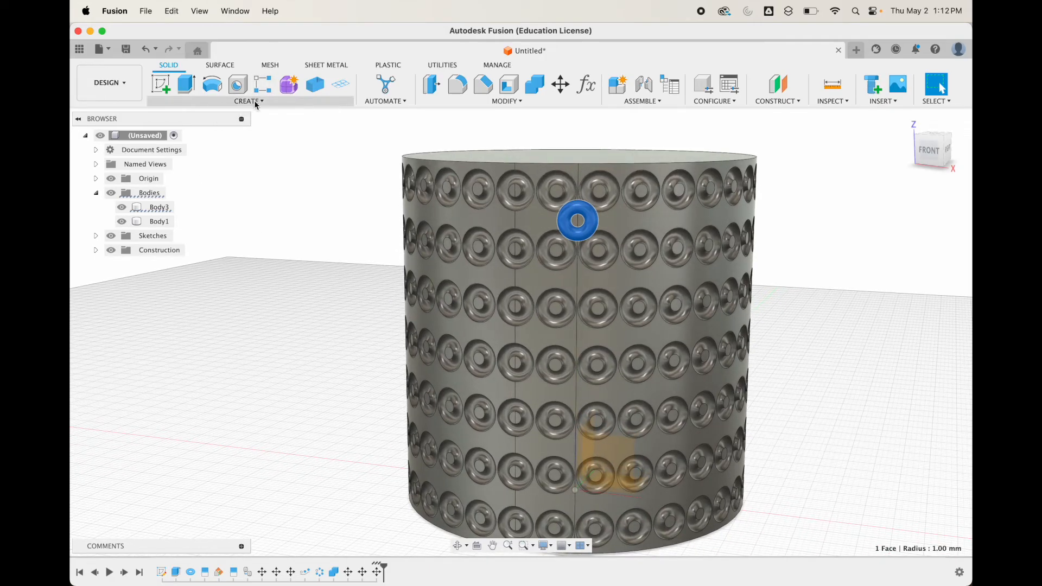
Start a Pattern on Path of the torus along the seam edge with distance about 51.6 mm.
click(248, 99)
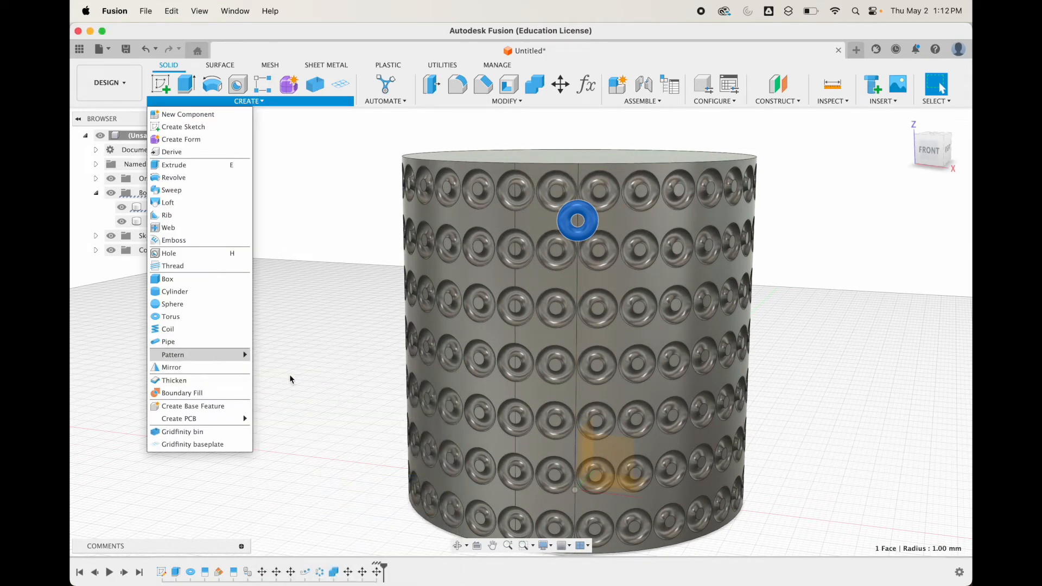
click(173, 354)
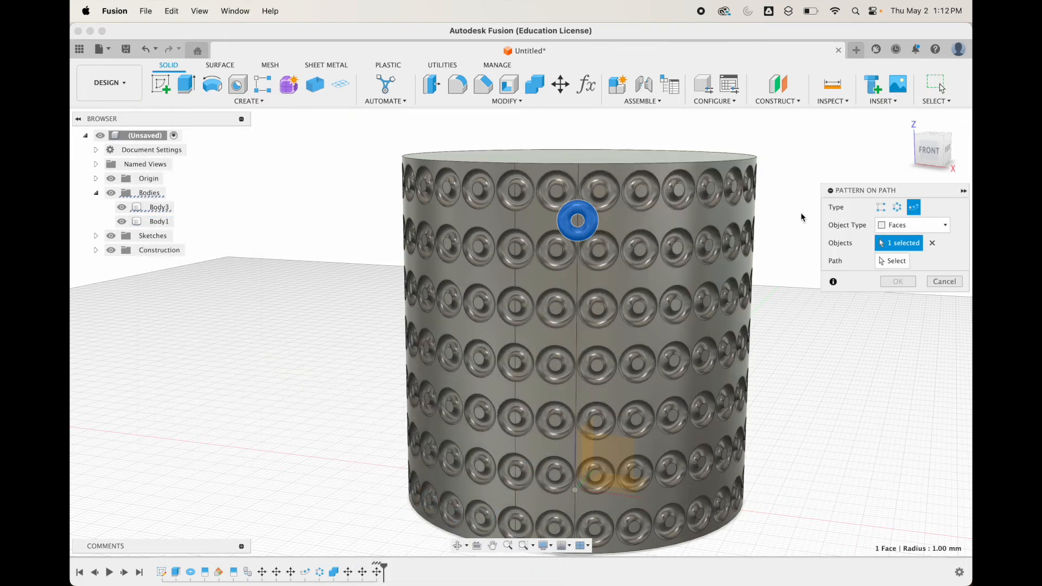
click(896, 261)
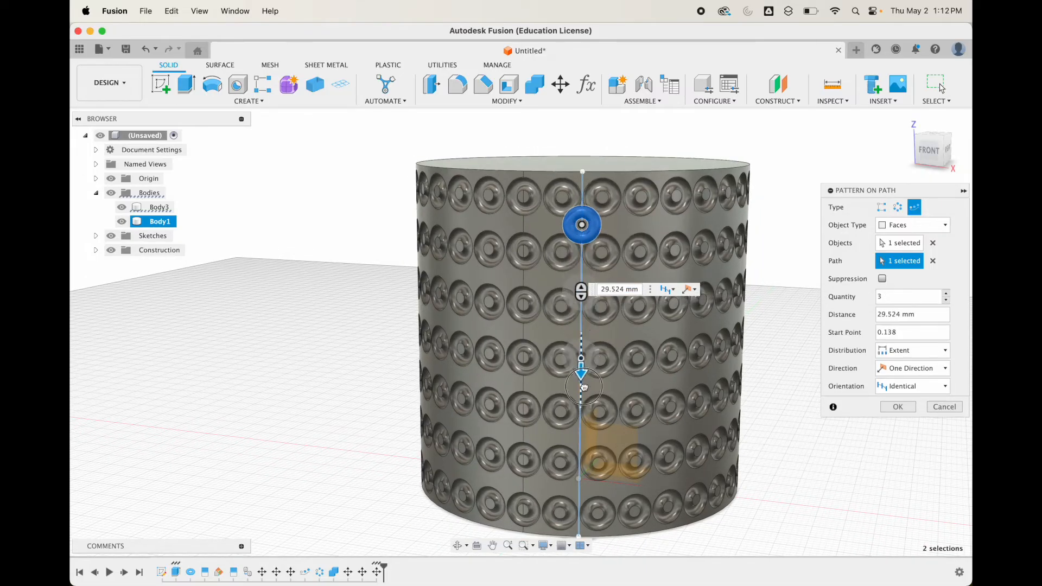
drag(582, 386, 593, 413)
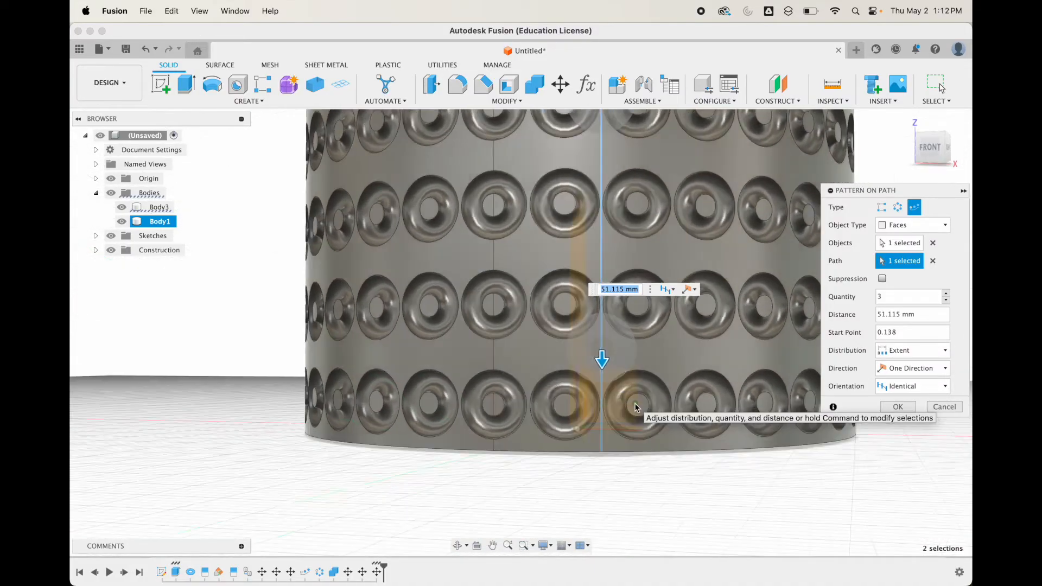
drag(601, 360, 601, 363)
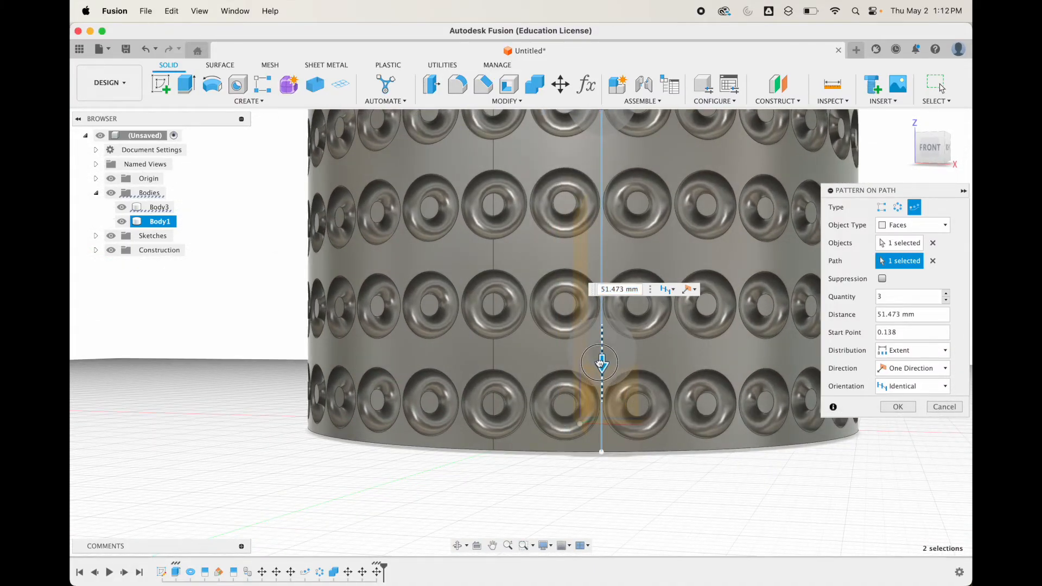
drag(600, 362, 600, 365)
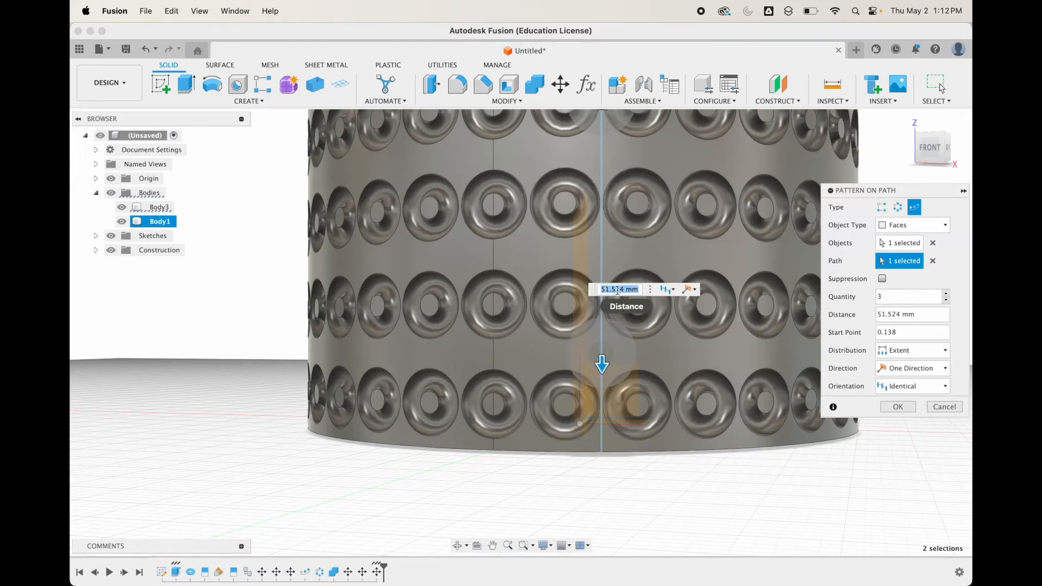
mouse_move(616, 289)
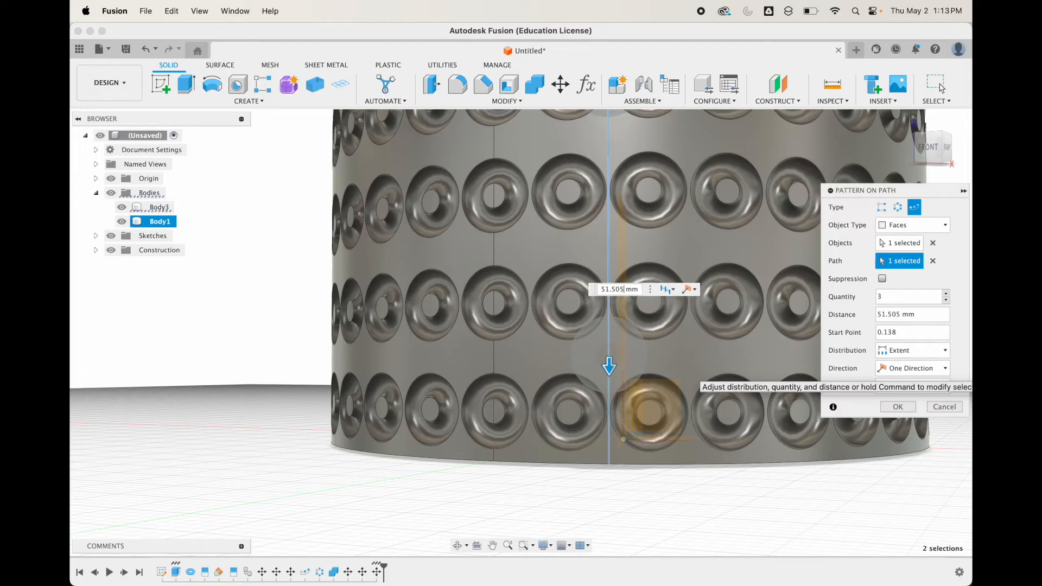
text(51.55)
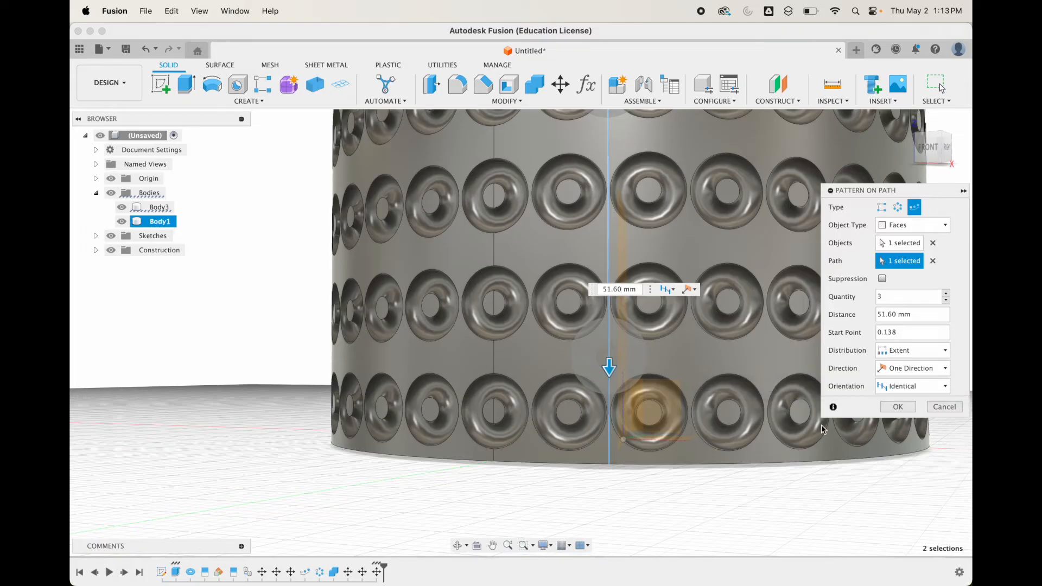
Raise the pattern quantity to six tori and confirm the column.
click(898, 406)
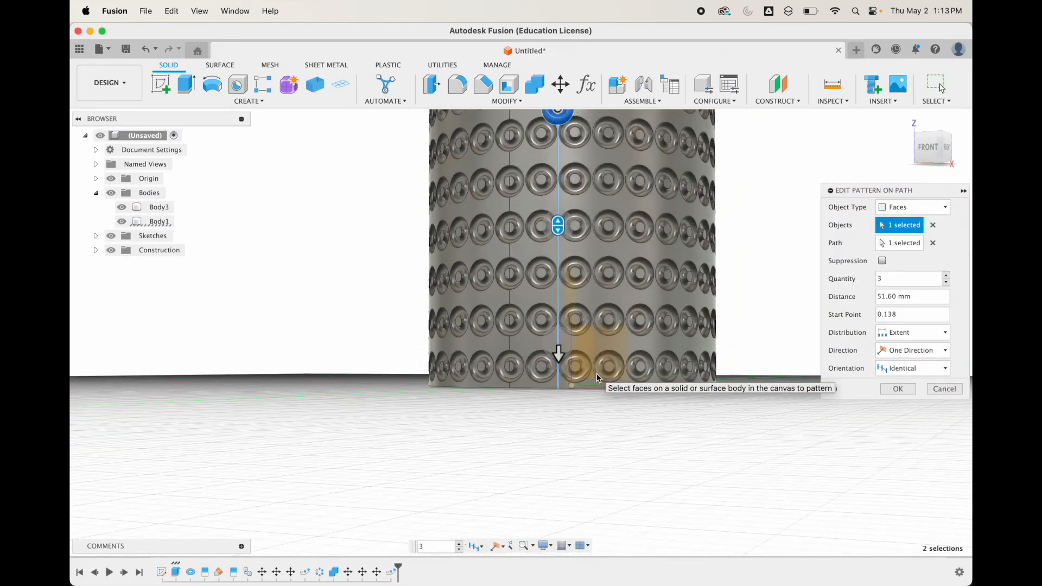
click(945, 275)
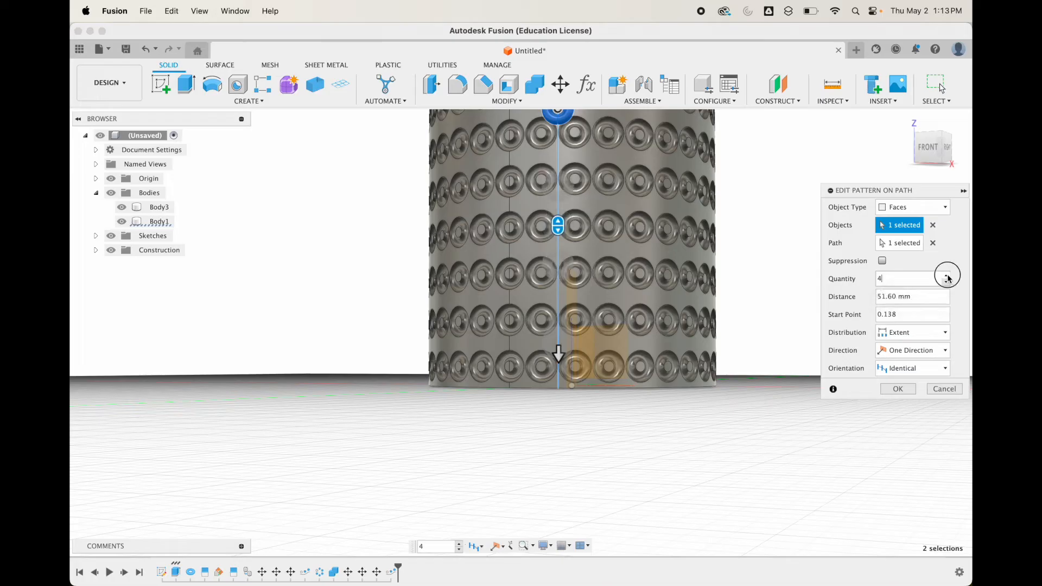
click(947, 274)
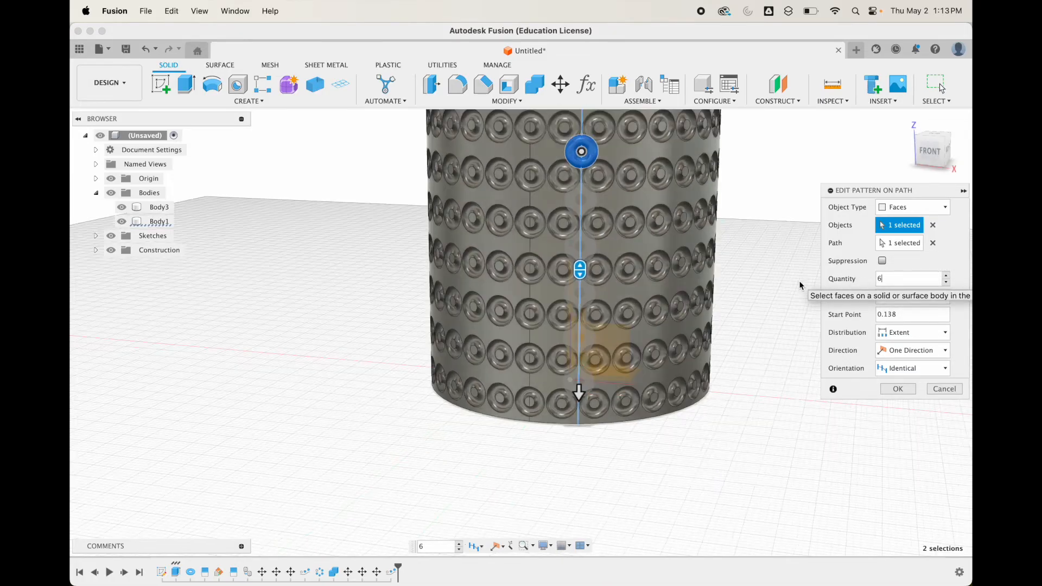
click(898, 389)
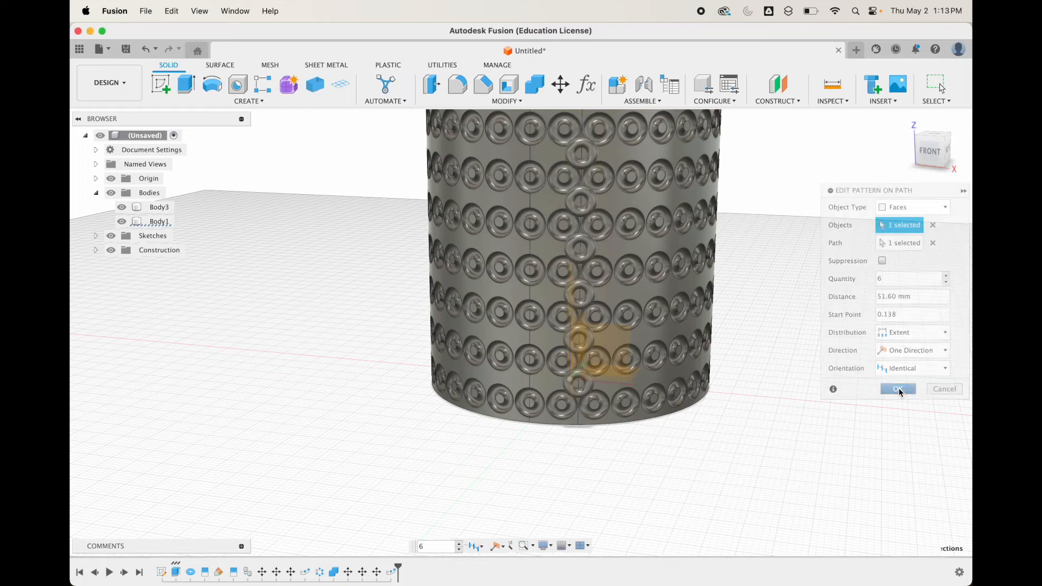
Circular-pattern the six torus bodies 30 times around the cylinder axis.
click(898, 389)
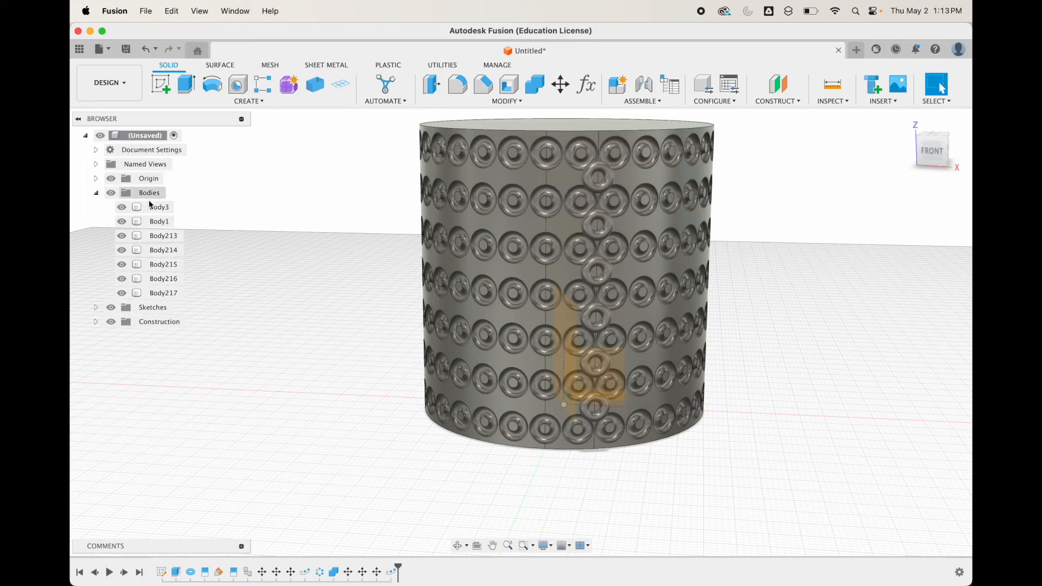
click(160, 221)
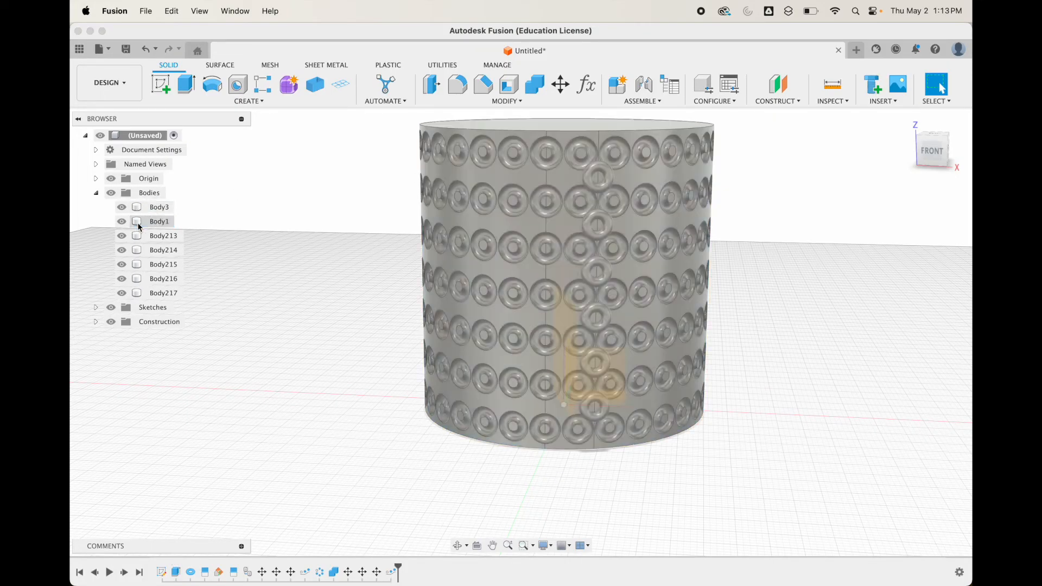
click(163, 235)
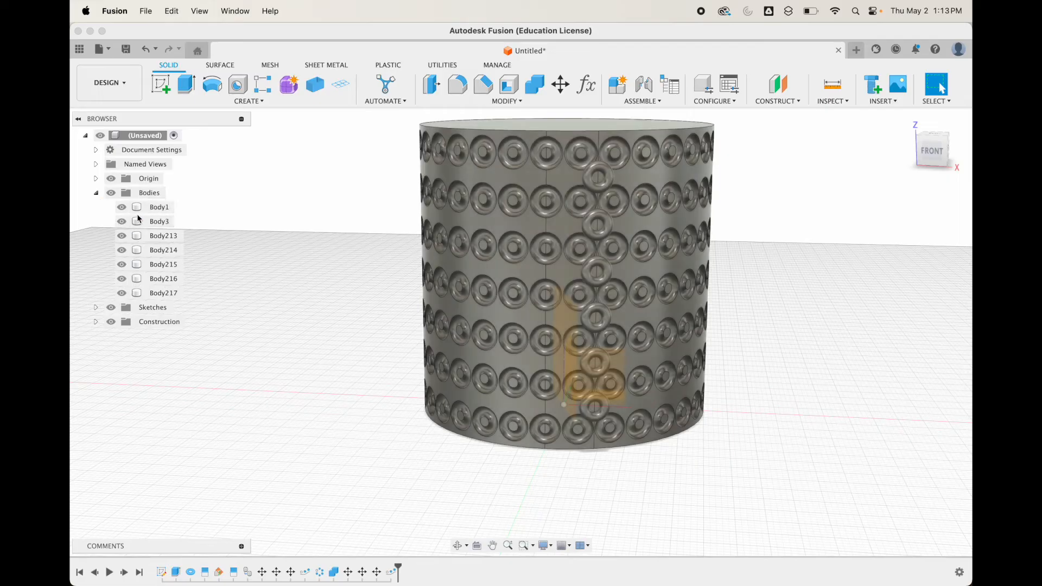
click(160, 221)
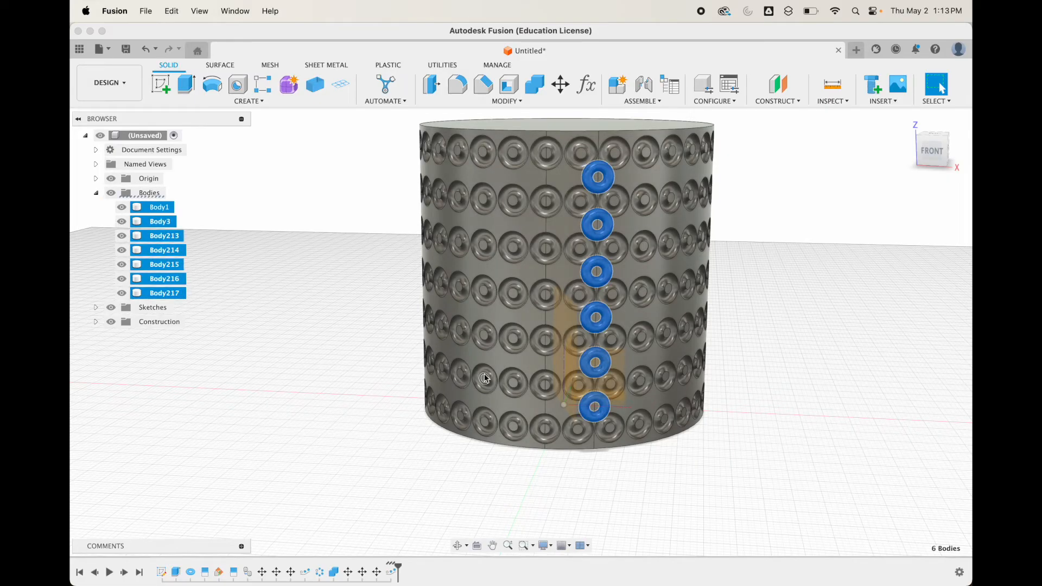
click(249, 90)
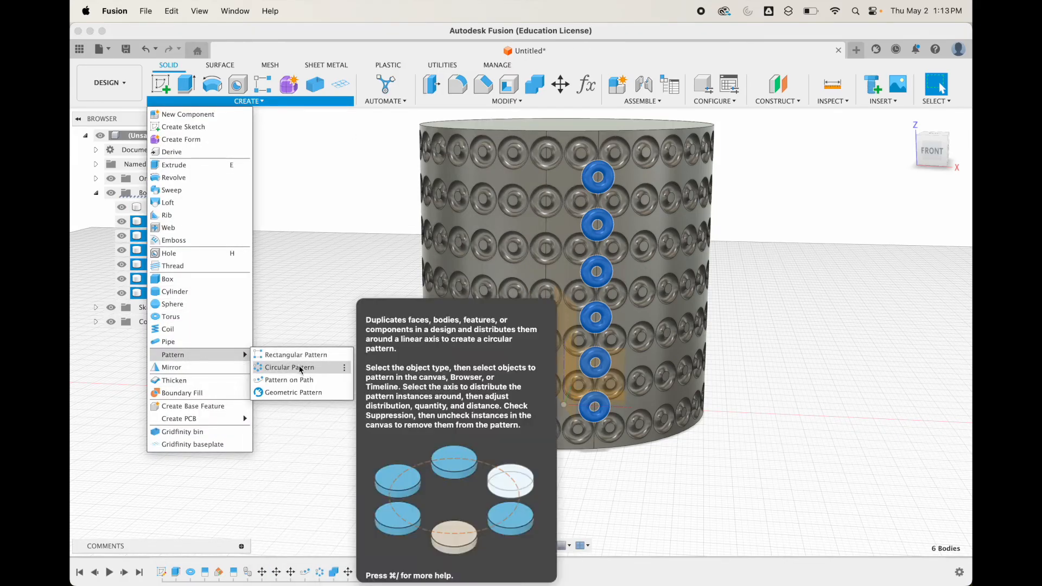
click(288, 367)
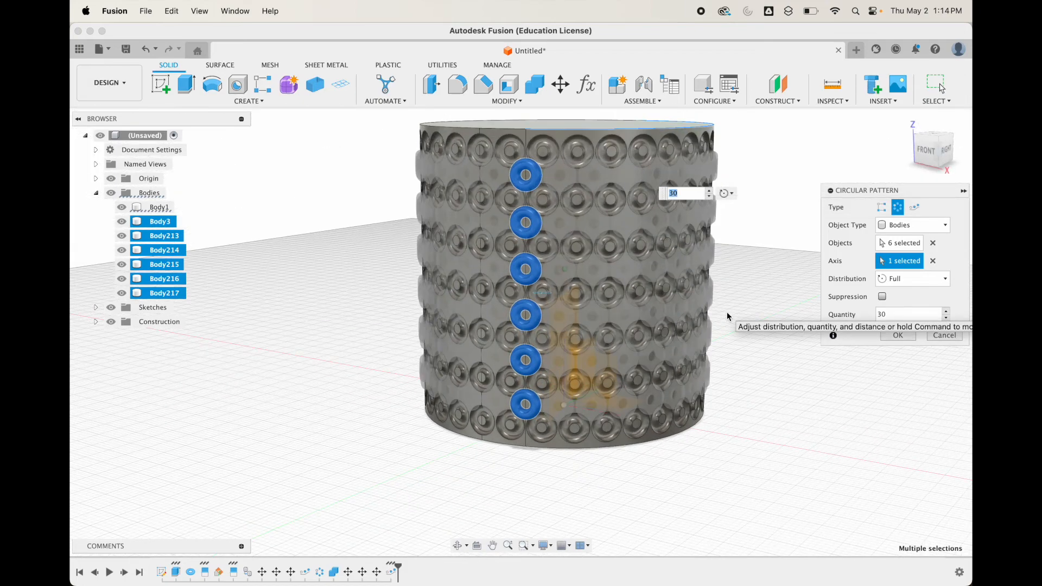
mouse_move(565, 178)
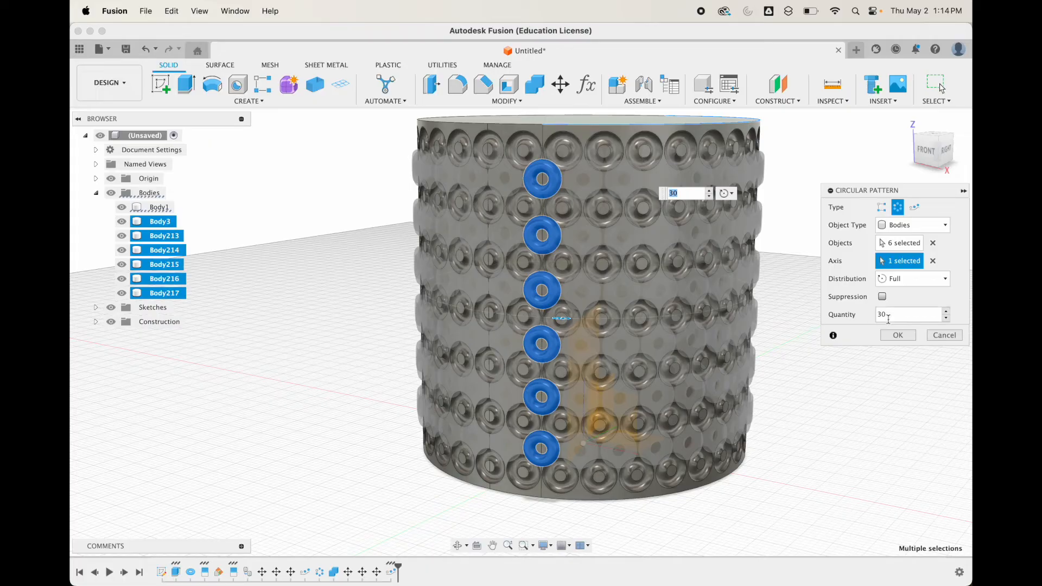
click(898, 335)
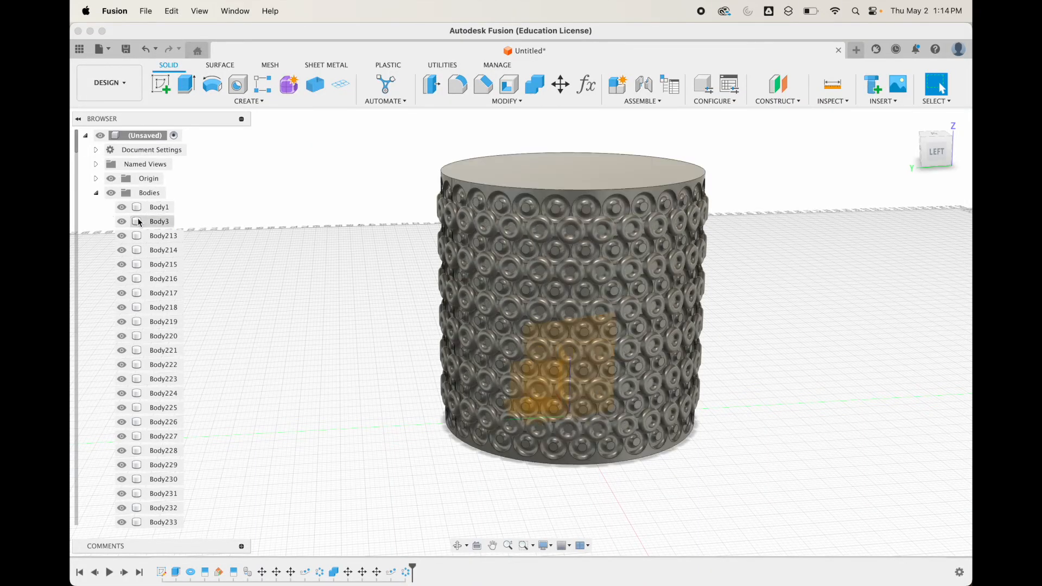
mouse_move(535, 85)
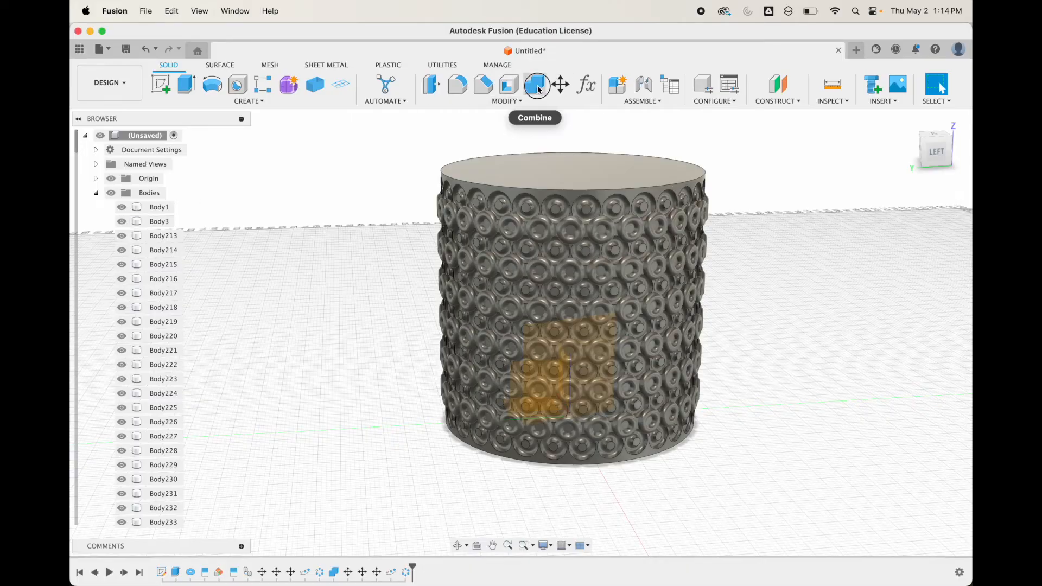
Combine-cut Body3 through Body391 from Body1, leaving one cup with staggered recesses.
click(535, 85)
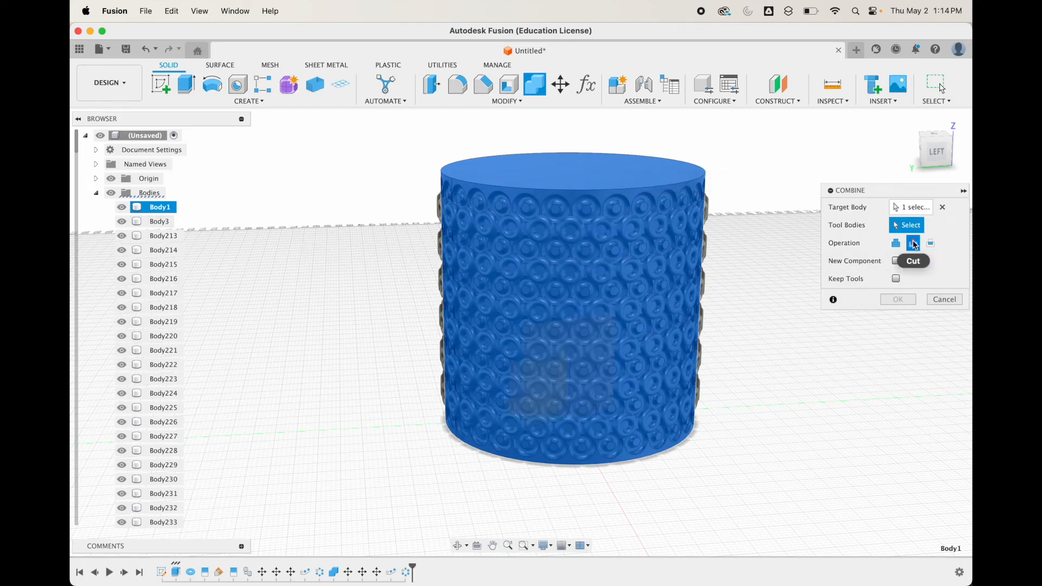
click(160, 221)
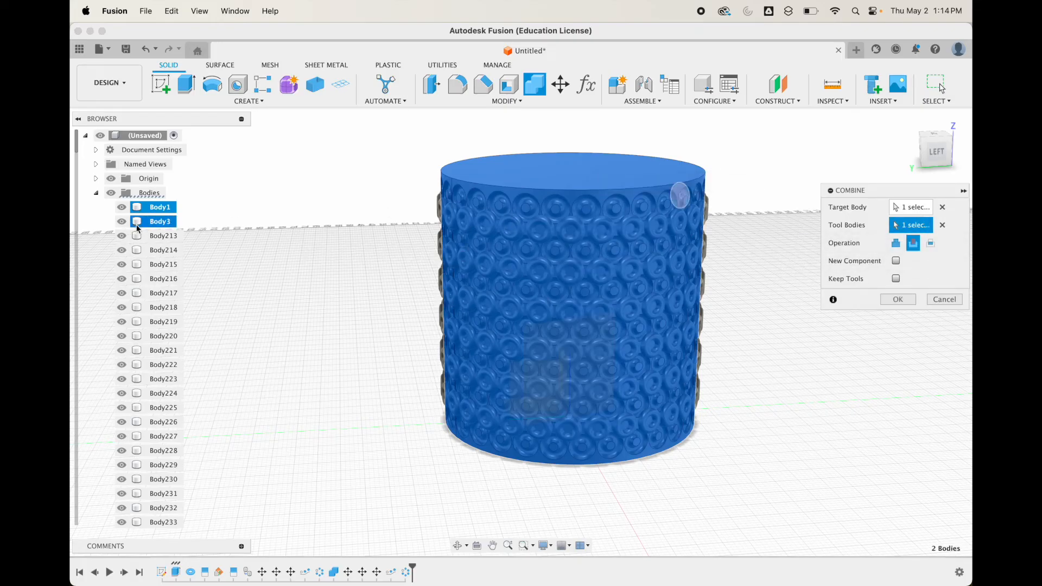
scroll(down, 3)
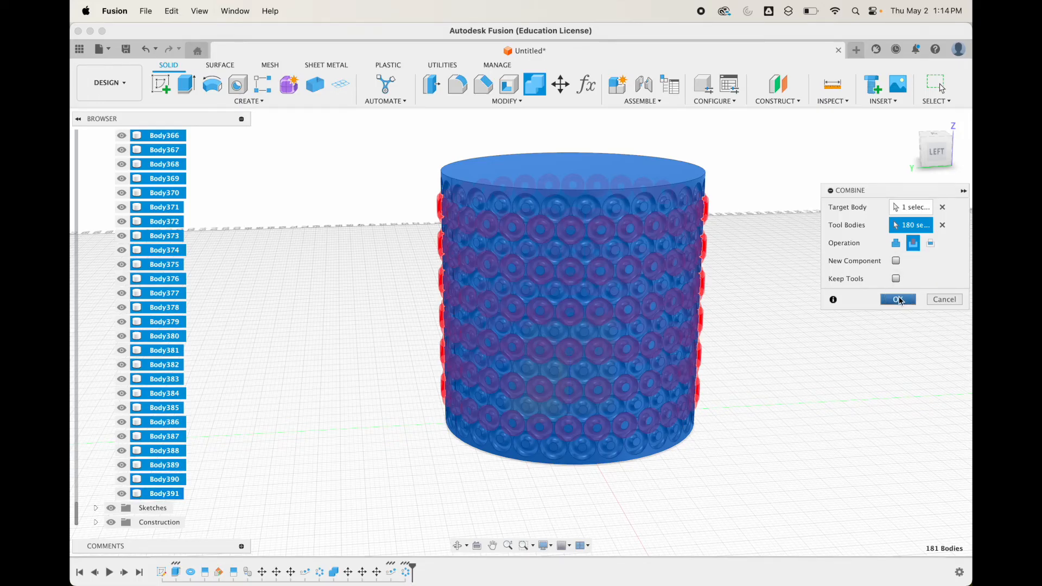
click(898, 299)
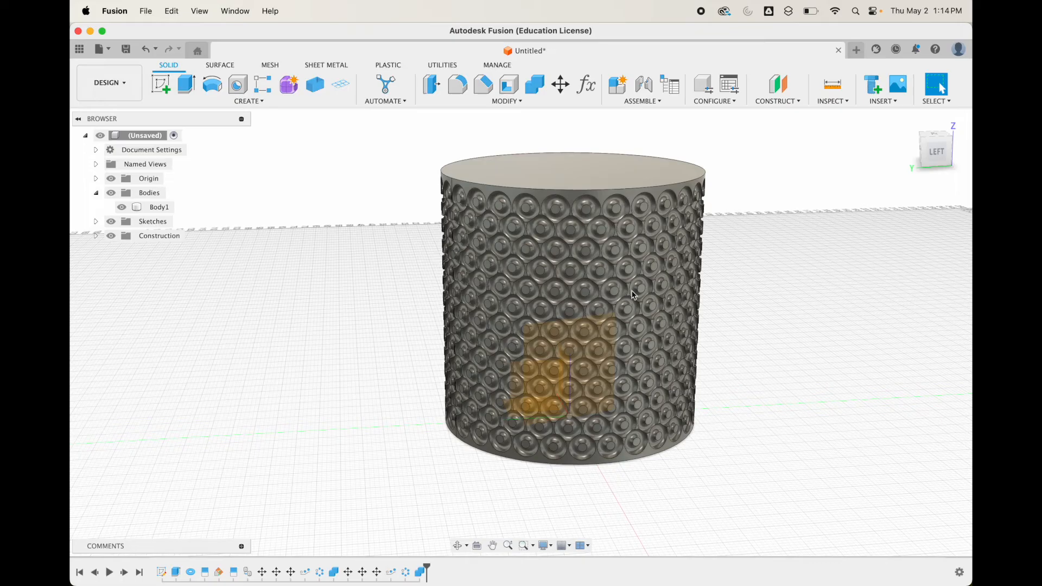
drag(632, 296, 377, 285)
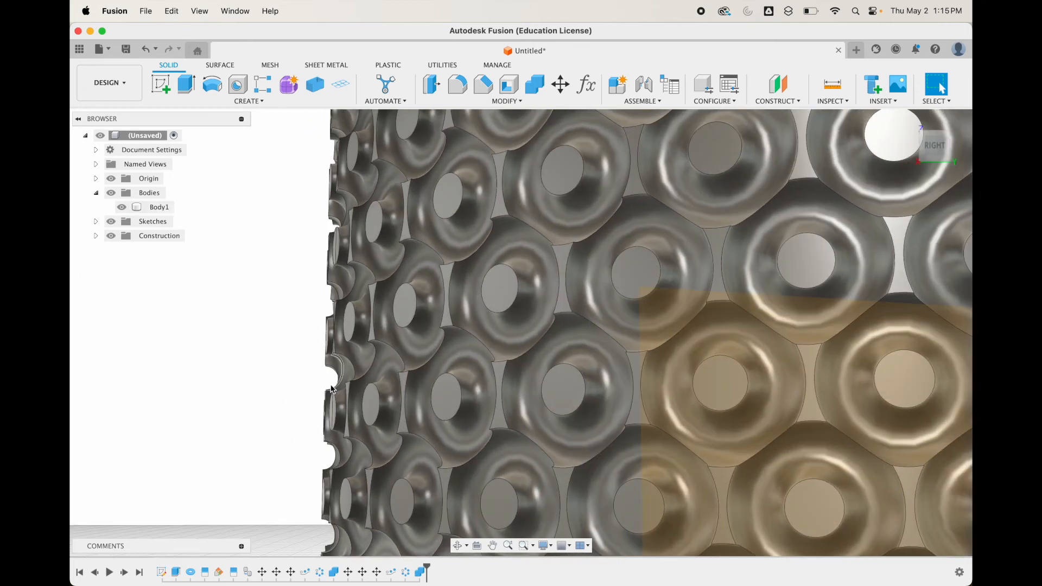
click(159, 206)
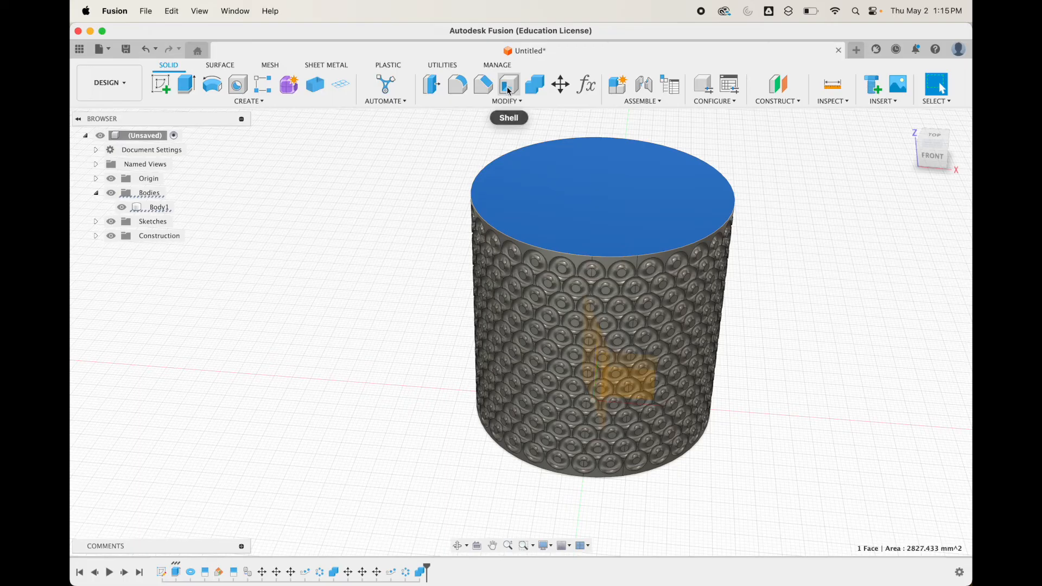
click(508, 85)
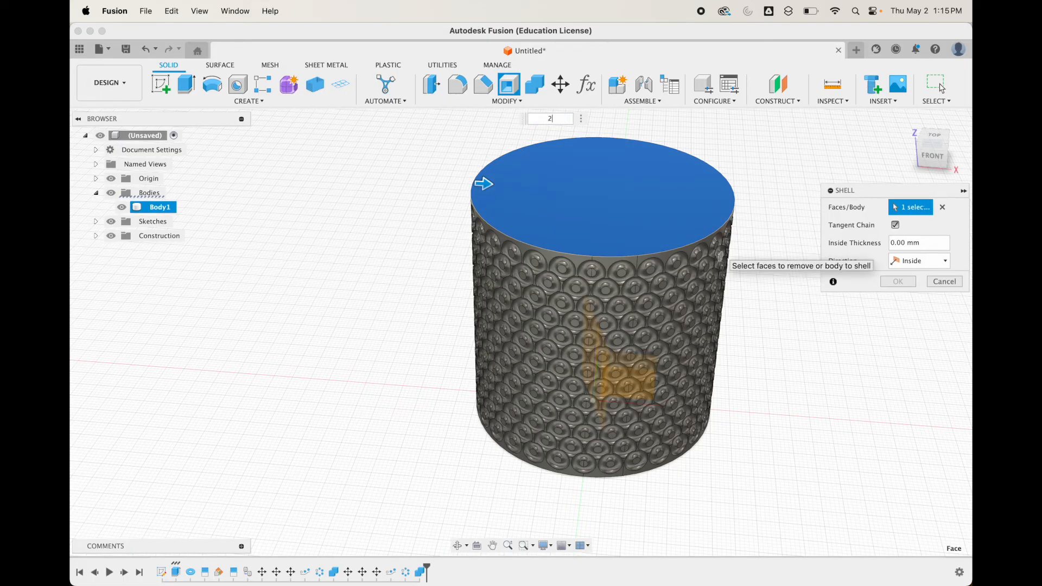
mouse_move(566, 261)
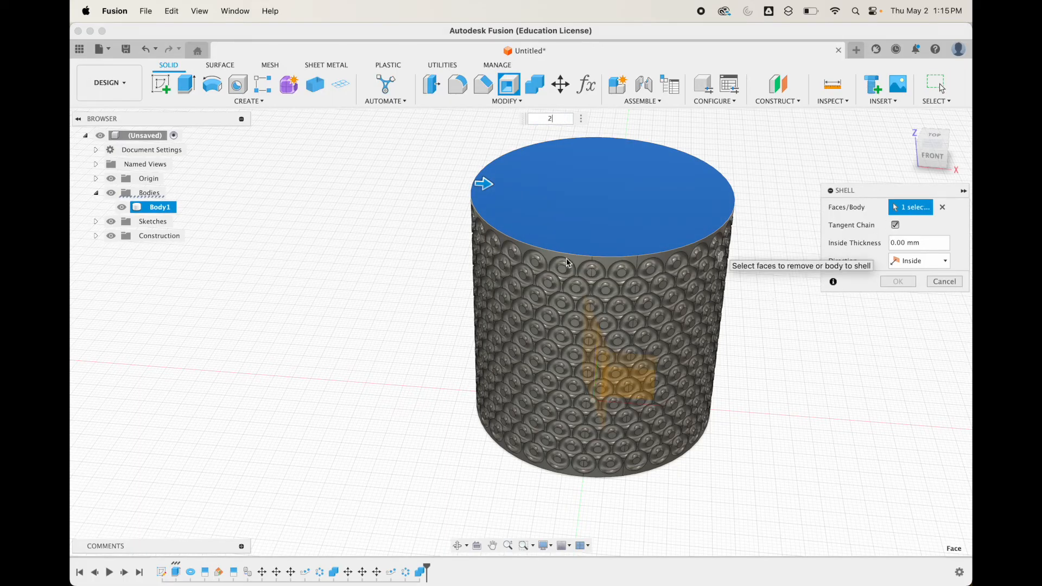
mouse_move(610, 315)
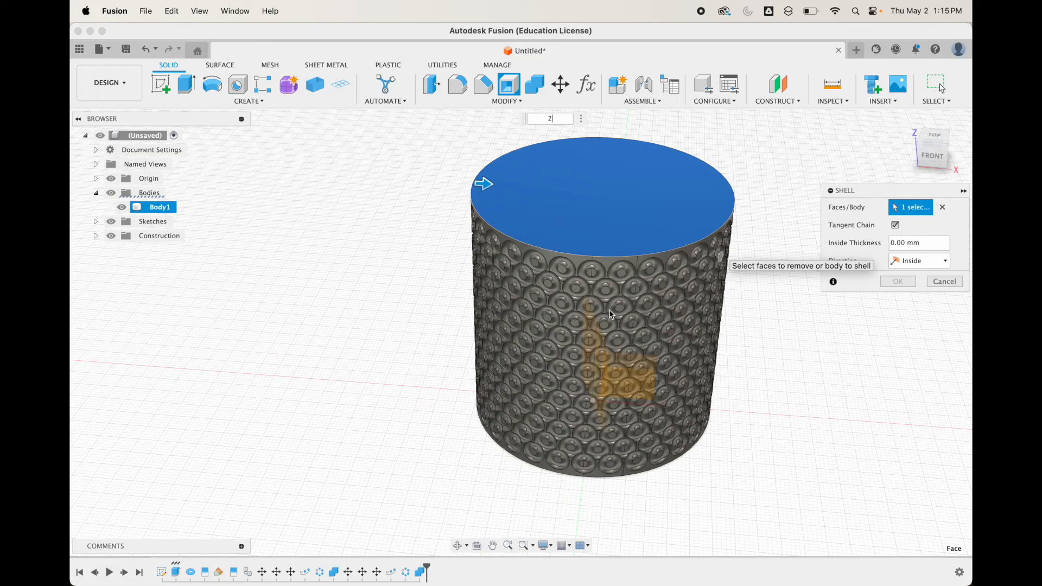
mouse_move(599, 285)
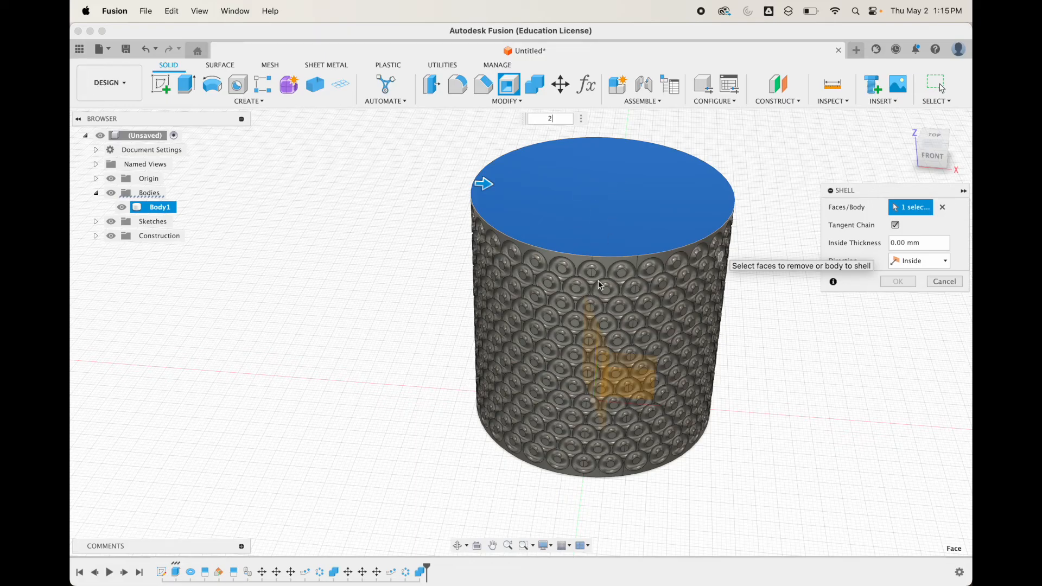
mouse_move(595, 219)
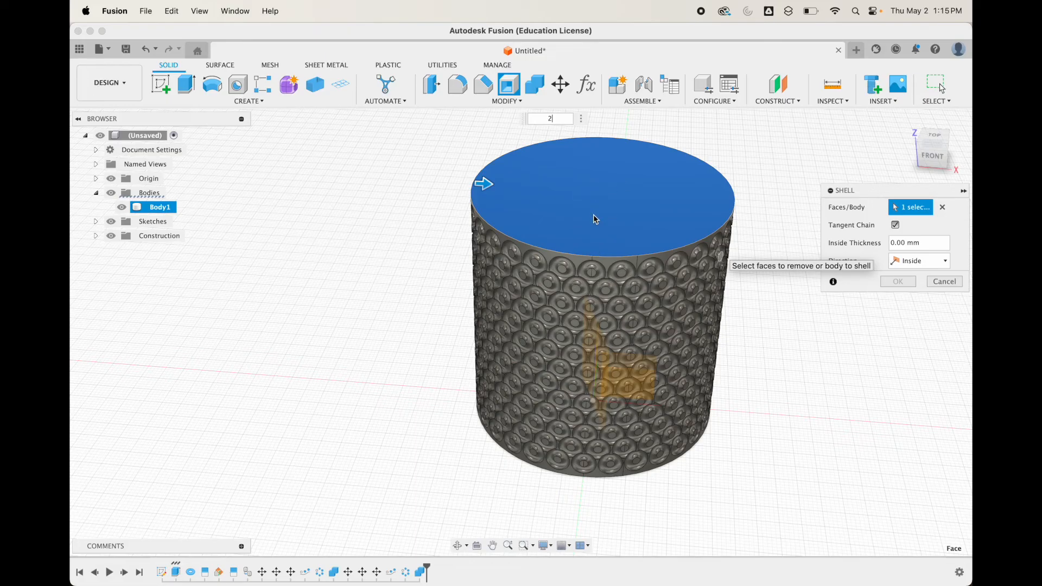
click(943, 281)
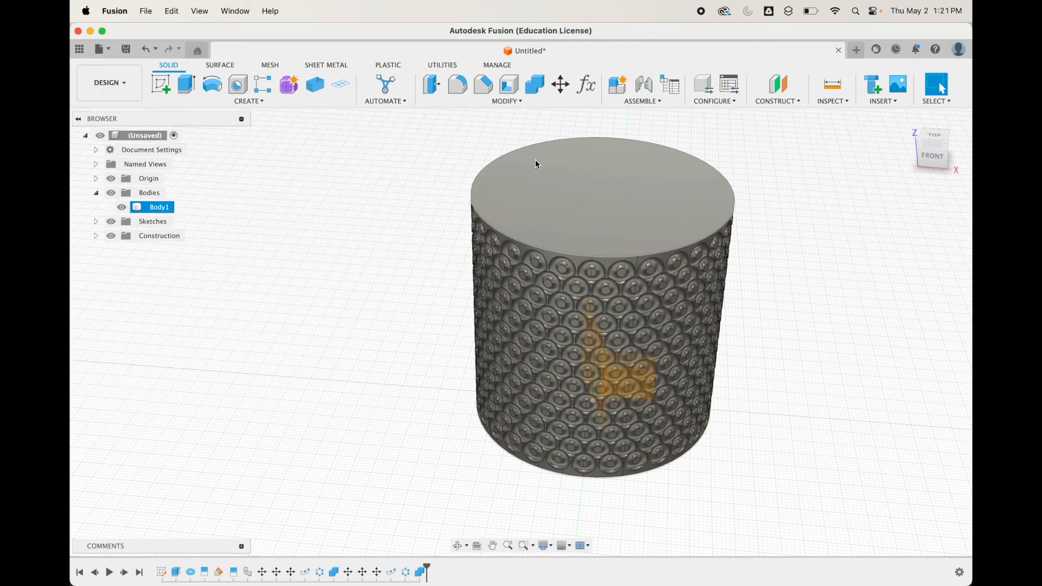
mouse_move(623, 190)
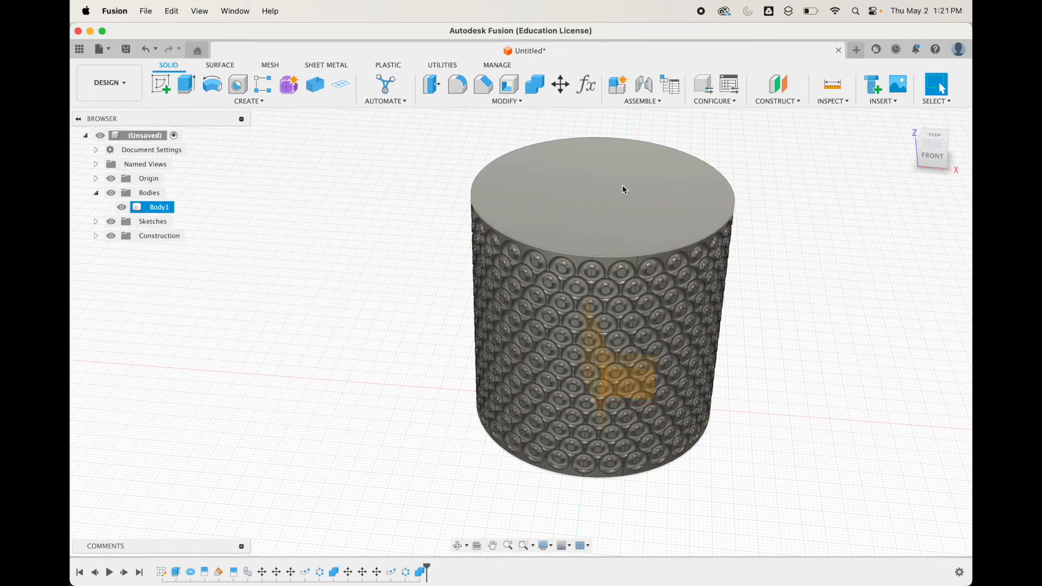
mouse_move(538, 215)
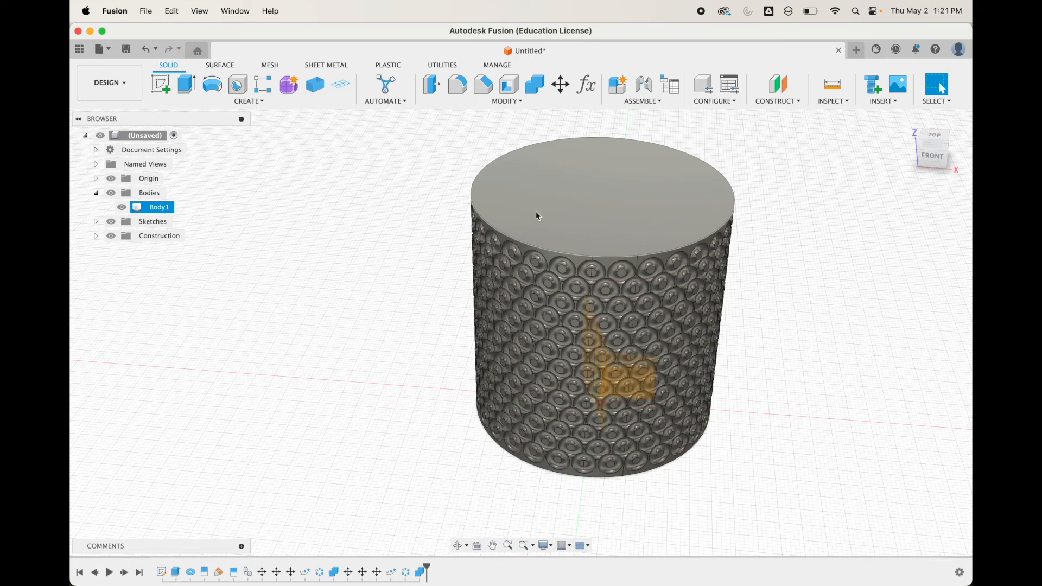
Roll back to the plain cylinder and shell its top face with 3 mm inside thickness.
click(388, 334)
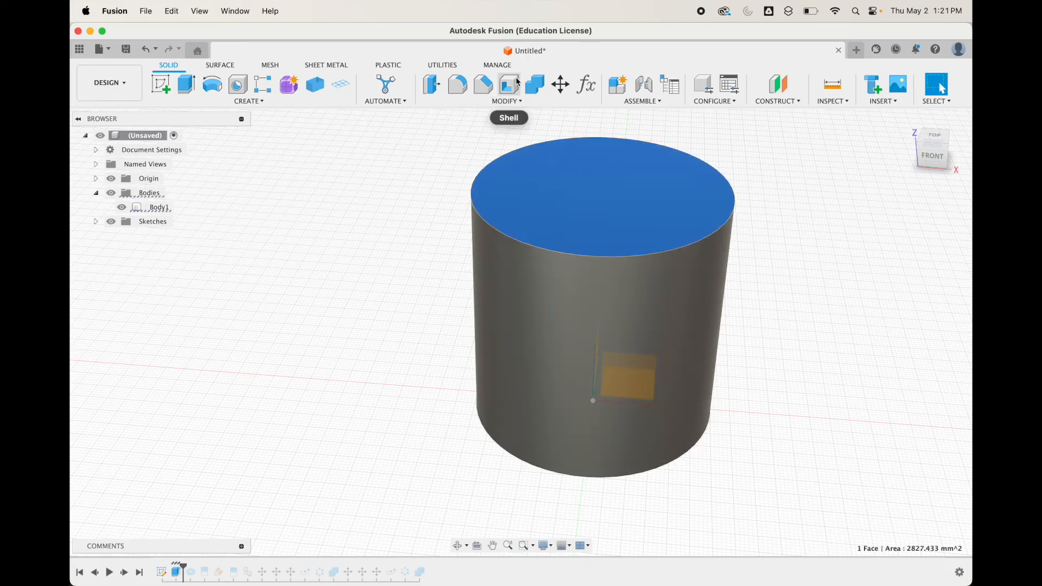
click(482, 84)
text(3)
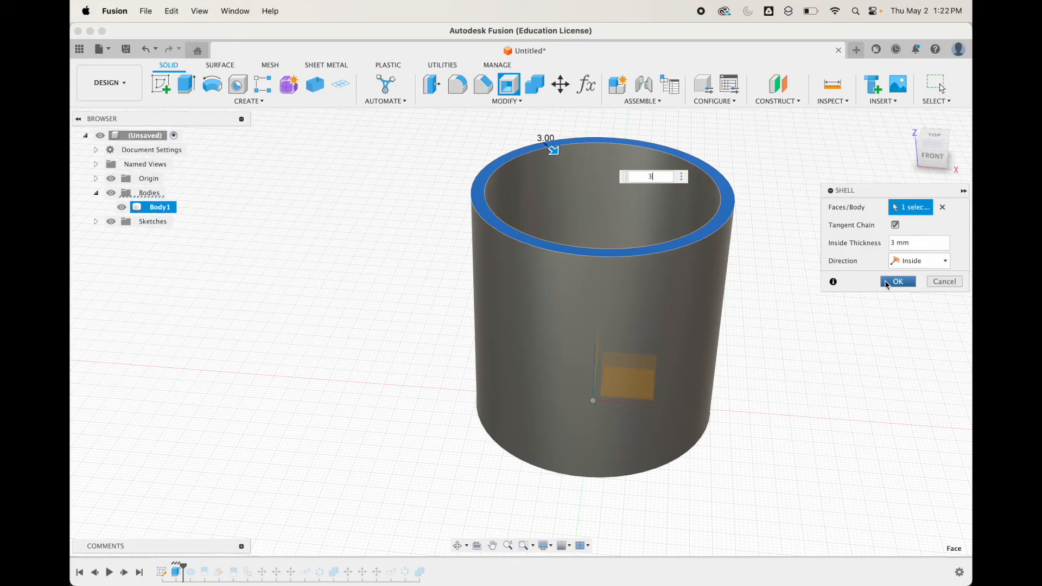
click(896, 282)
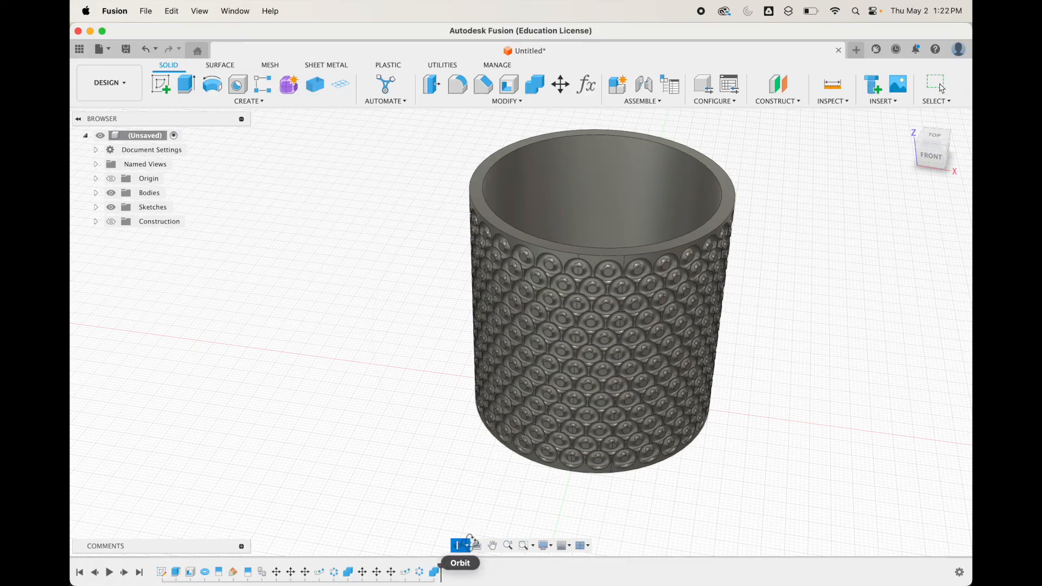
Edit the Torus feature to 3 mm inner diameter and 1 mm torus diameter.
click(468, 545)
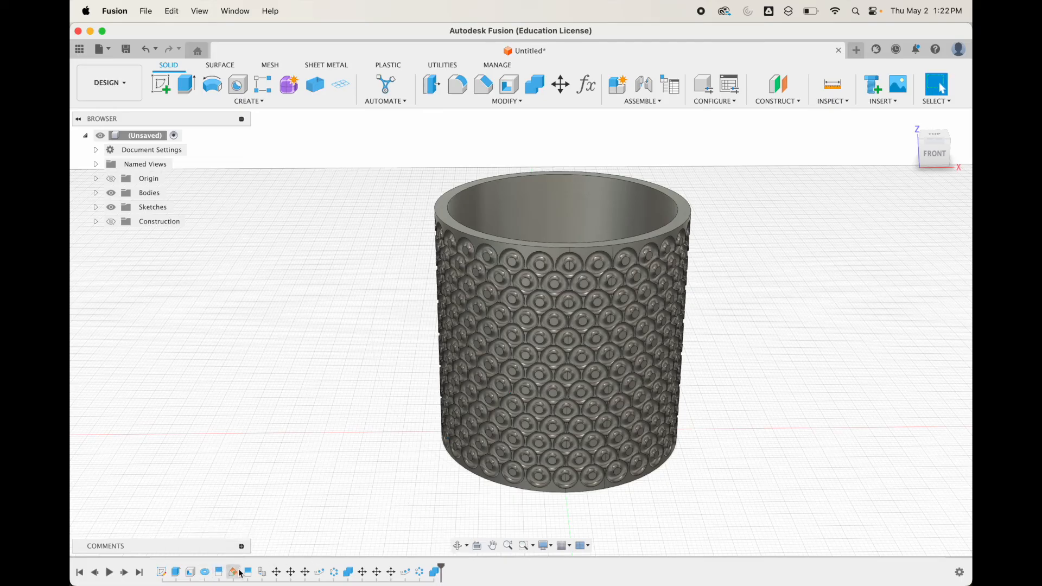
mouse_move(204, 572)
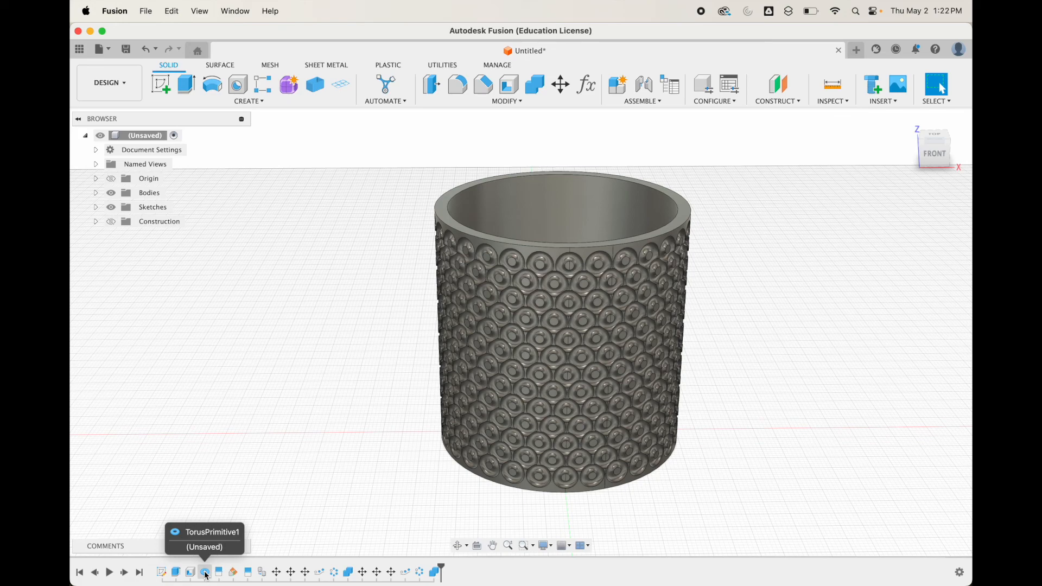
double_click(204, 572)
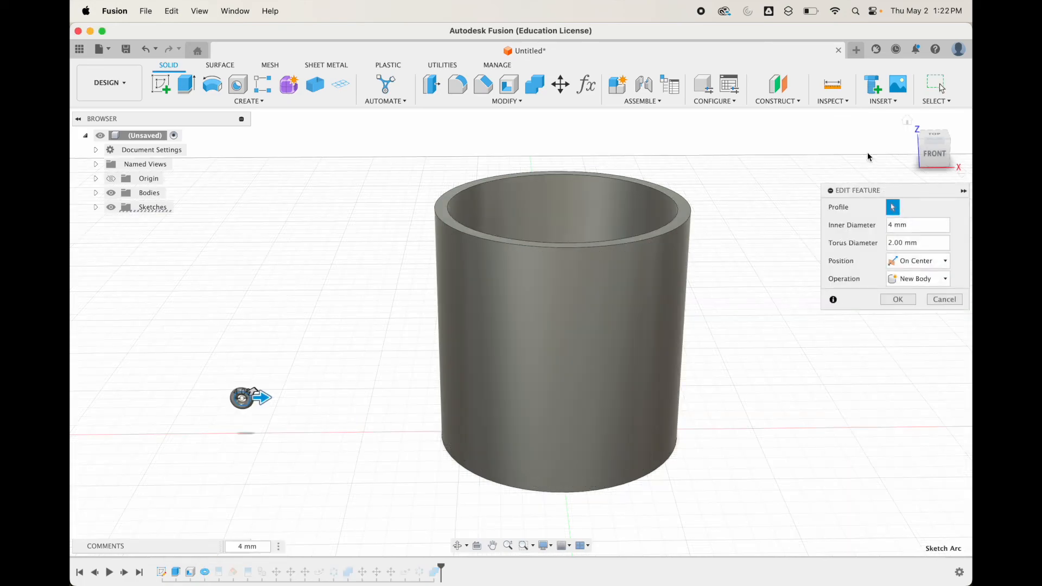
mouse_move(866, 250)
text(1)
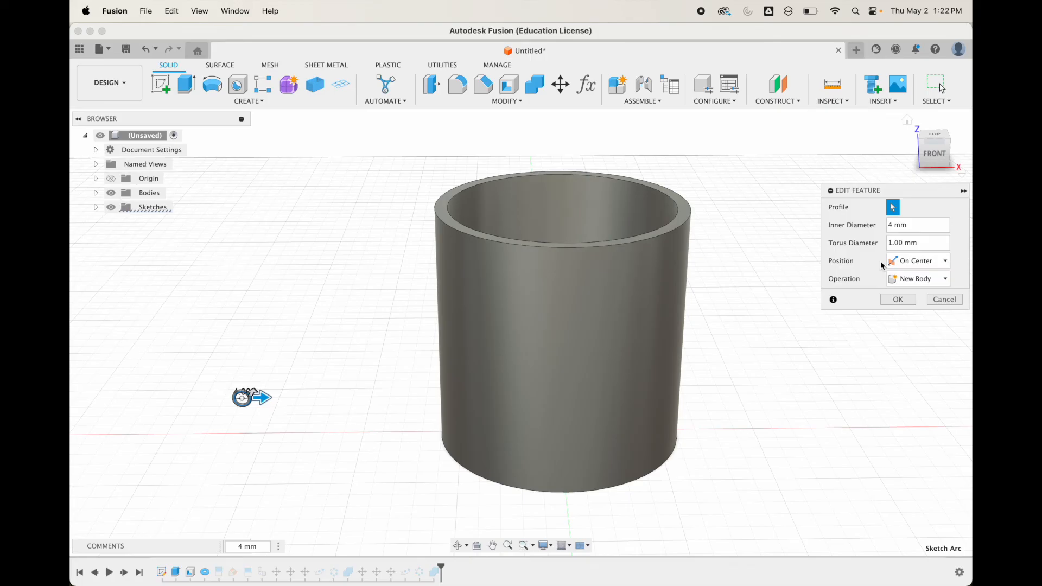
text(3)
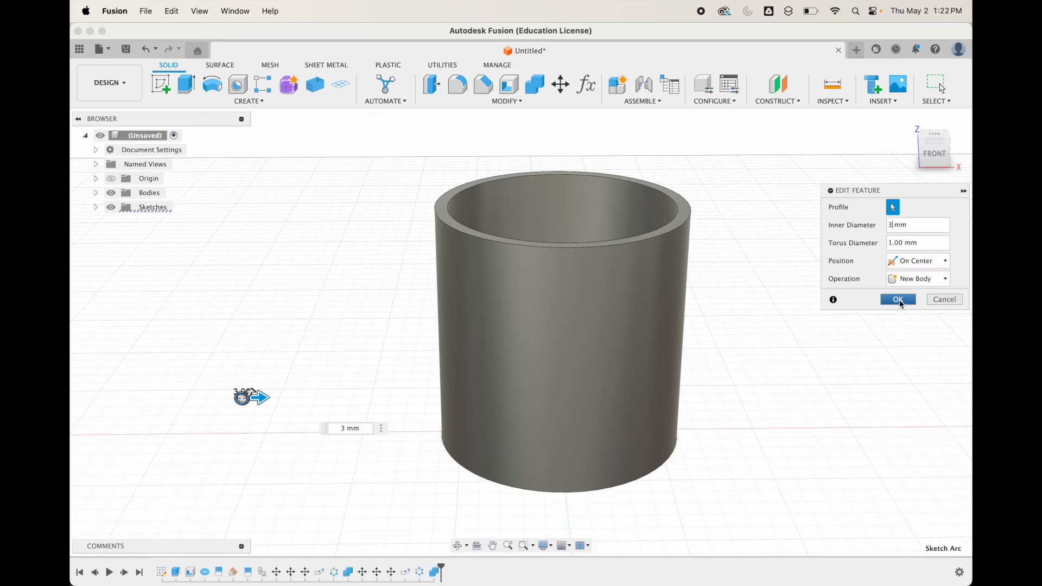
click(898, 299)
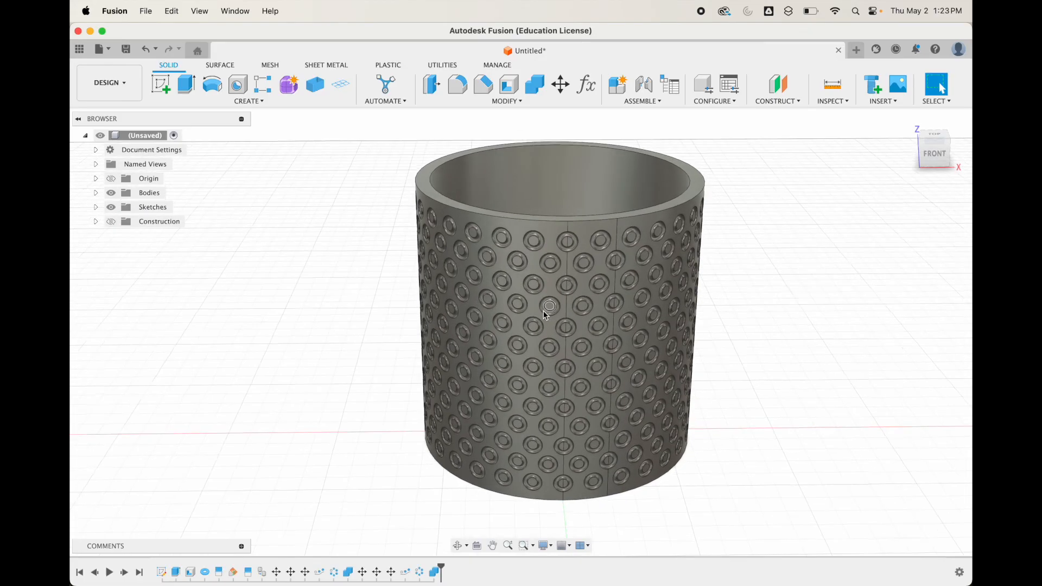
Edit the Torus feature to 4 mm inner diameter and 1.5 mm torus diameter.
drag(545, 312, 498, 396)
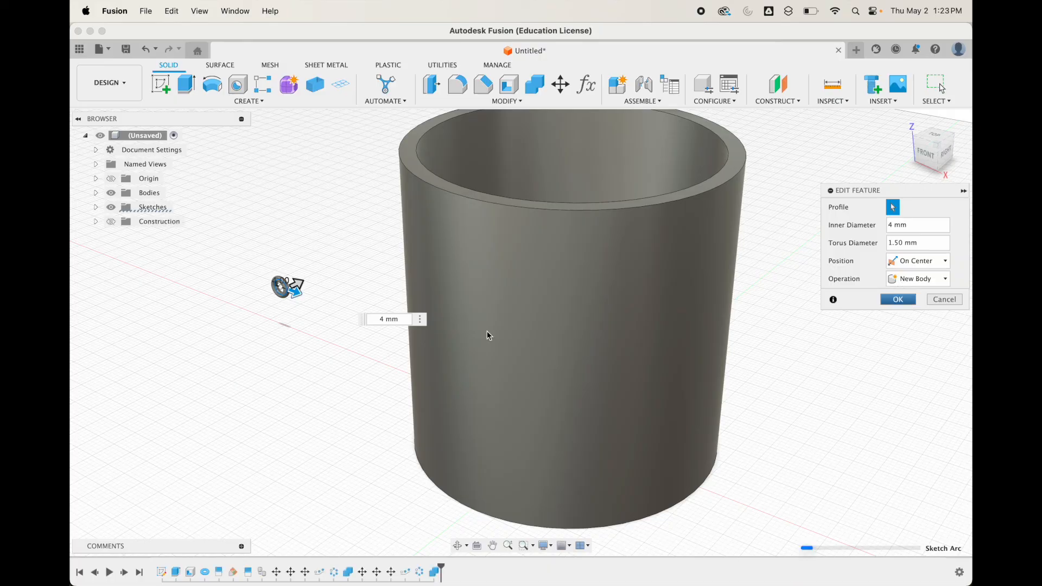
click(898, 299)
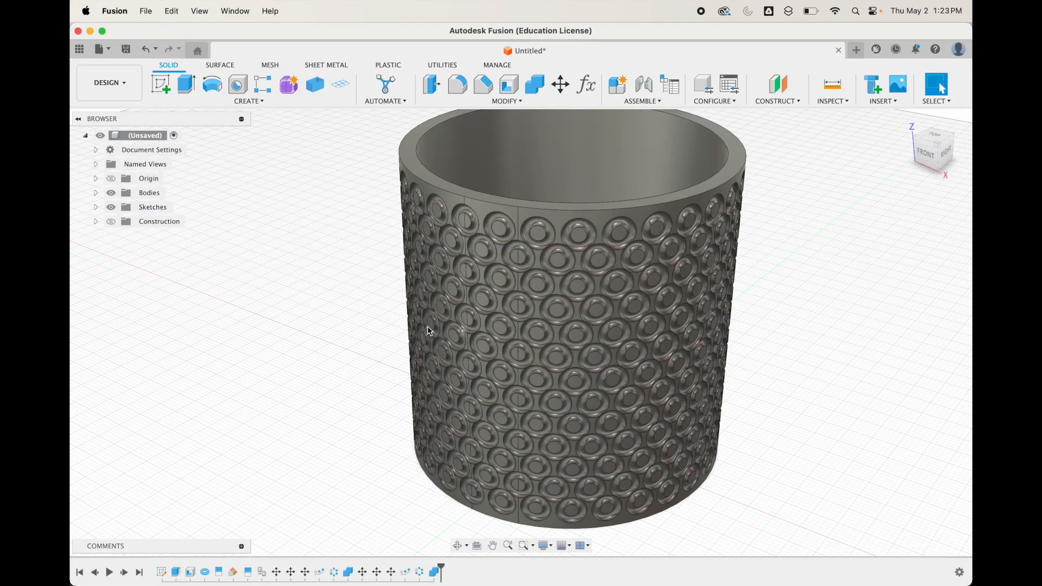